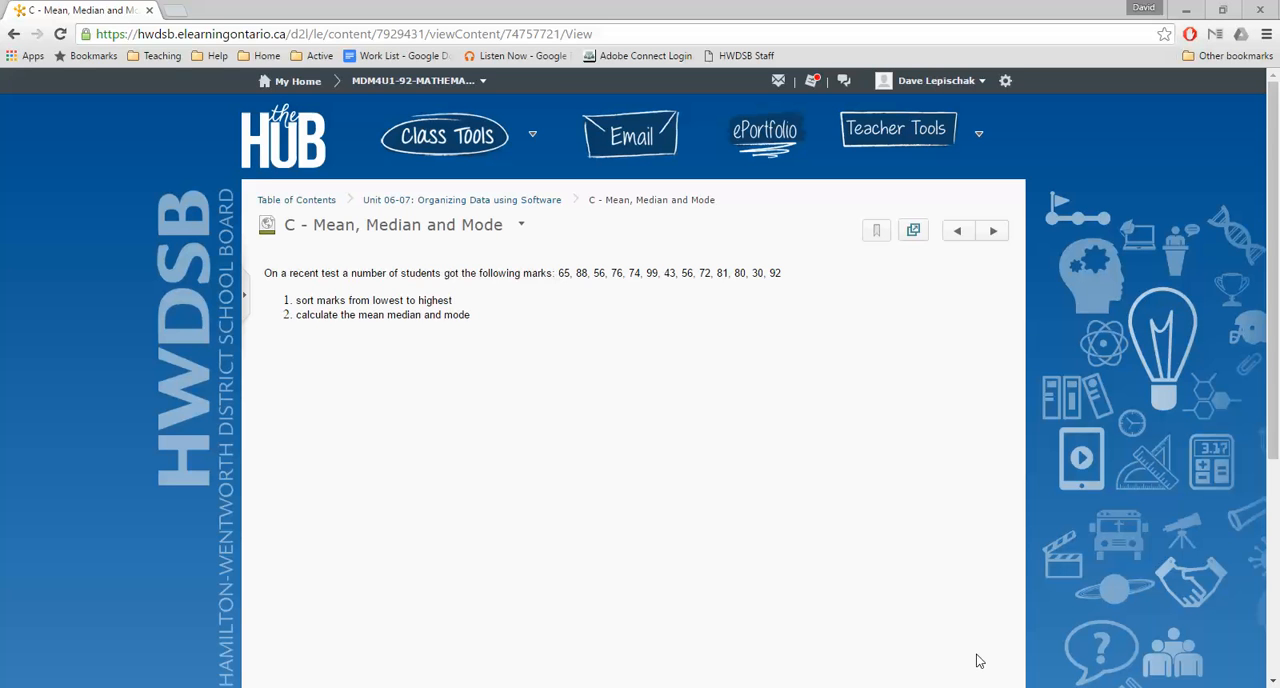
mouse_move(819, 450)
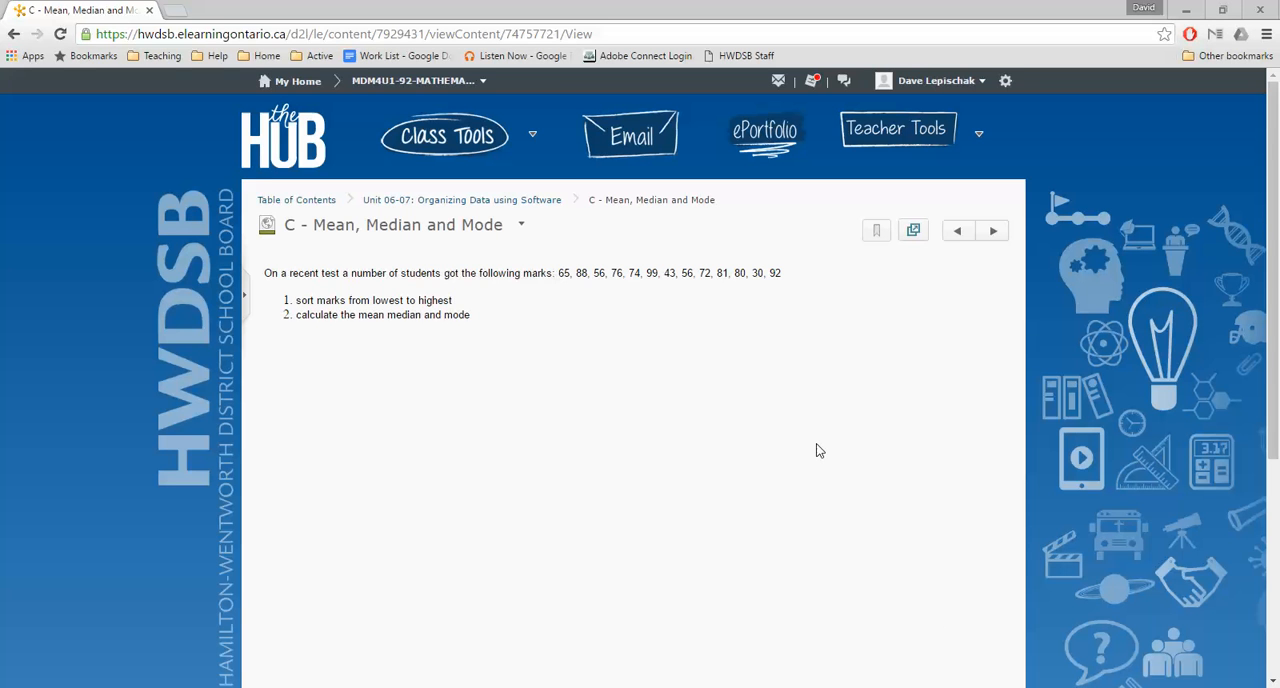
mouse_move(277, 289)
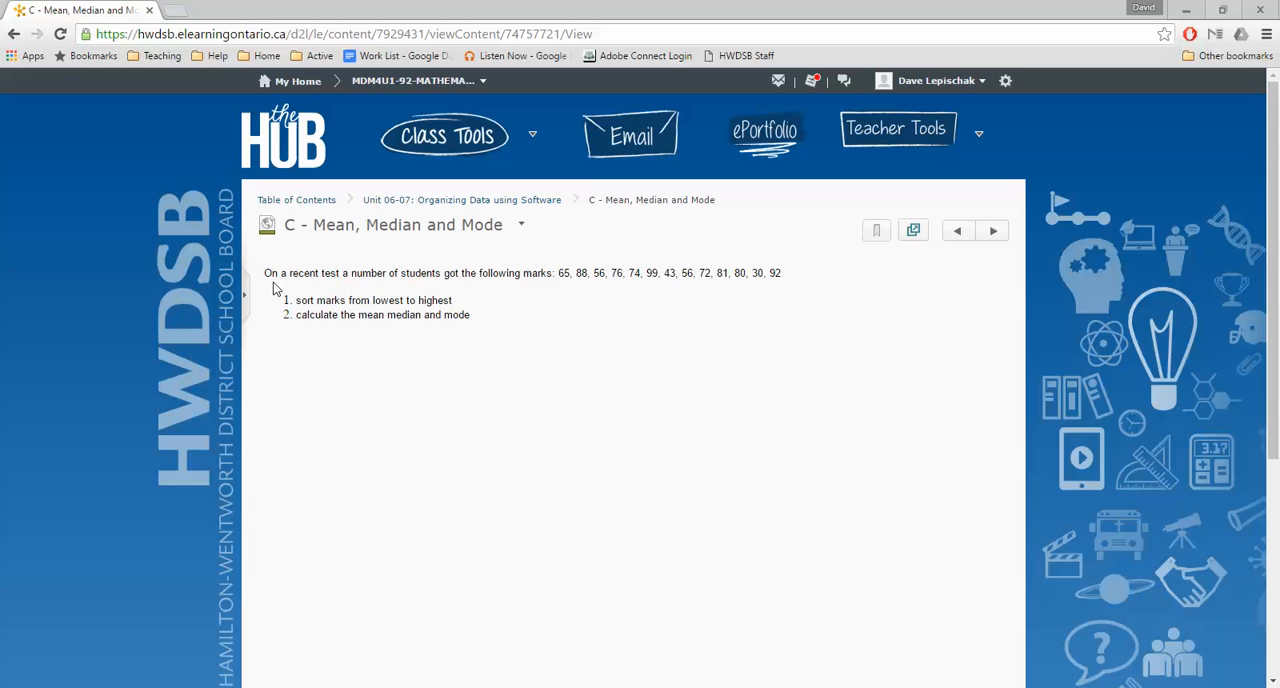
mouse_move(541, 290)
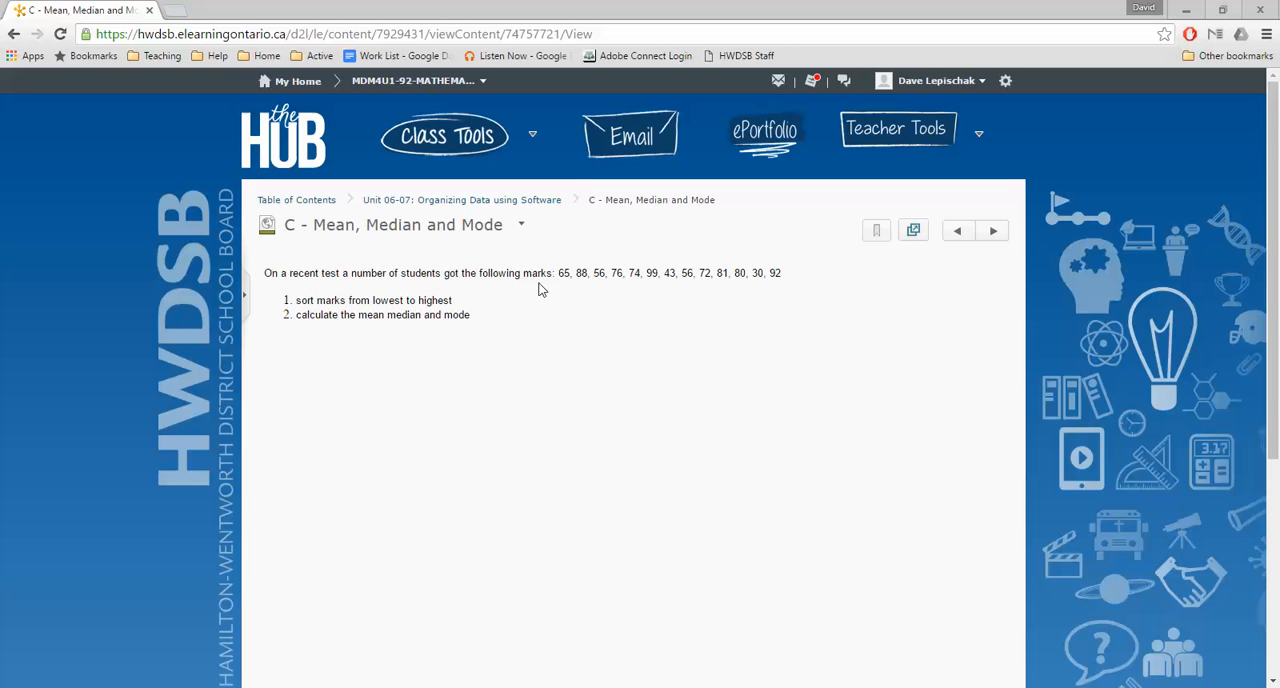
mouse_move(643, 288)
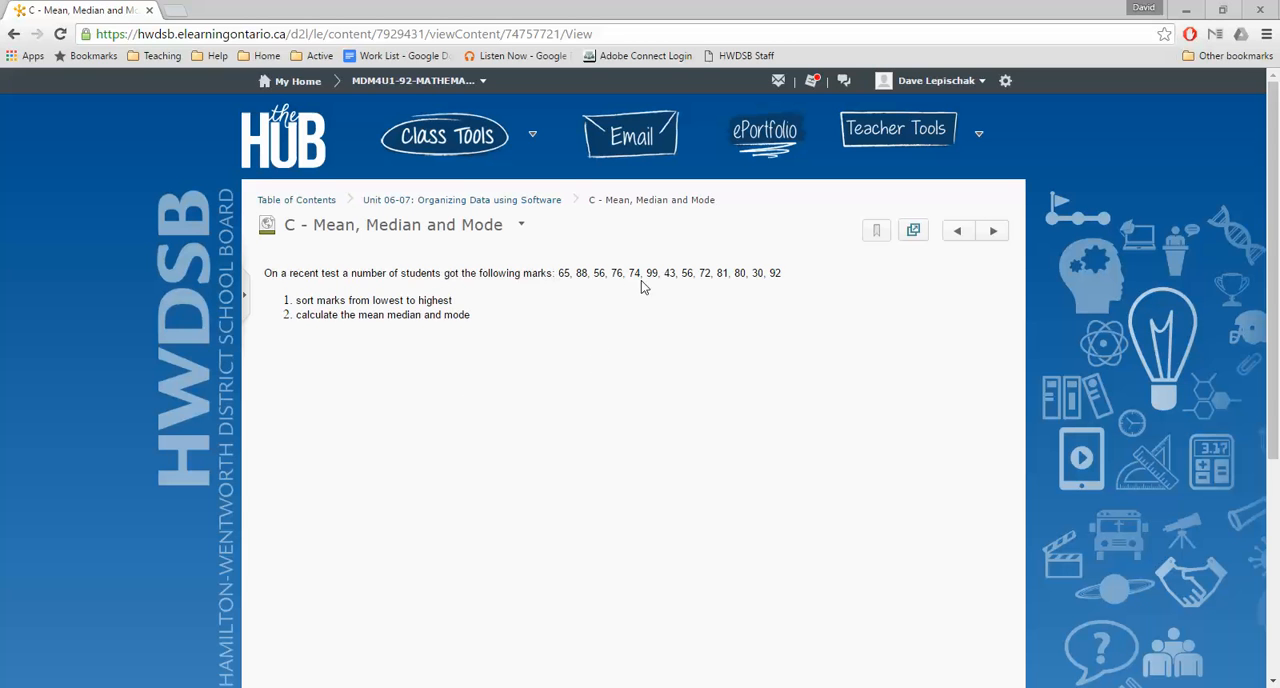
mouse_move(620, 311)
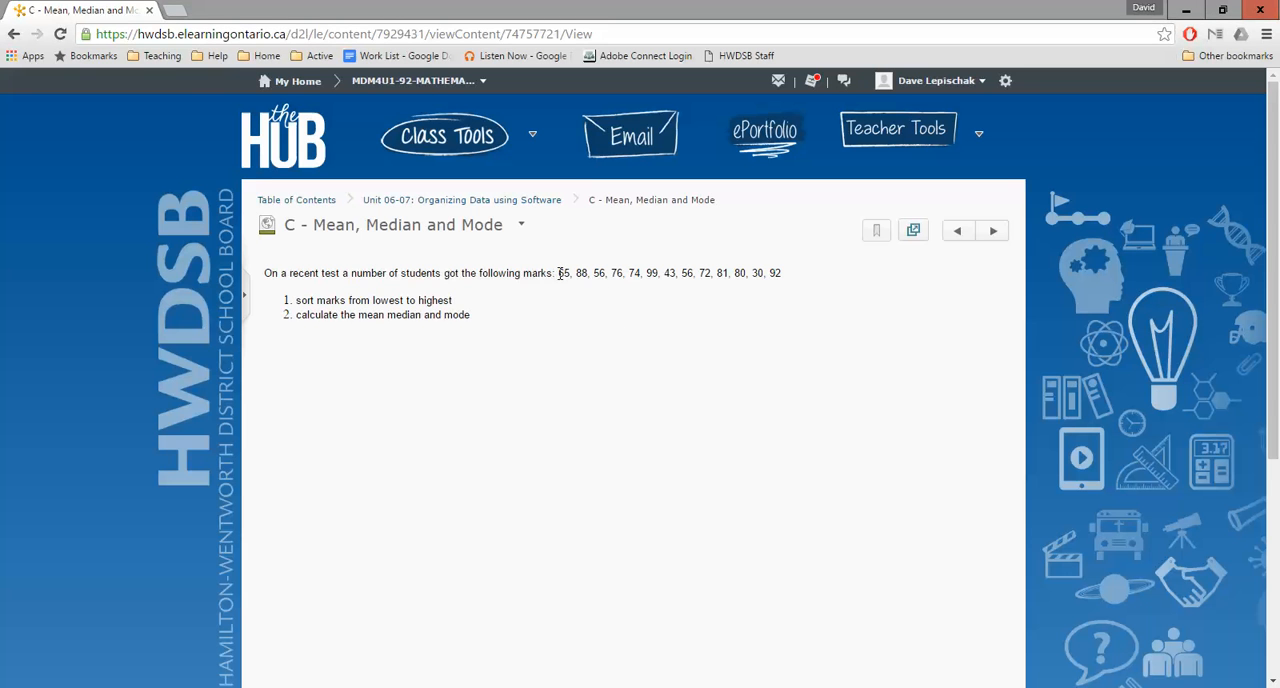
- Select the test marks 65 through 92 in the Brightspace lesson and copy them
left_click_drag(558, 273, 738, 273)
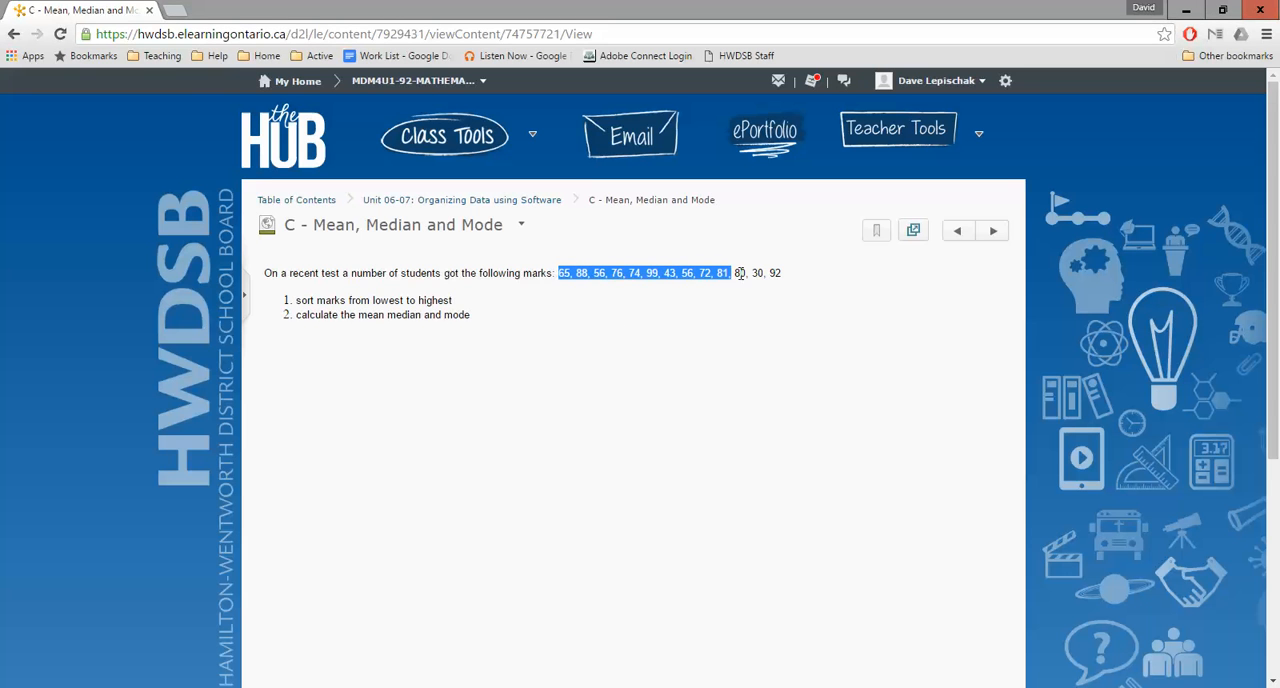
left_click_drag(735, 272, 782, 272)
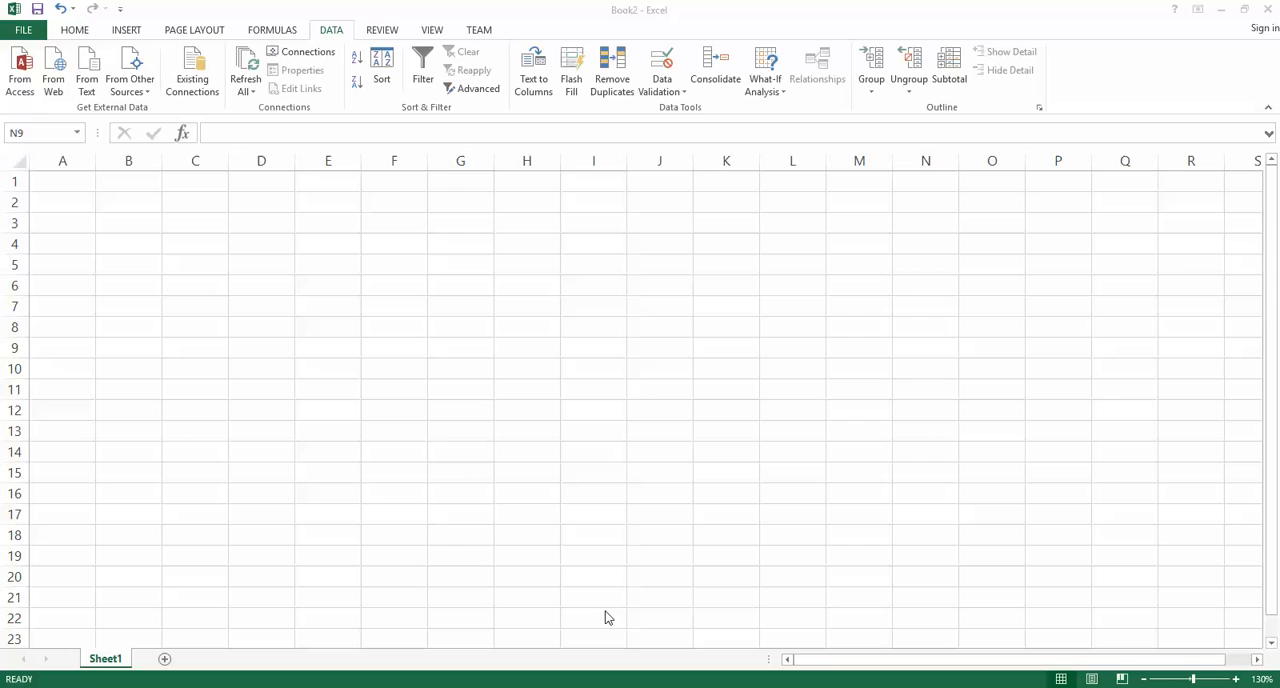
- Paste the marks into cell A1 using Match Destination Formatting
left_click(62, 181)
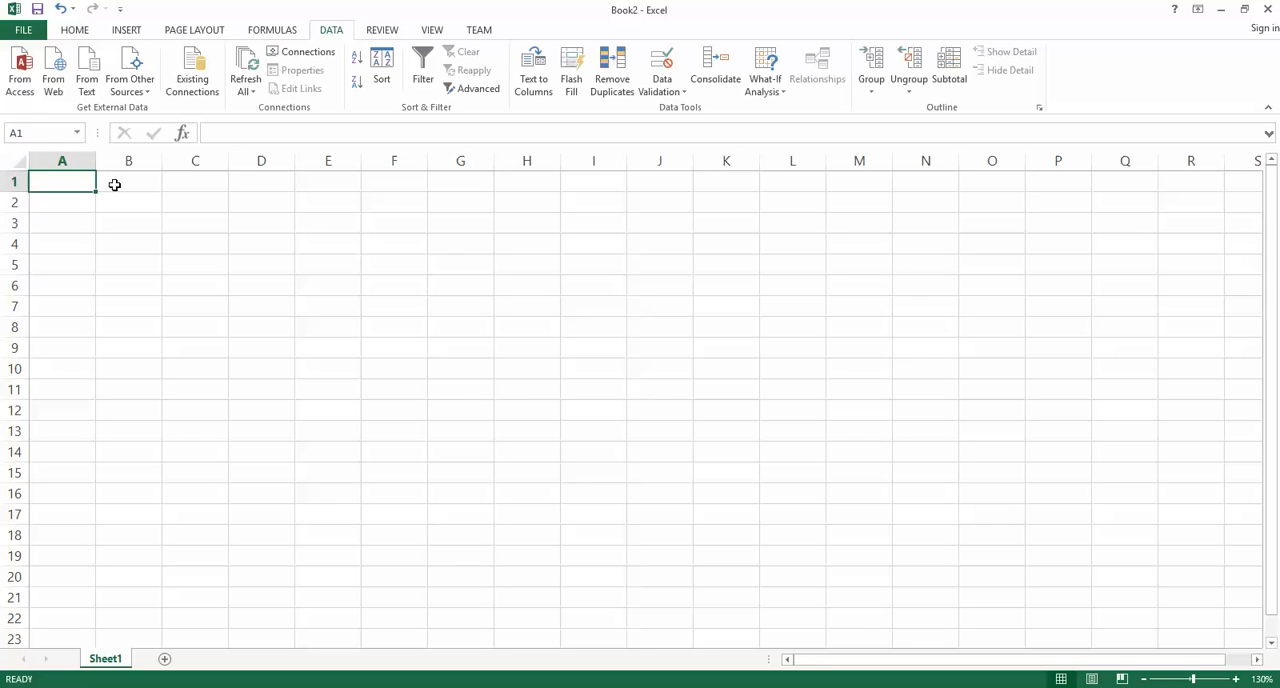
key("ctrl+v")
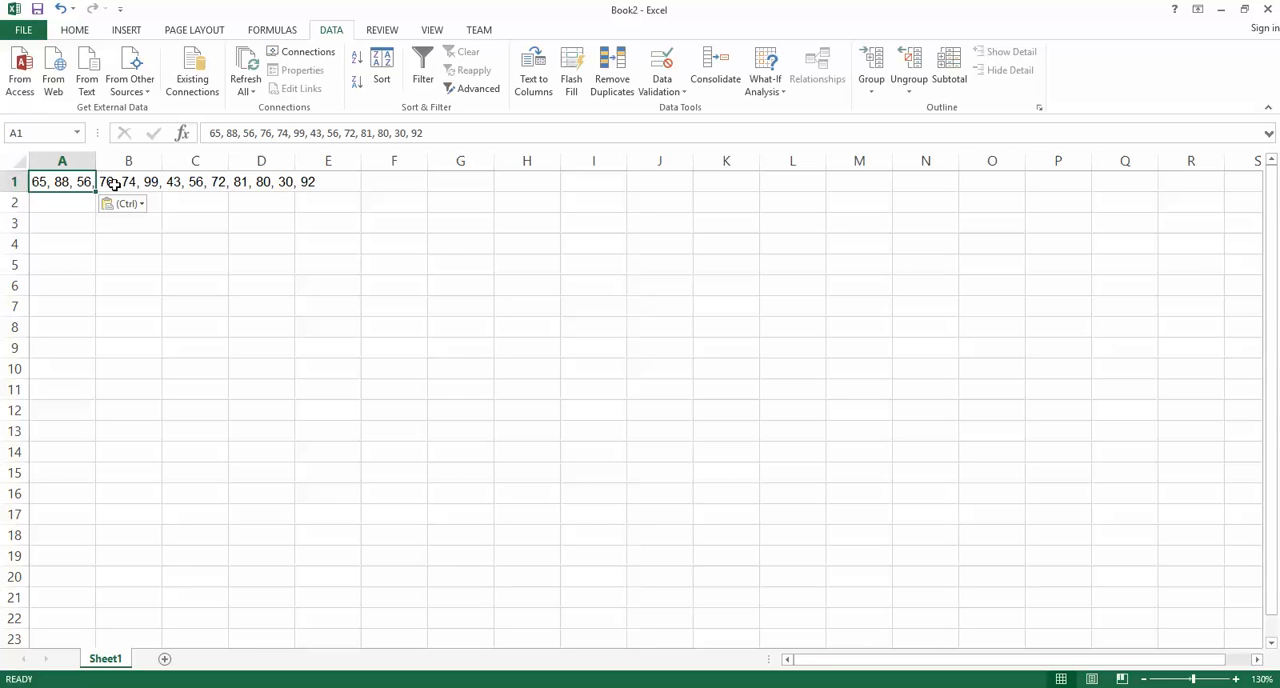
mouse_move(123, 203)
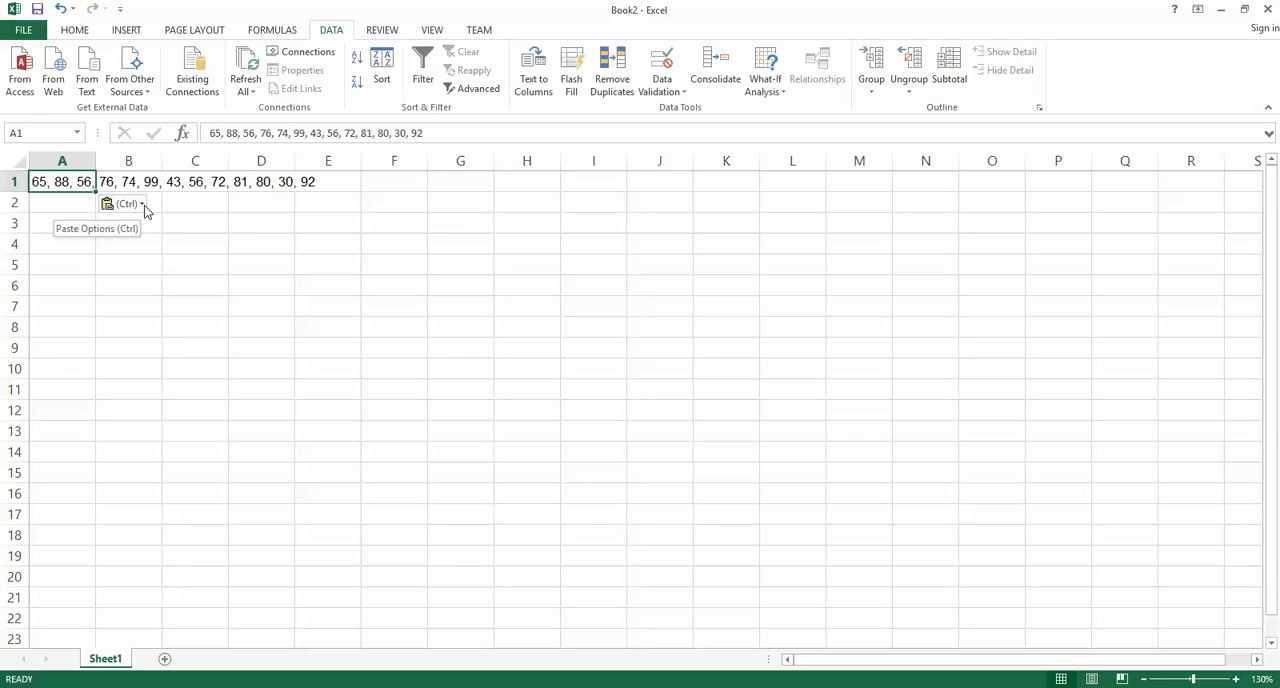
left_click(141, 203)
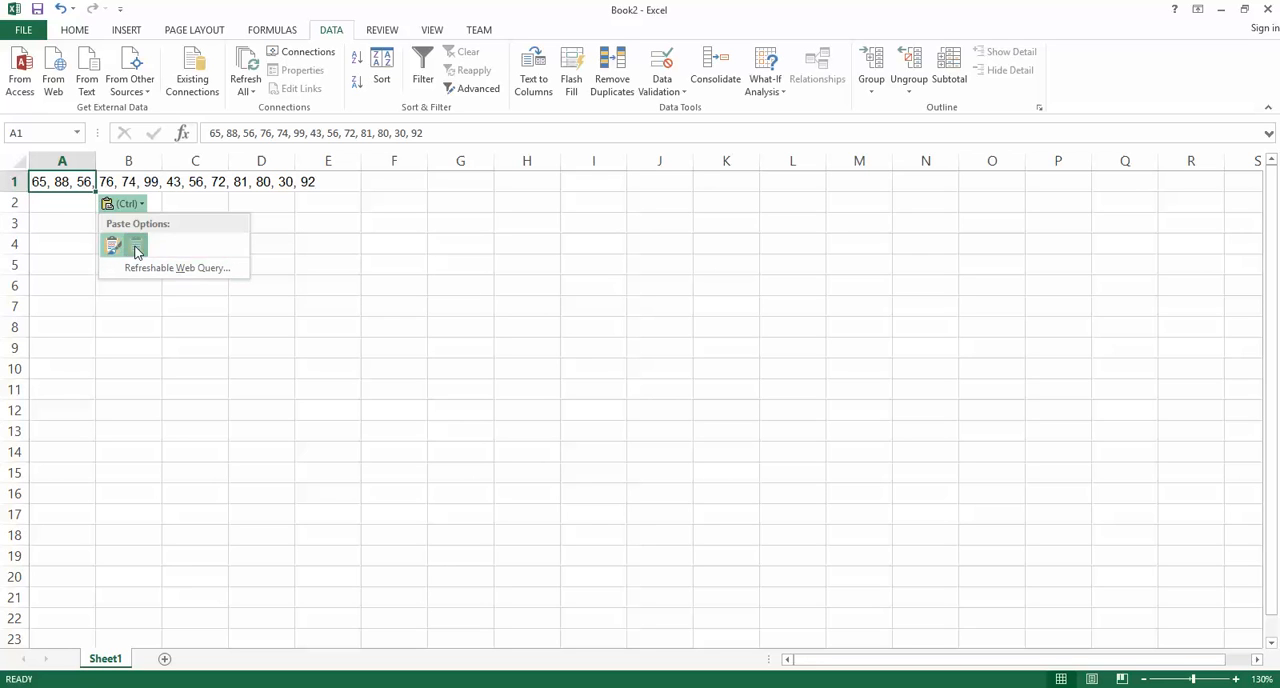
left_click(113, 246)
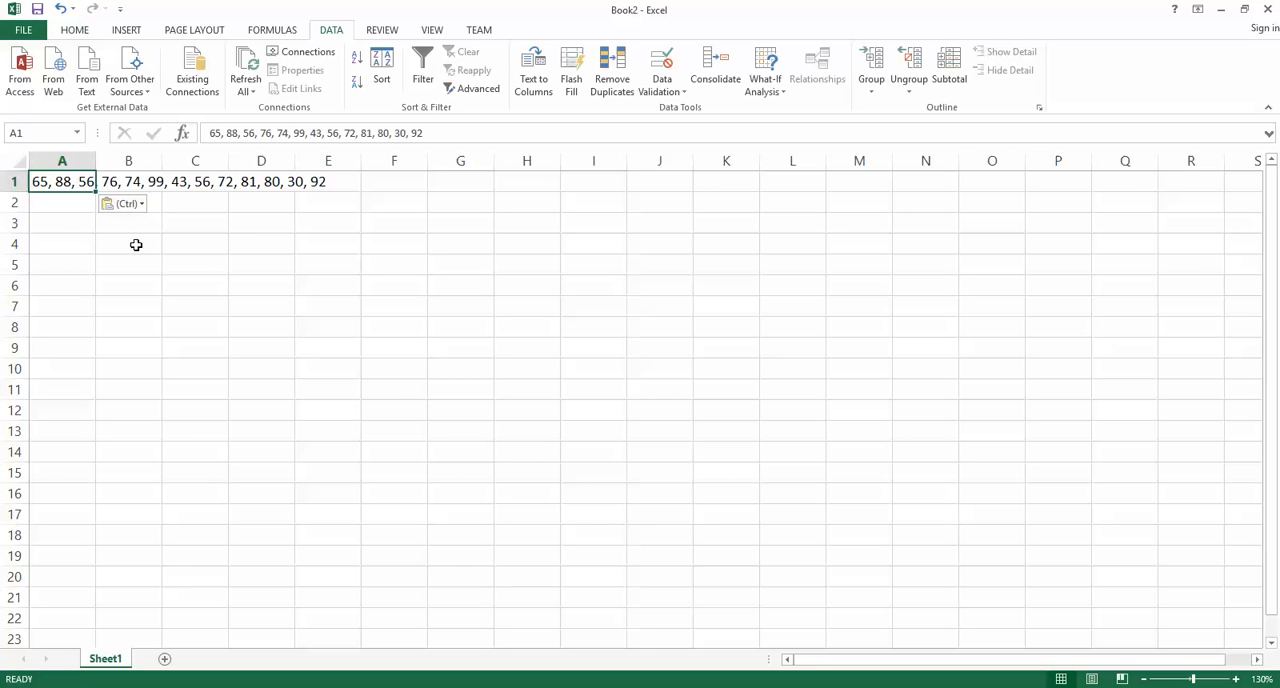
mouse_move(344, 181)
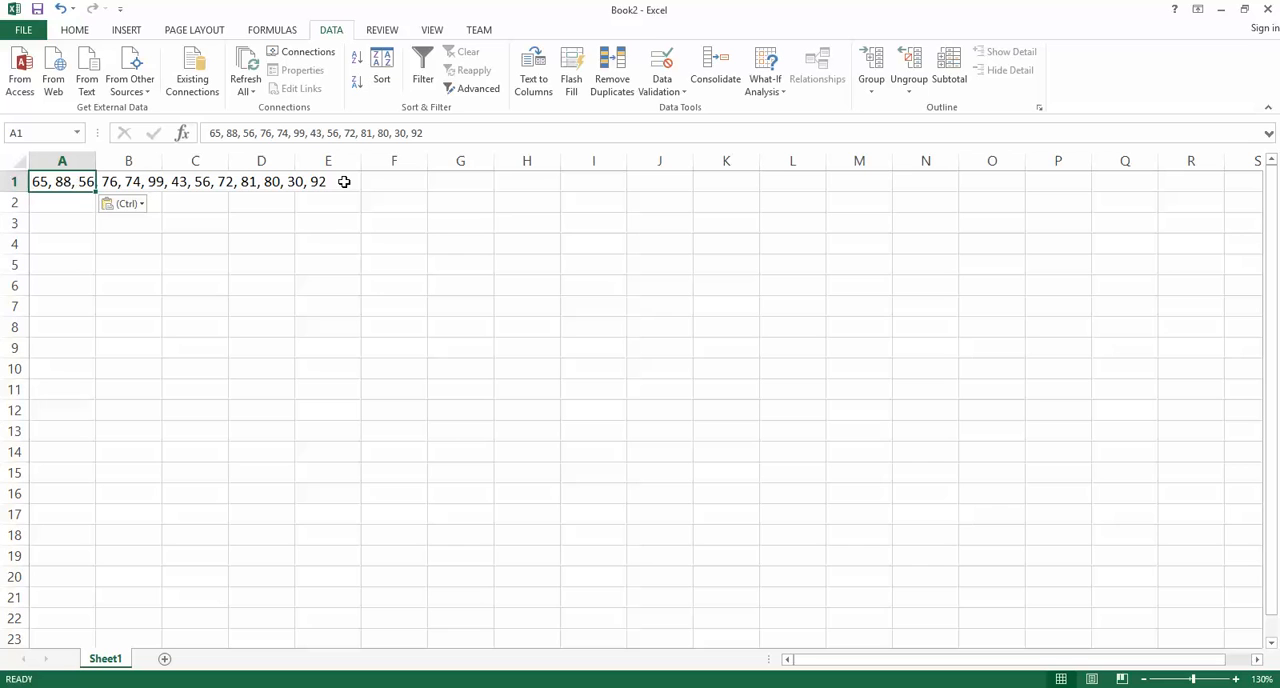
mouse_move(42, 181)
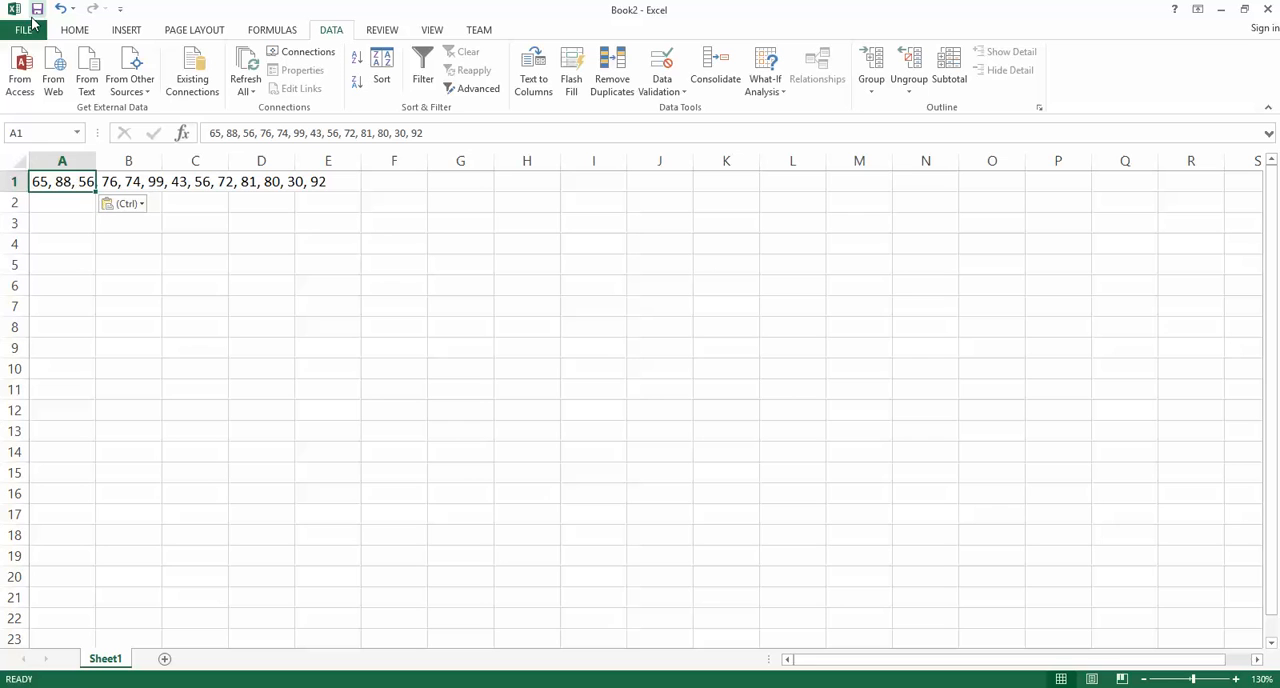
mouse_move(310, 36)
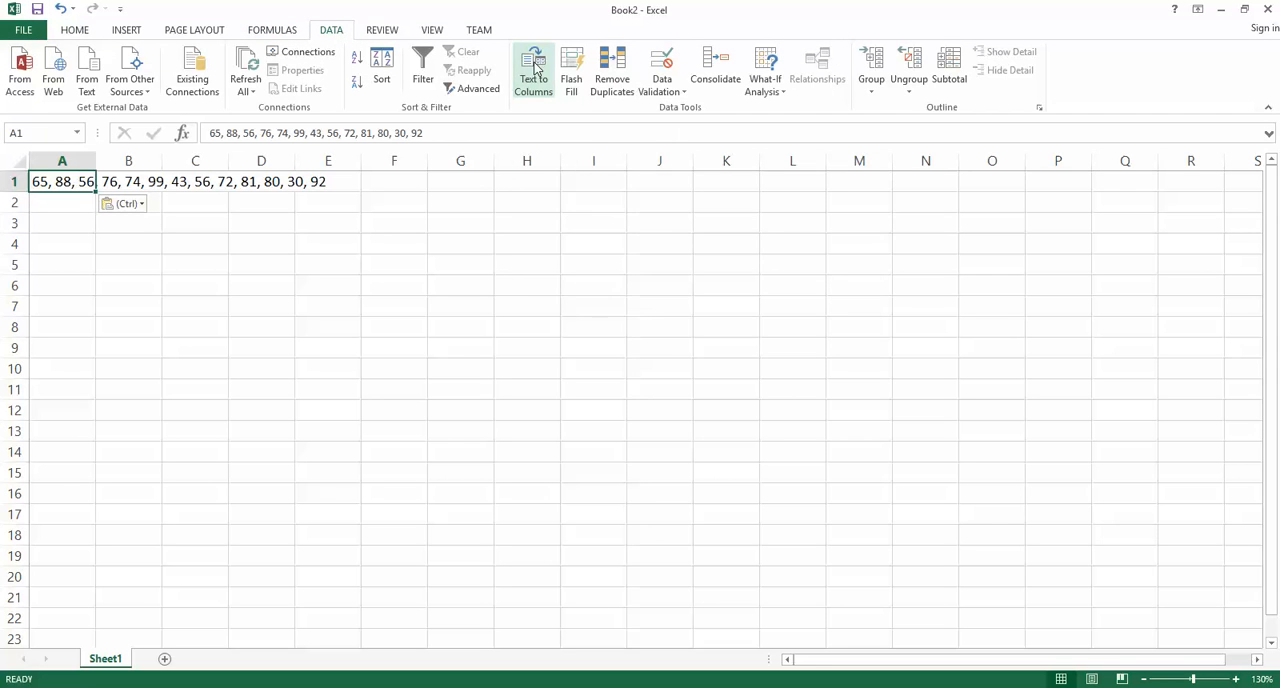
mouse_move(533, 70)
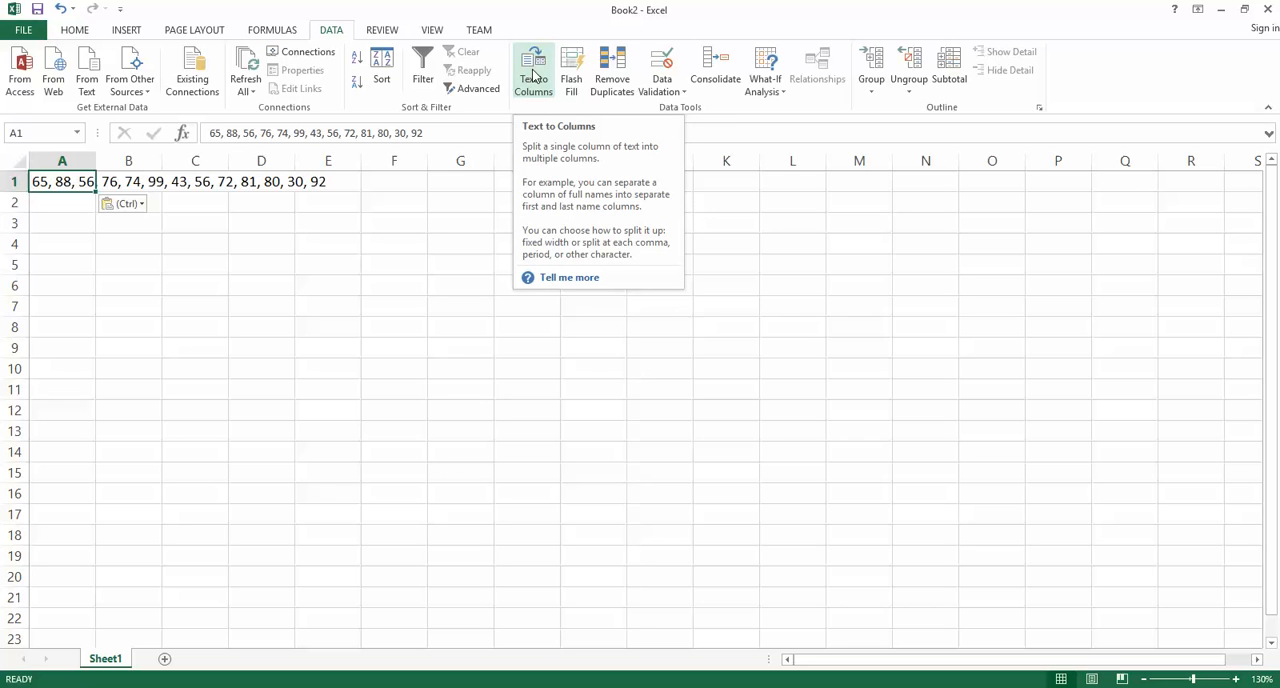
- Launch Text to Columns on A1 and choose the Delimited data type
left_click(533, 70)
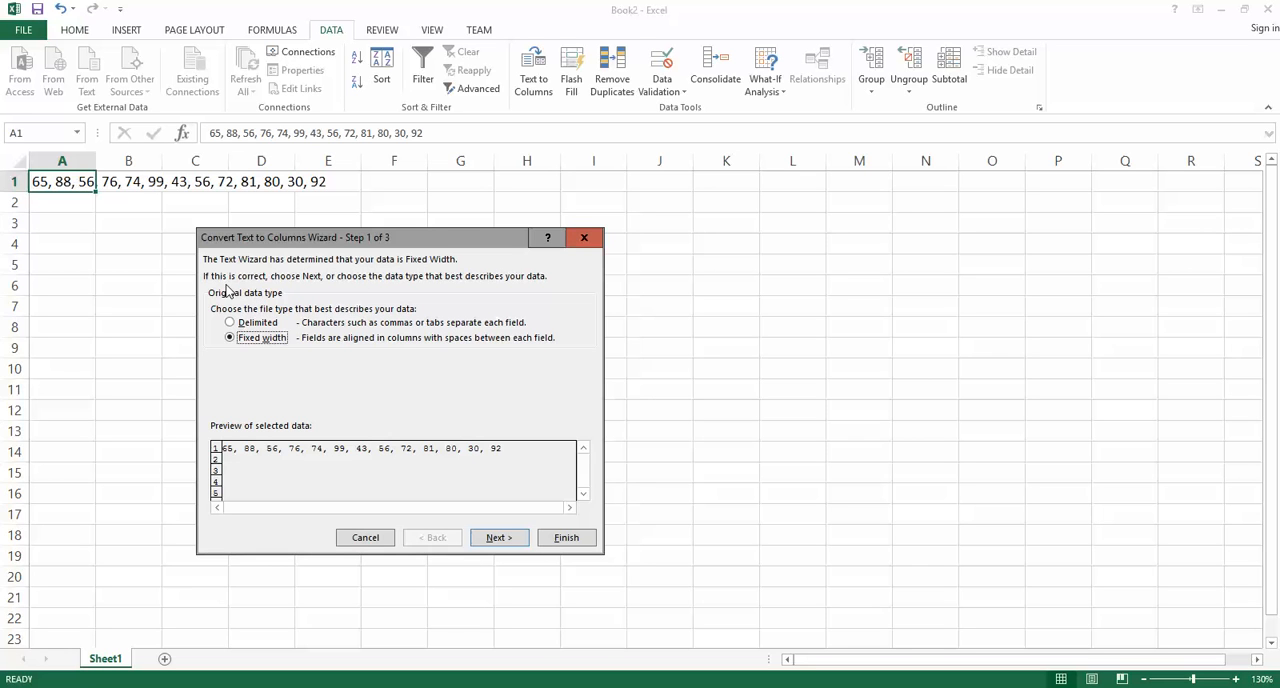
mouse_move(248, 322)
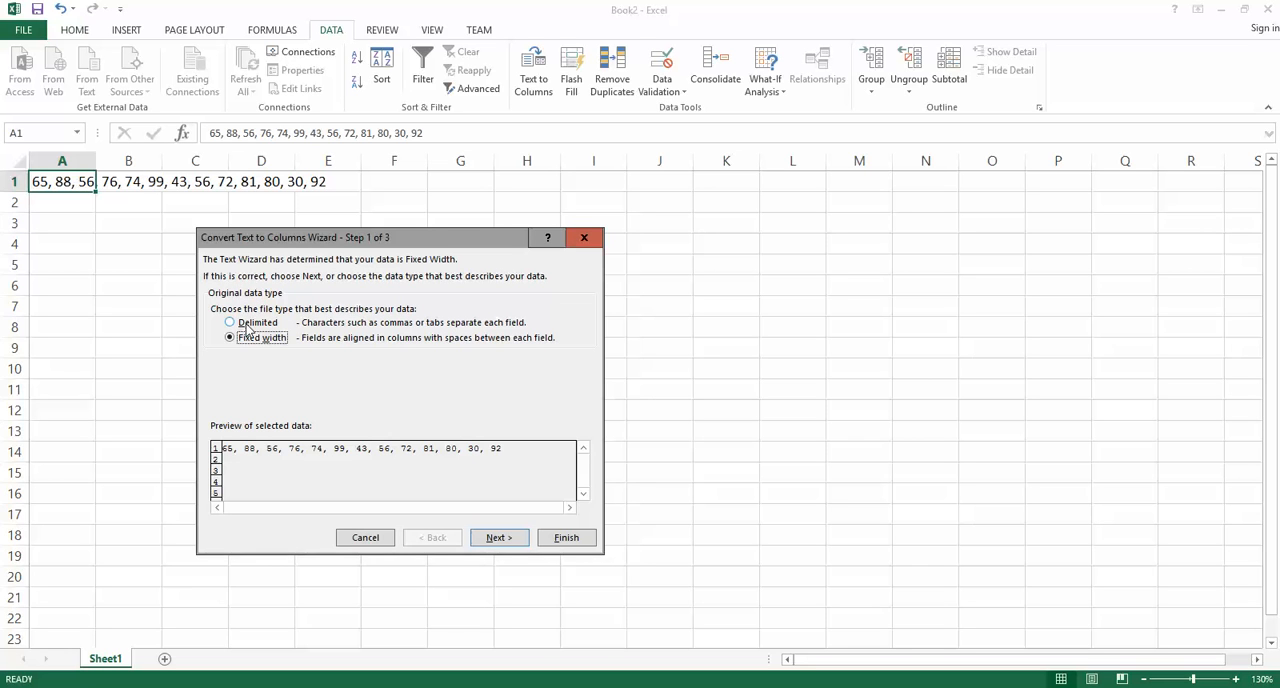
mouse_move(243, 335)
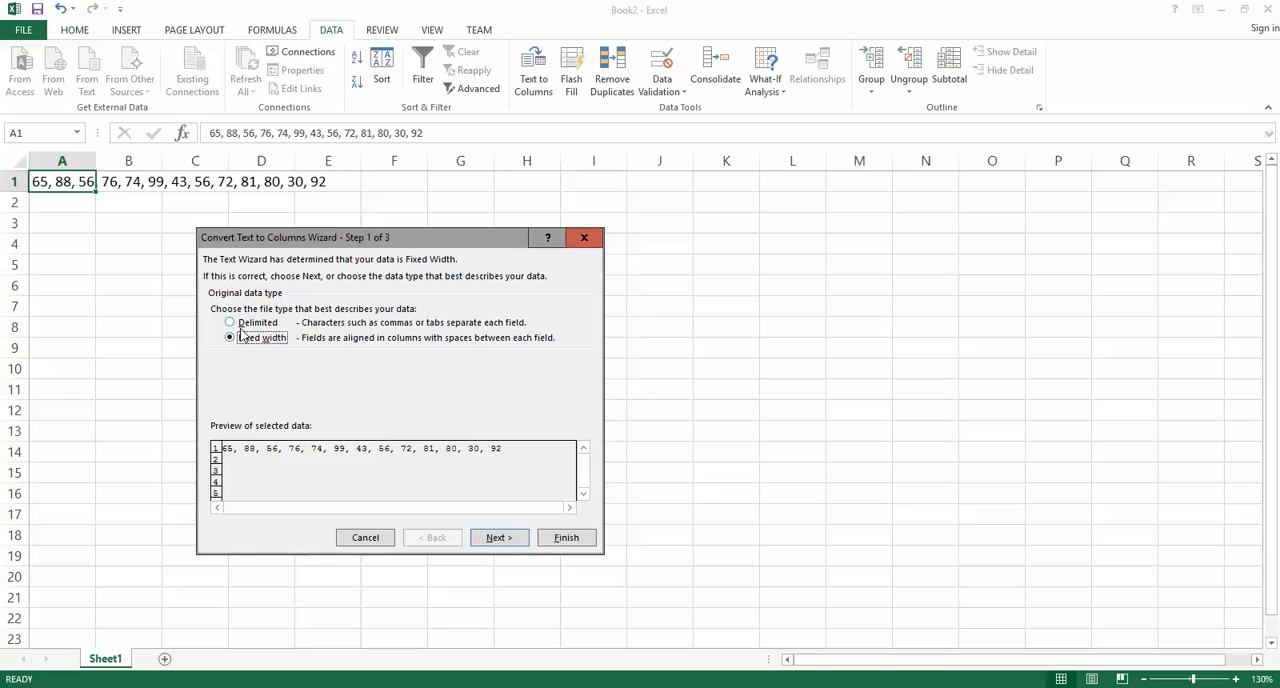
mouse_move(219, 303)
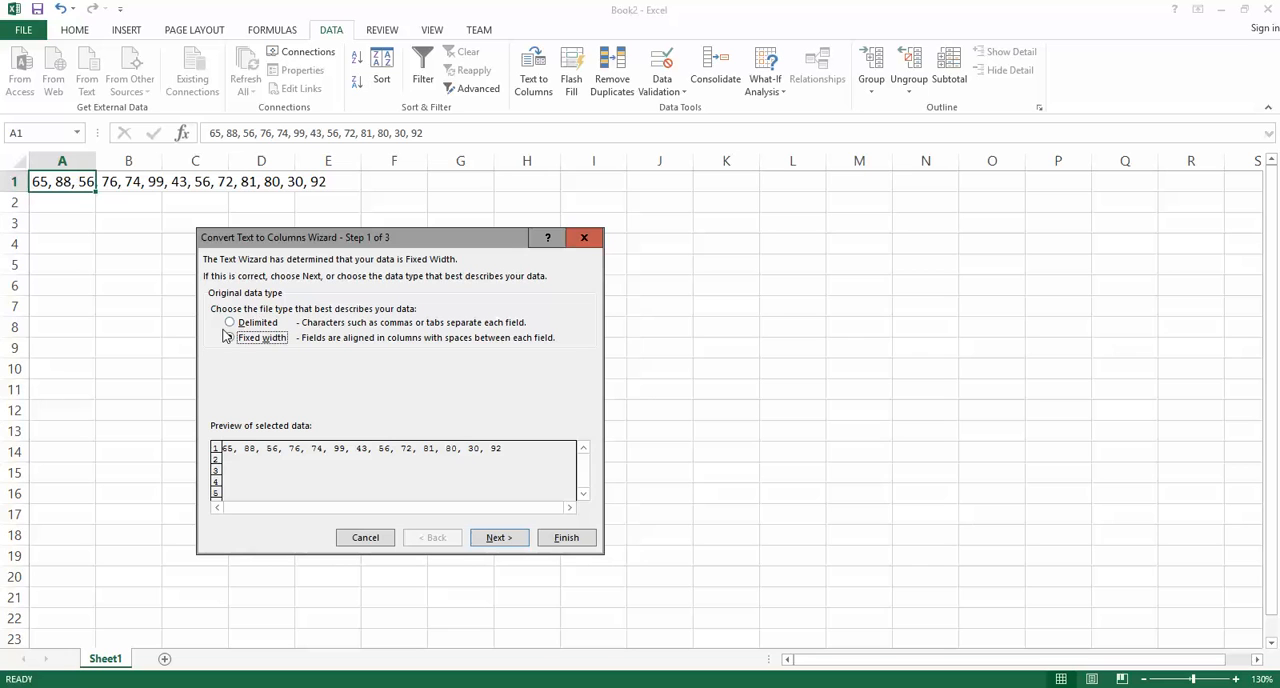
left_click(230, 322)
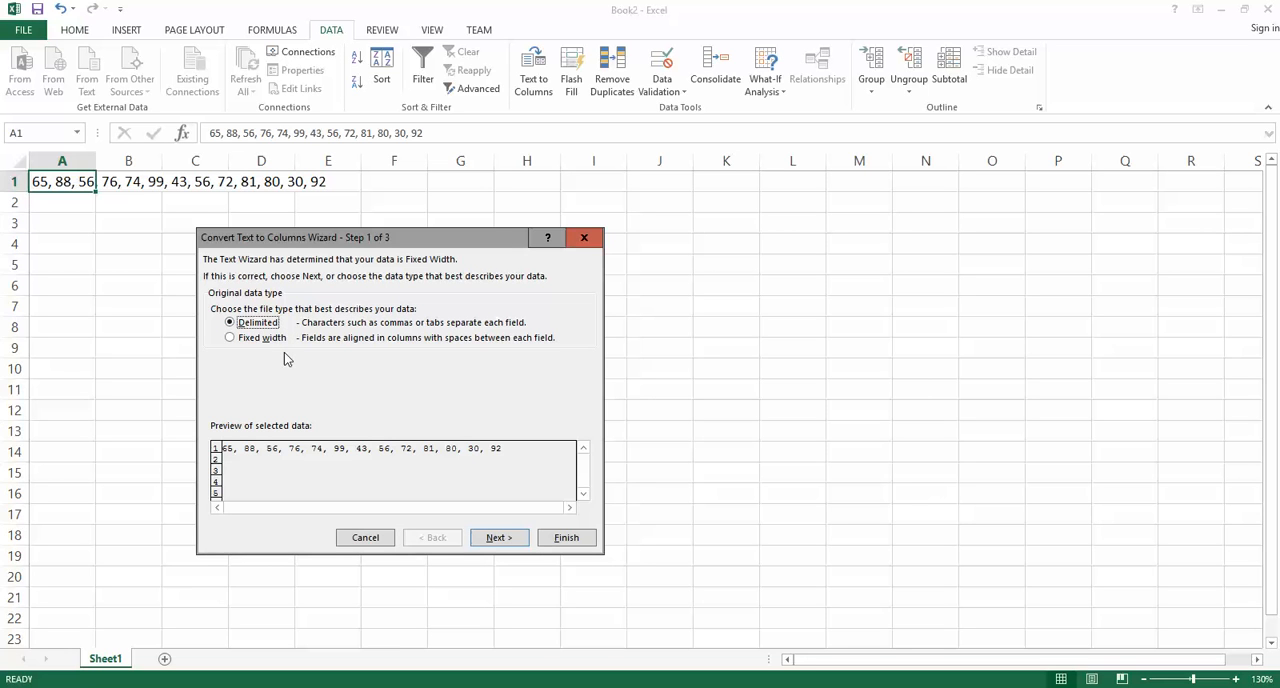
mouse_move(230, 322)
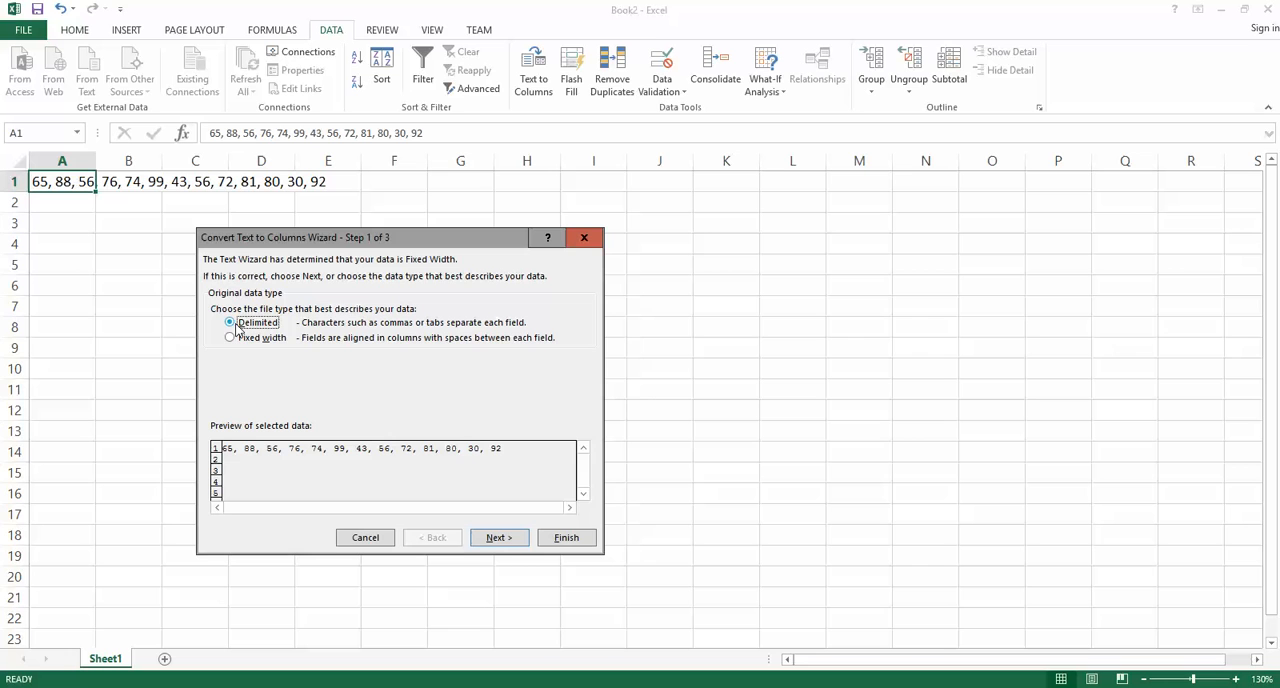
left_click(230, 322)
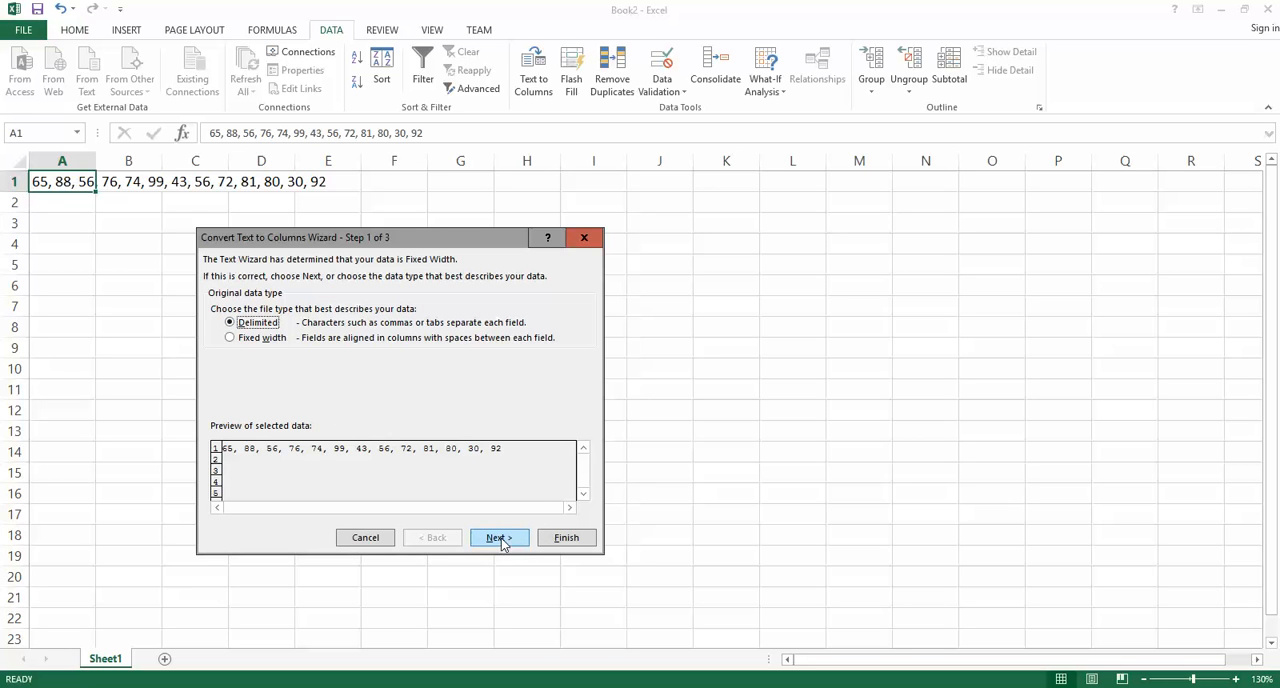
- Make Comma the only delimiter and advance to the column format step
left_click(498, 537)
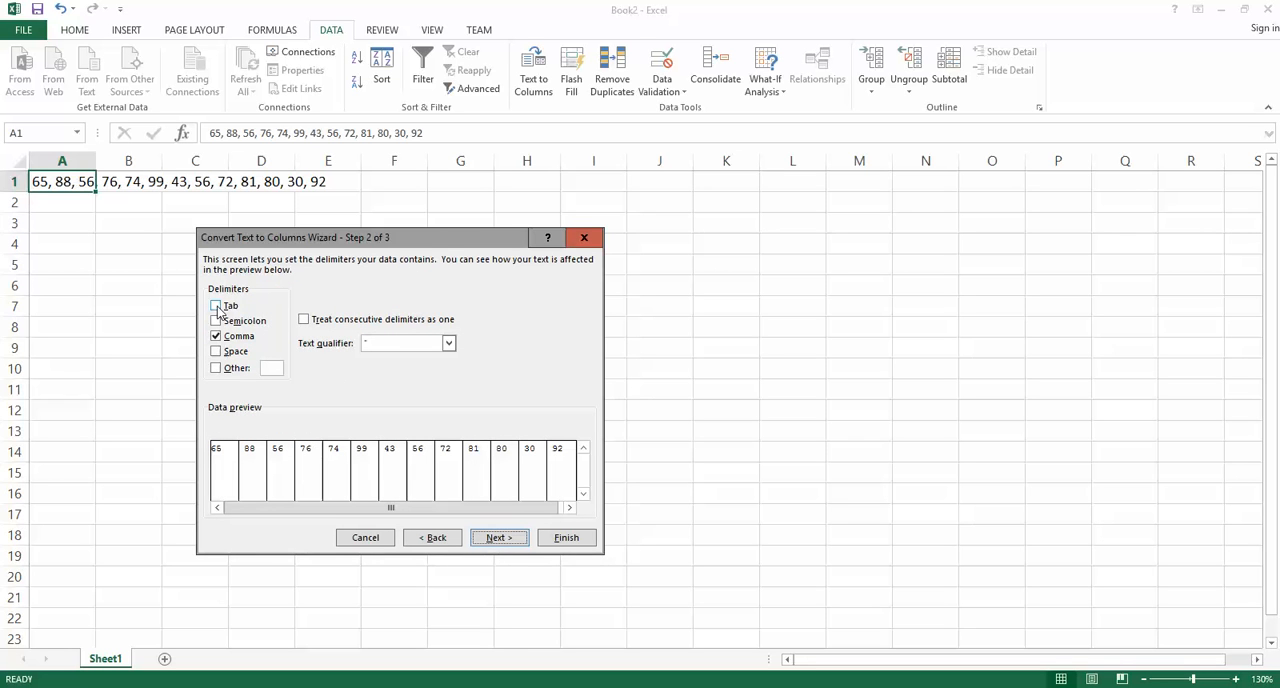
left_click(216, 305)
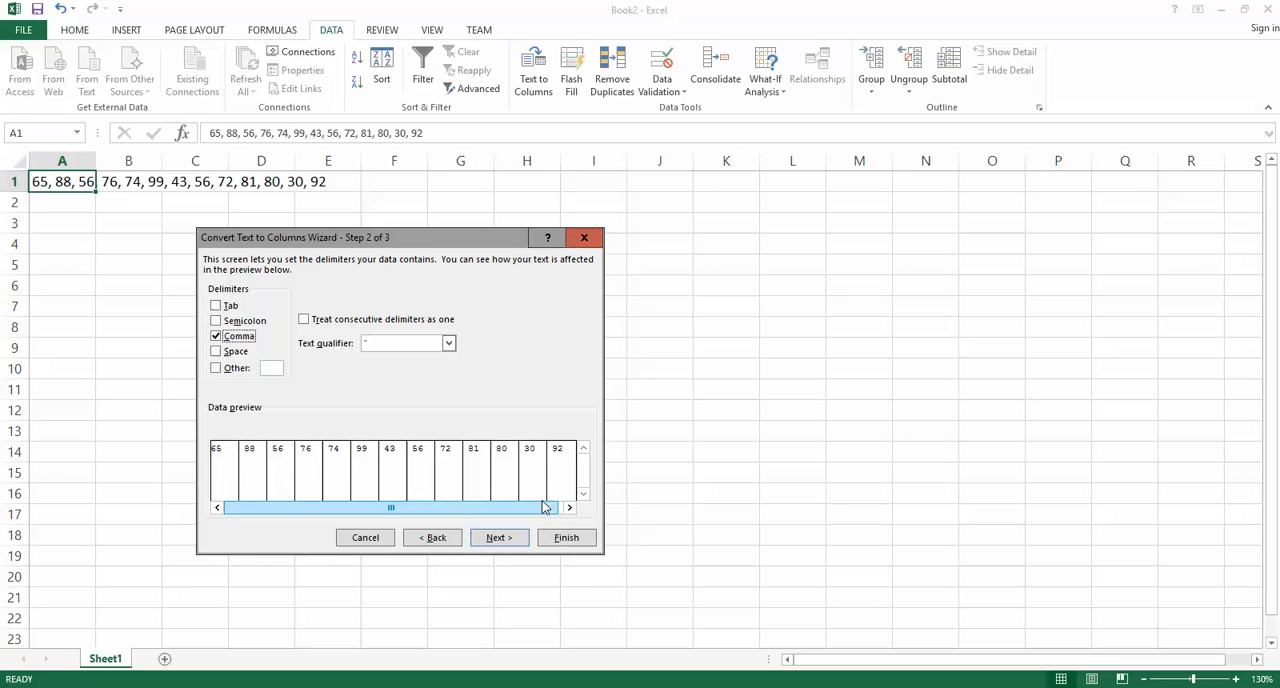
left_click(216, 335)
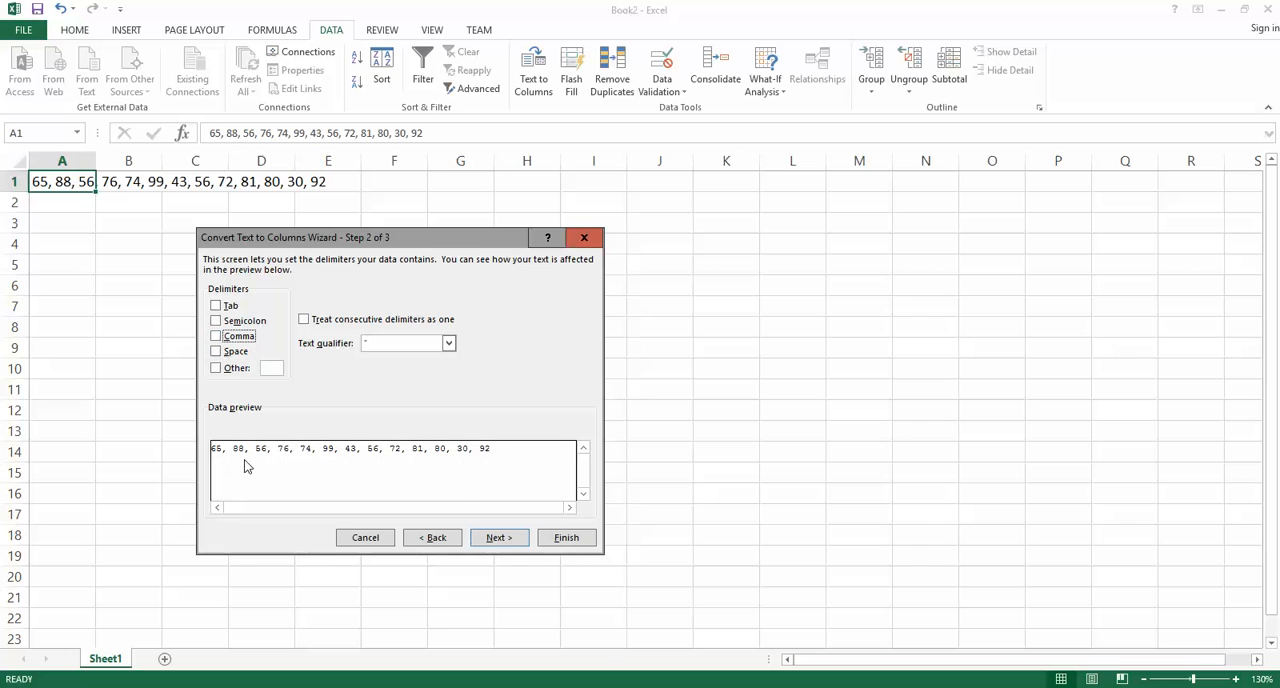
left_click(215, 336)
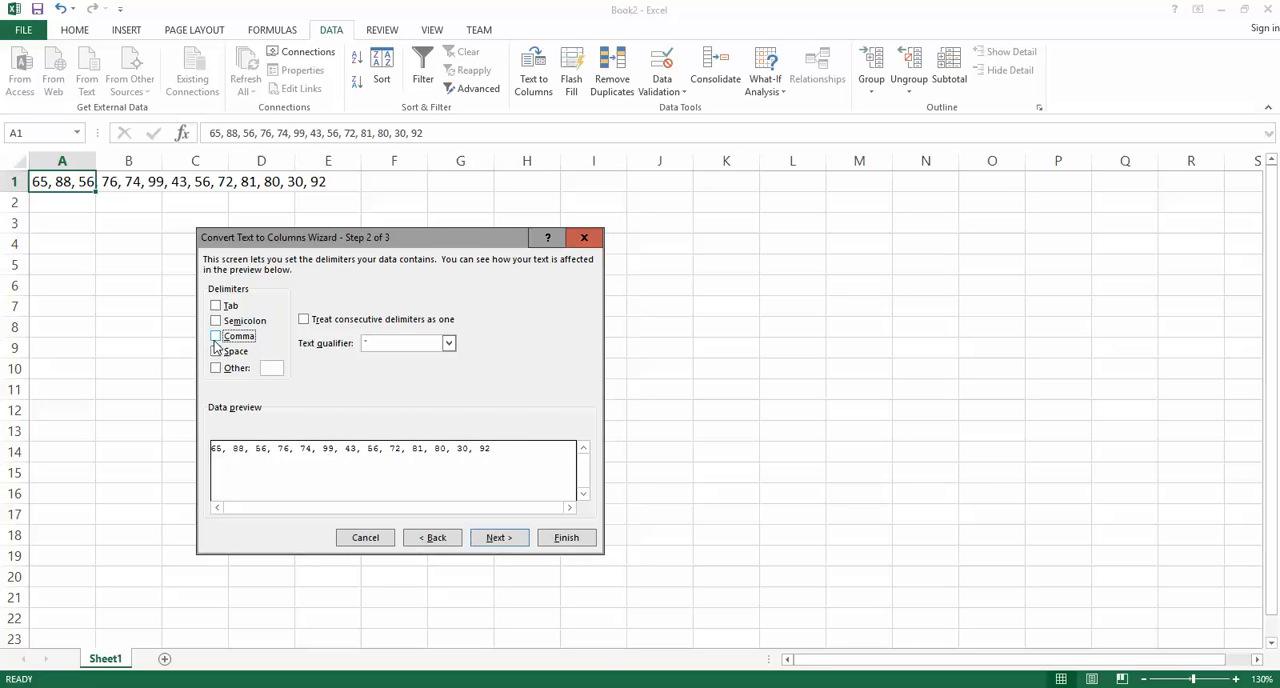
left_click(216, 336)
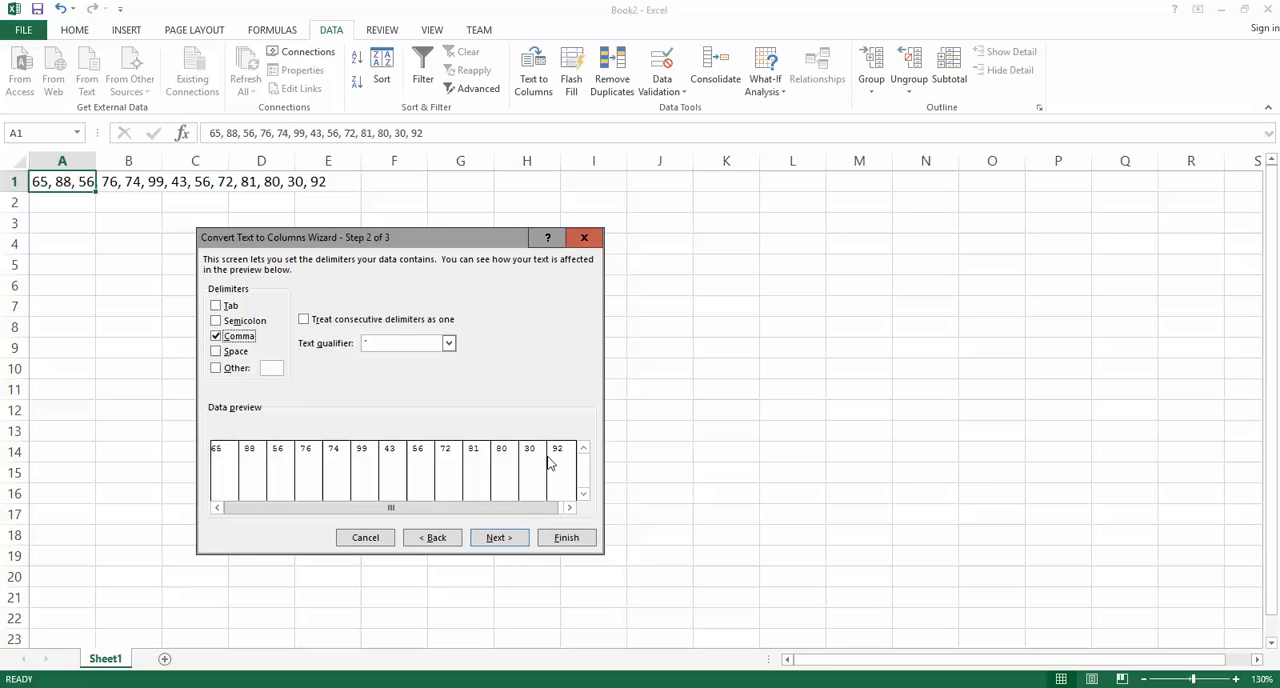
mouse_move(498, 538)
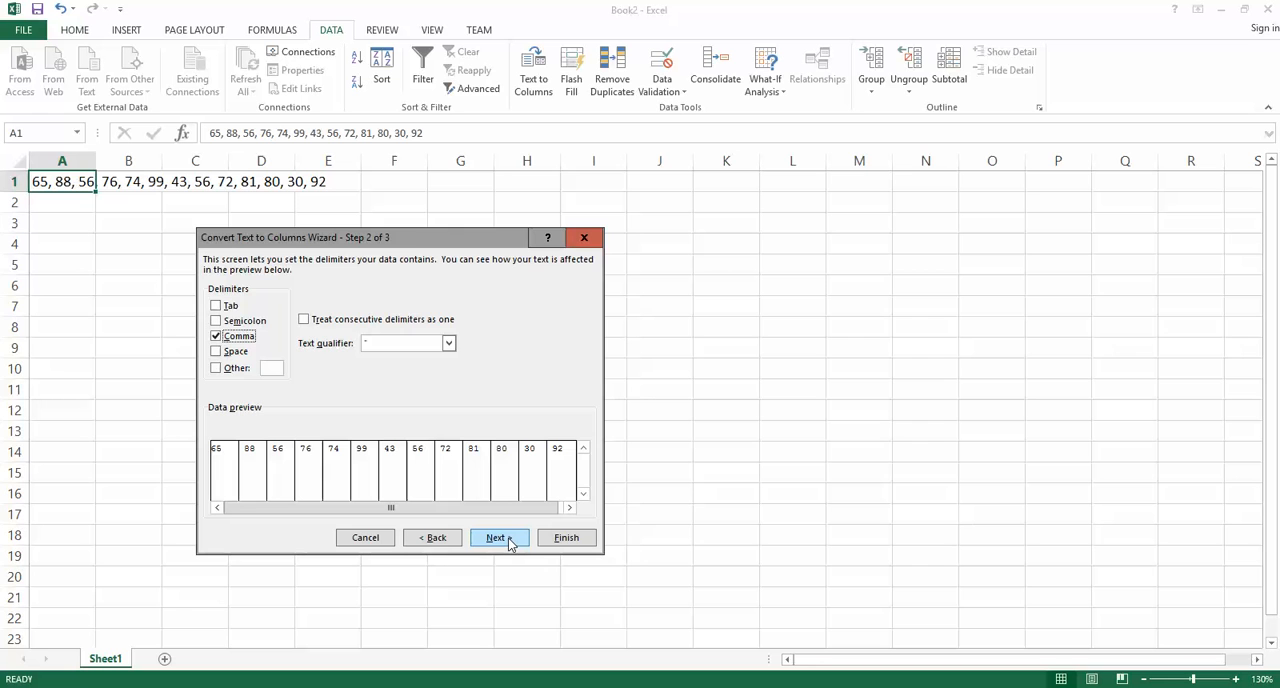
left_click(495, 537)
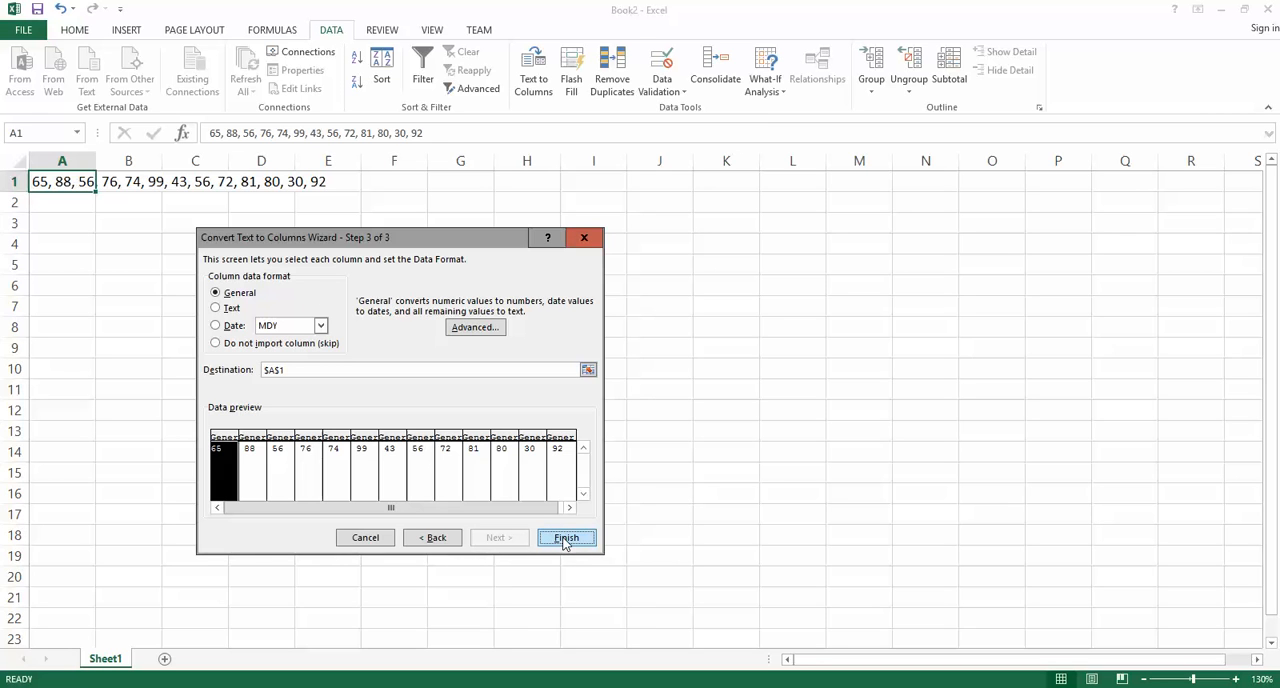
left_click(565, 537)
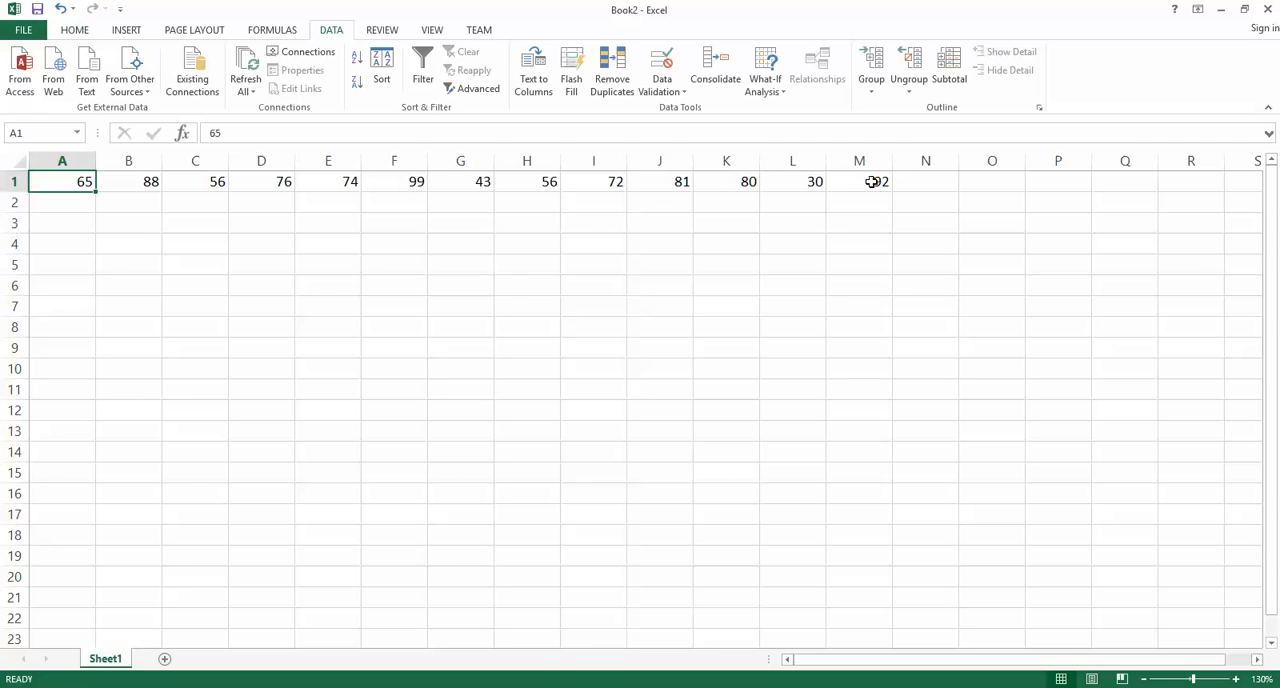
mouse_move(10, 212)
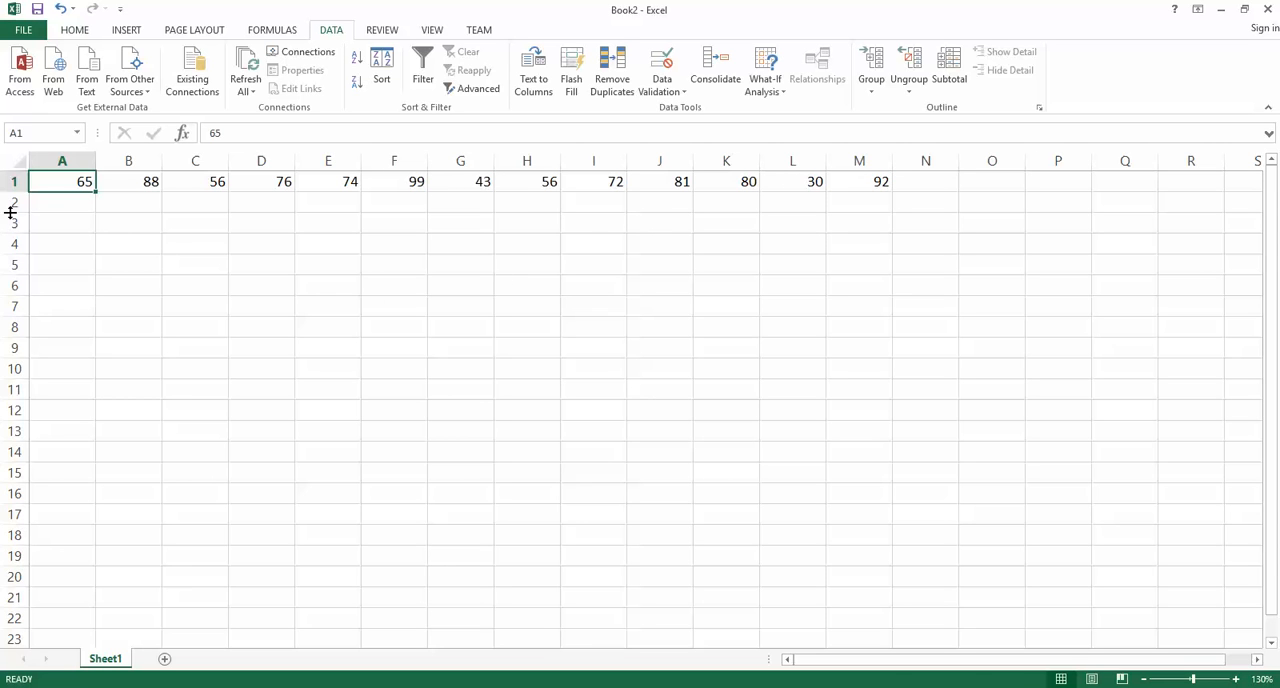
- Select the thirteen marks in A1:M1 and copy them
left_click_drag(62, 181, 793, 181)
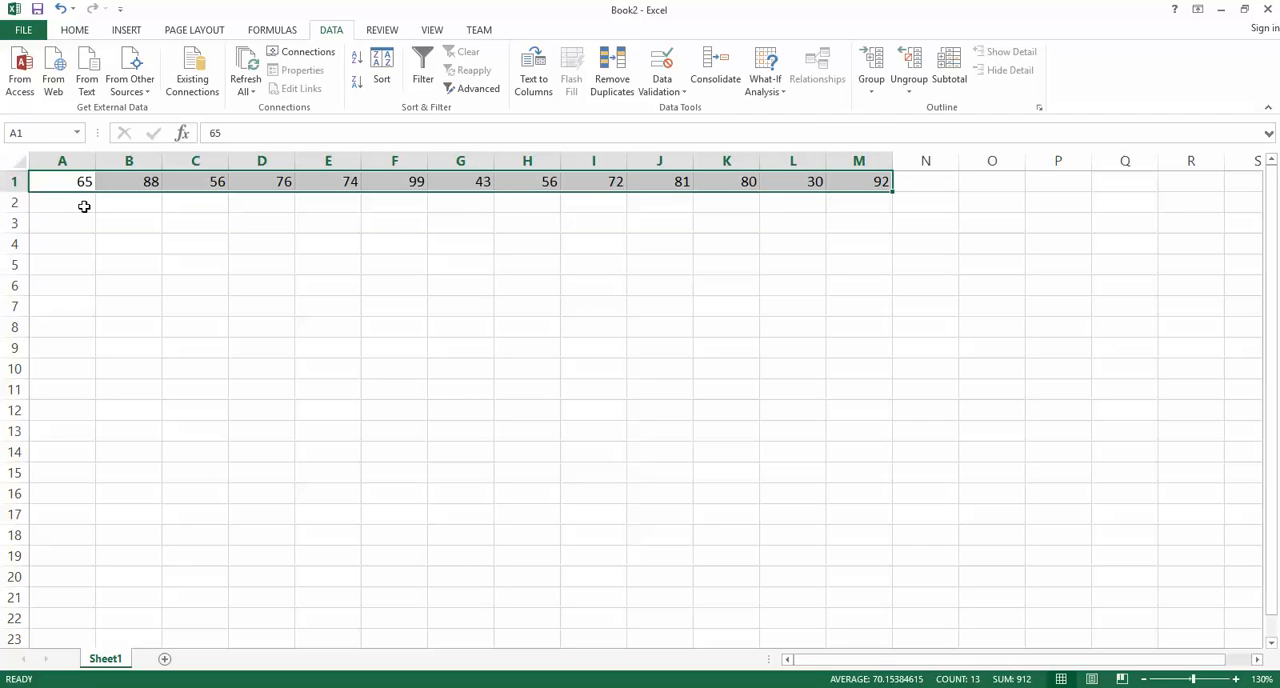
left_click(195, 202)
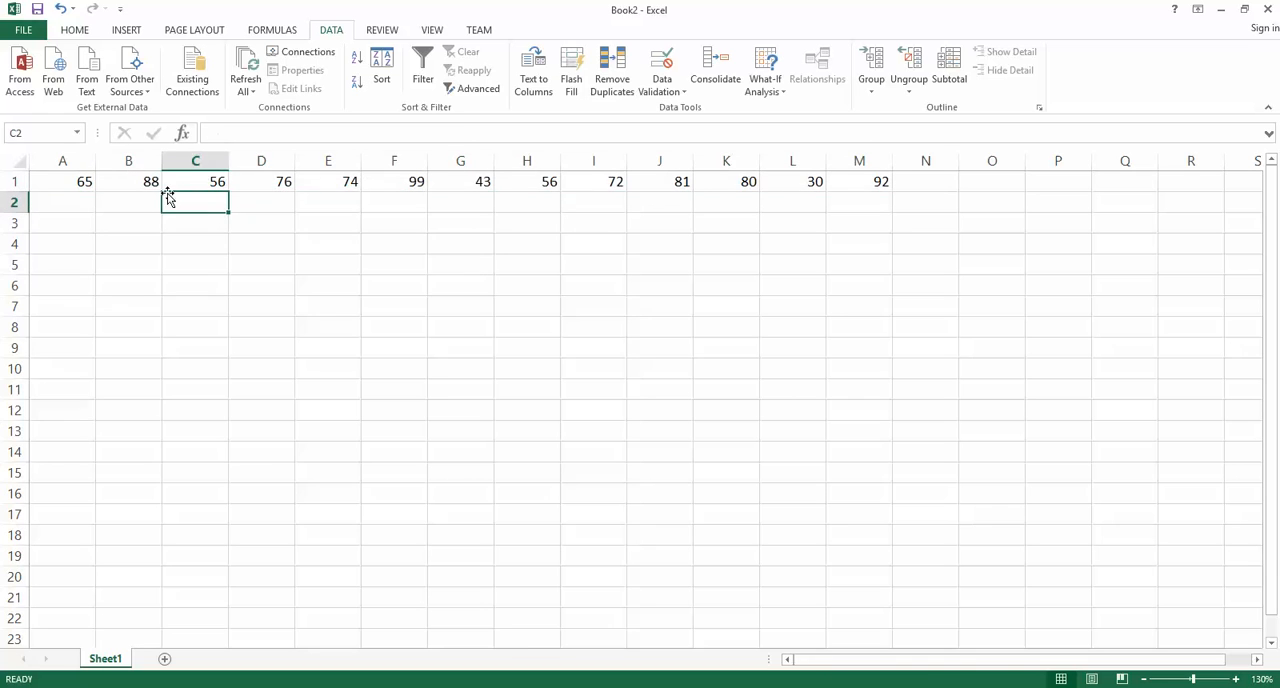
left_click_drag(62, 181, 593, 181)
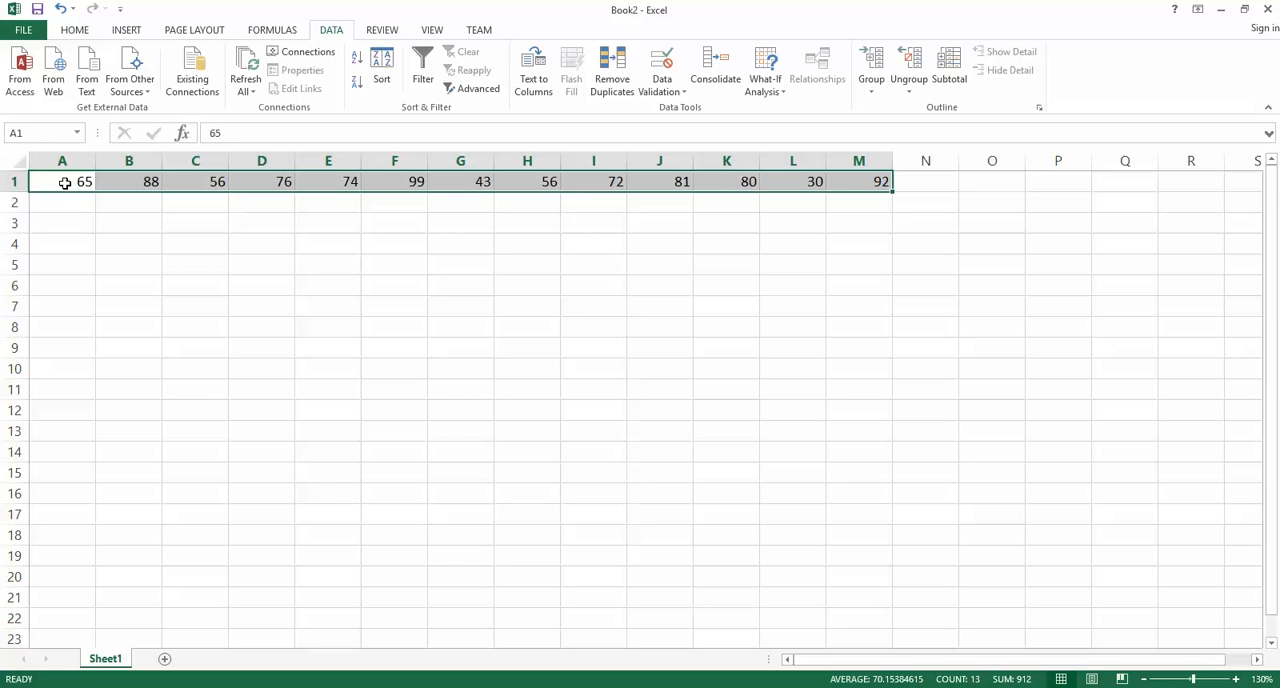
key("ctrl+c")
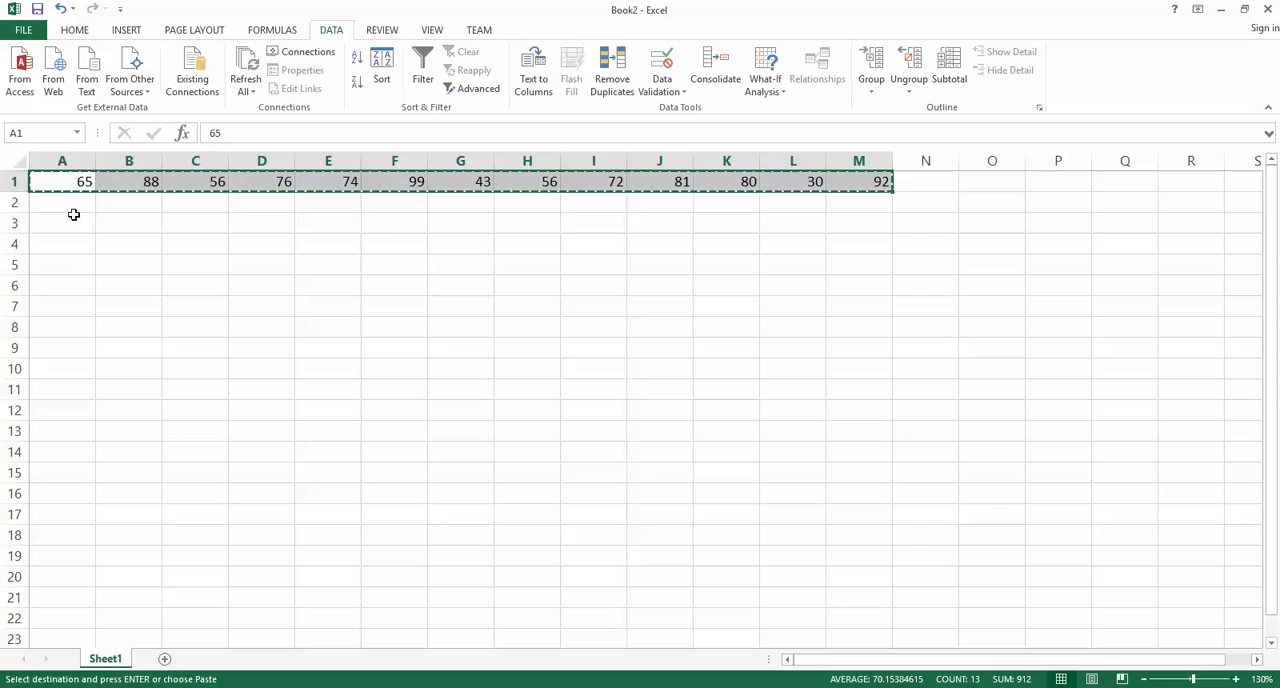
mouse_move(65, 205)
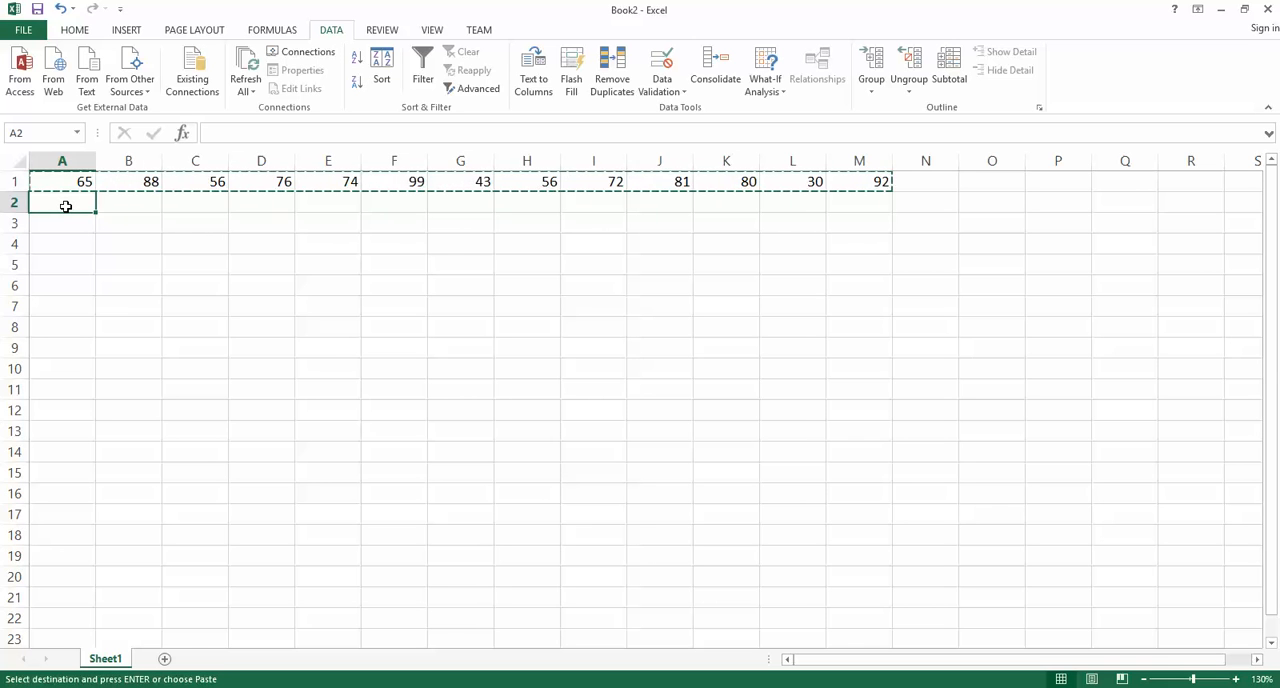
mouse_move(53, 65)
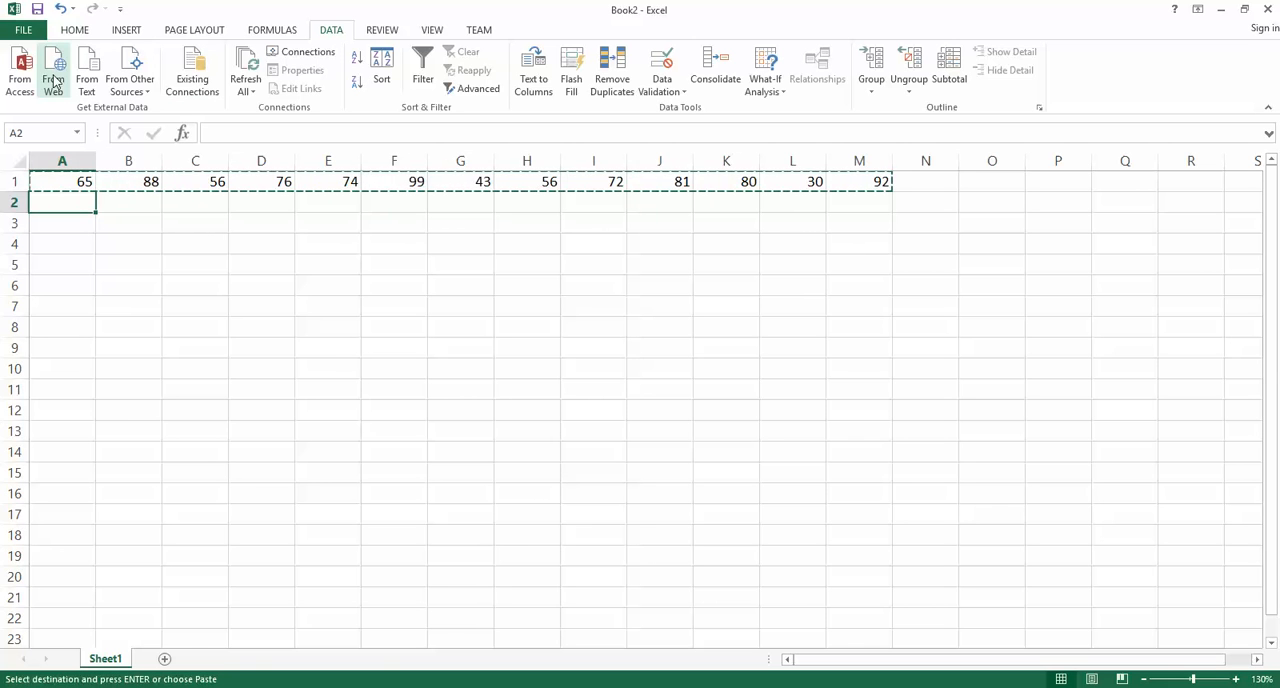
- Open the Paste Special dialog for the copied marks from the Home Paste dropdown
left_click(74, 29)
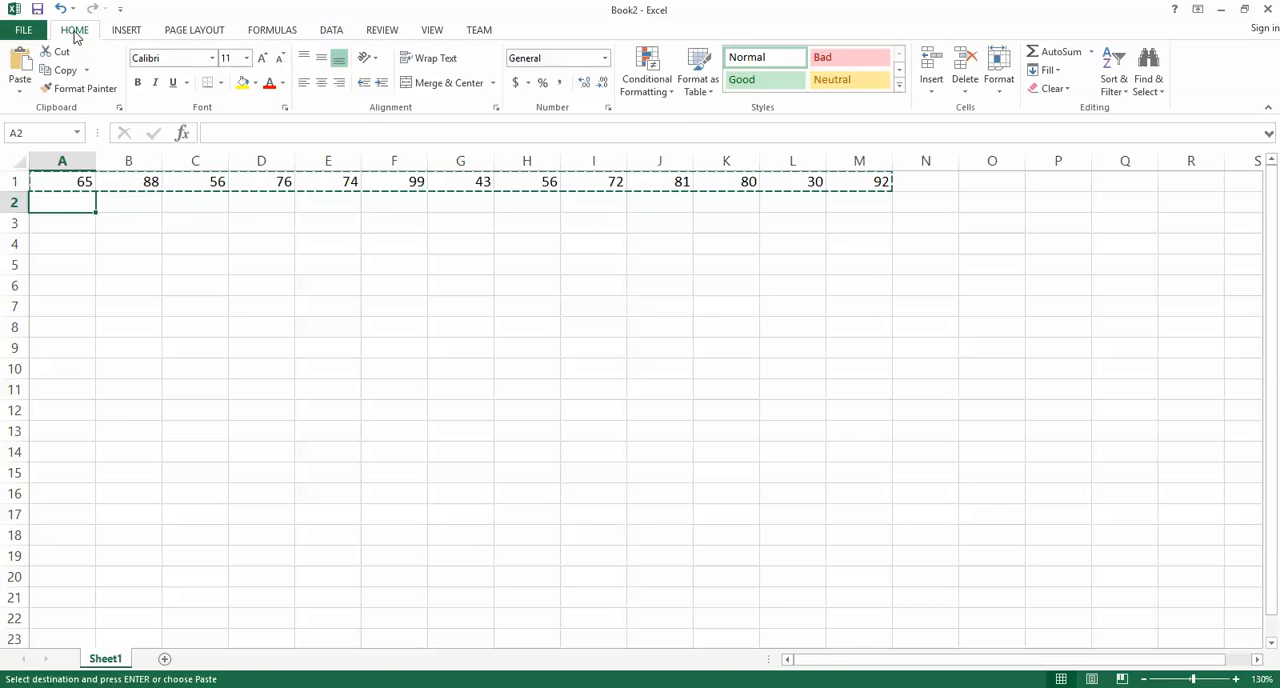
mouse_move(20, 67)
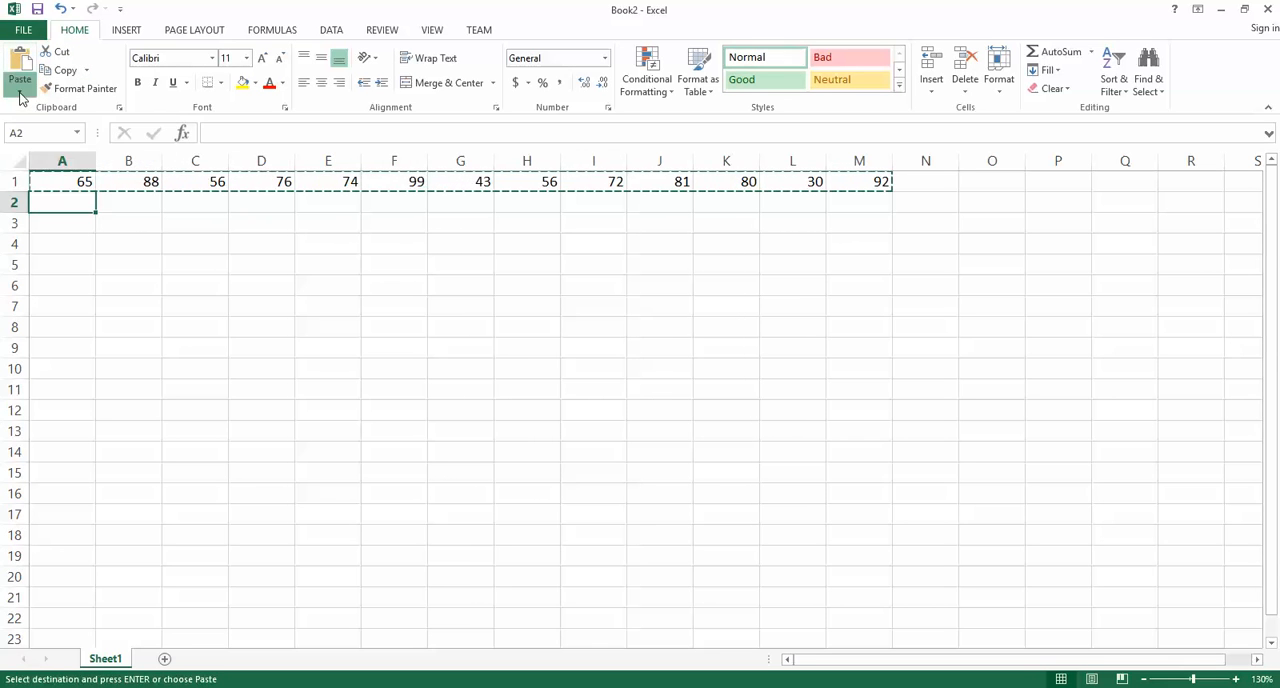
left_click(19, 75)
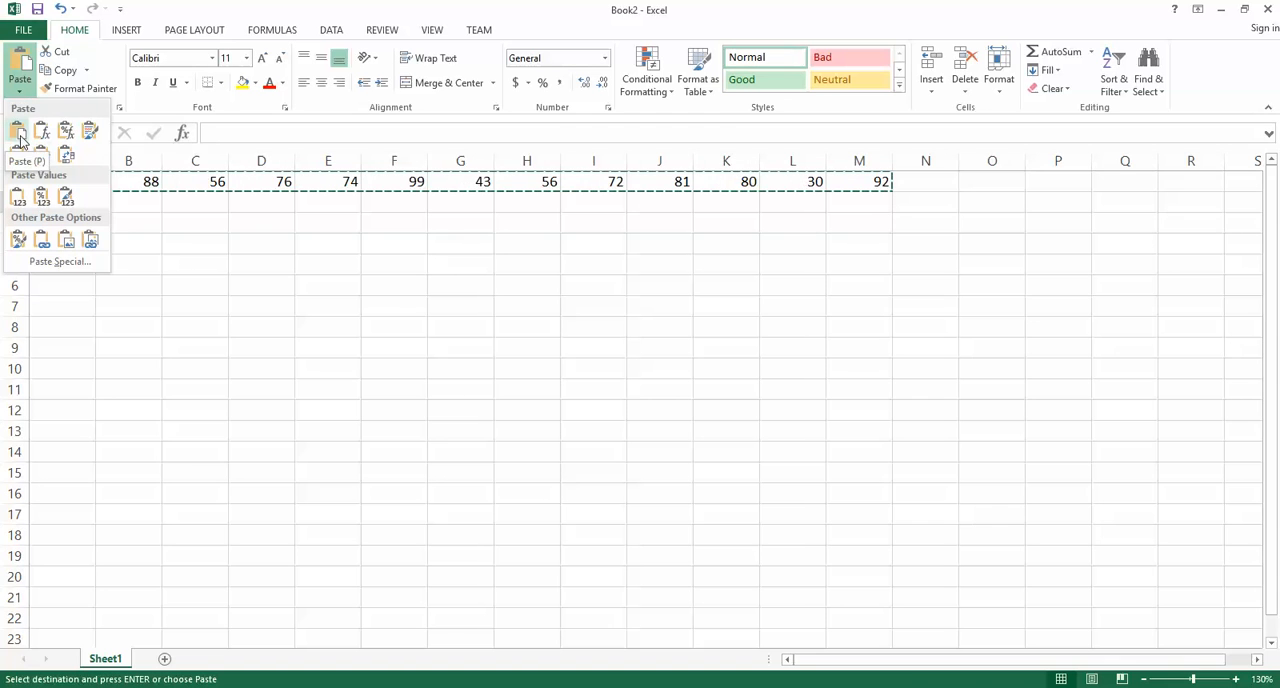
mouse_move(60, 261)
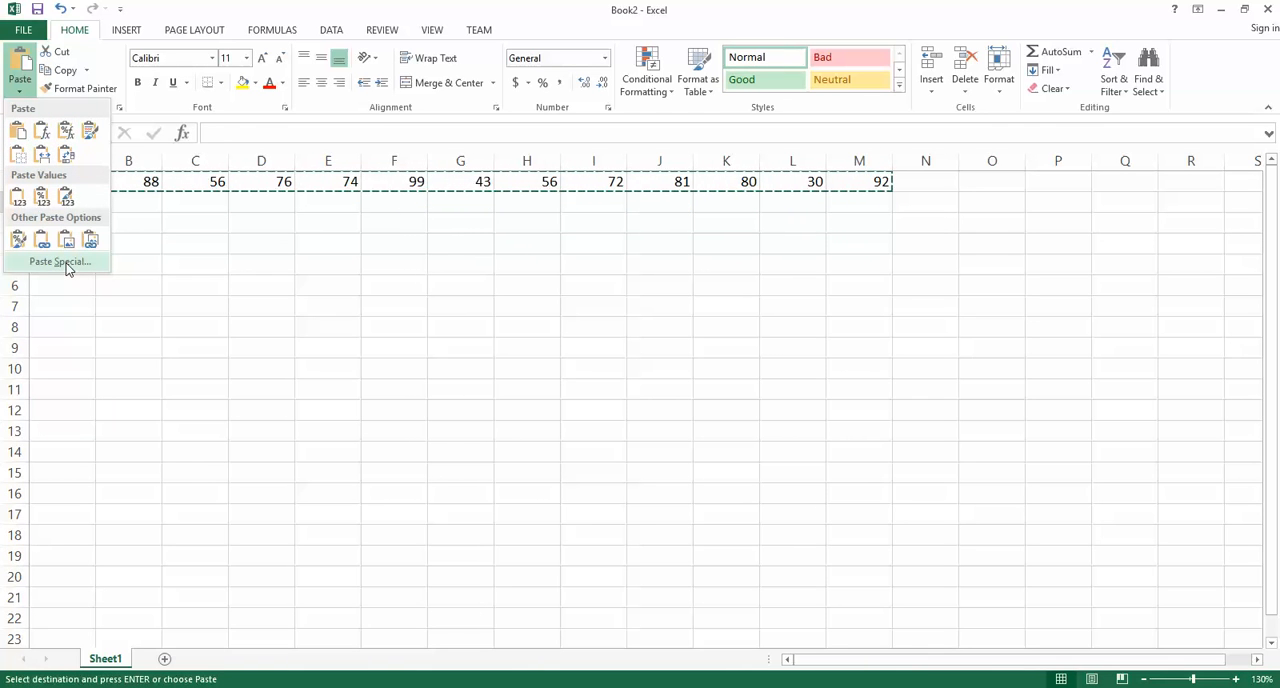
left_click(60, 261)
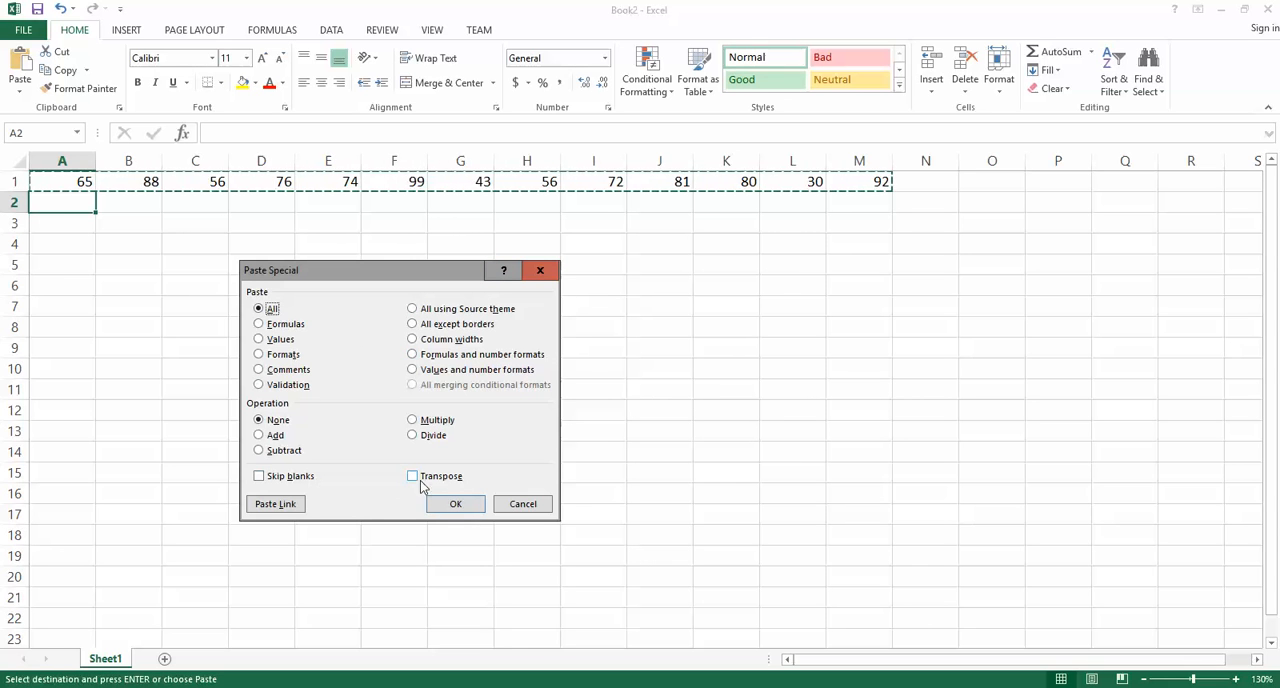
mouse_move(414, 481)
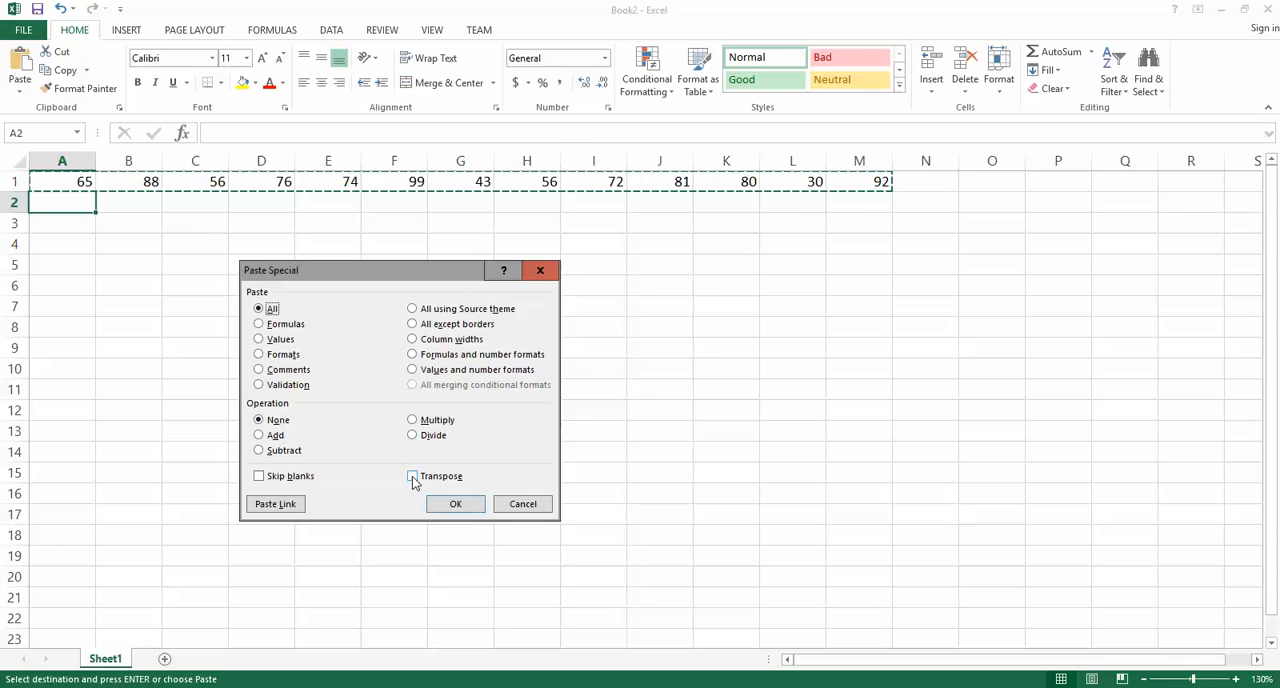
- Paste the marks with Transpose on, filling A2 through A14
left_click(412, 475)
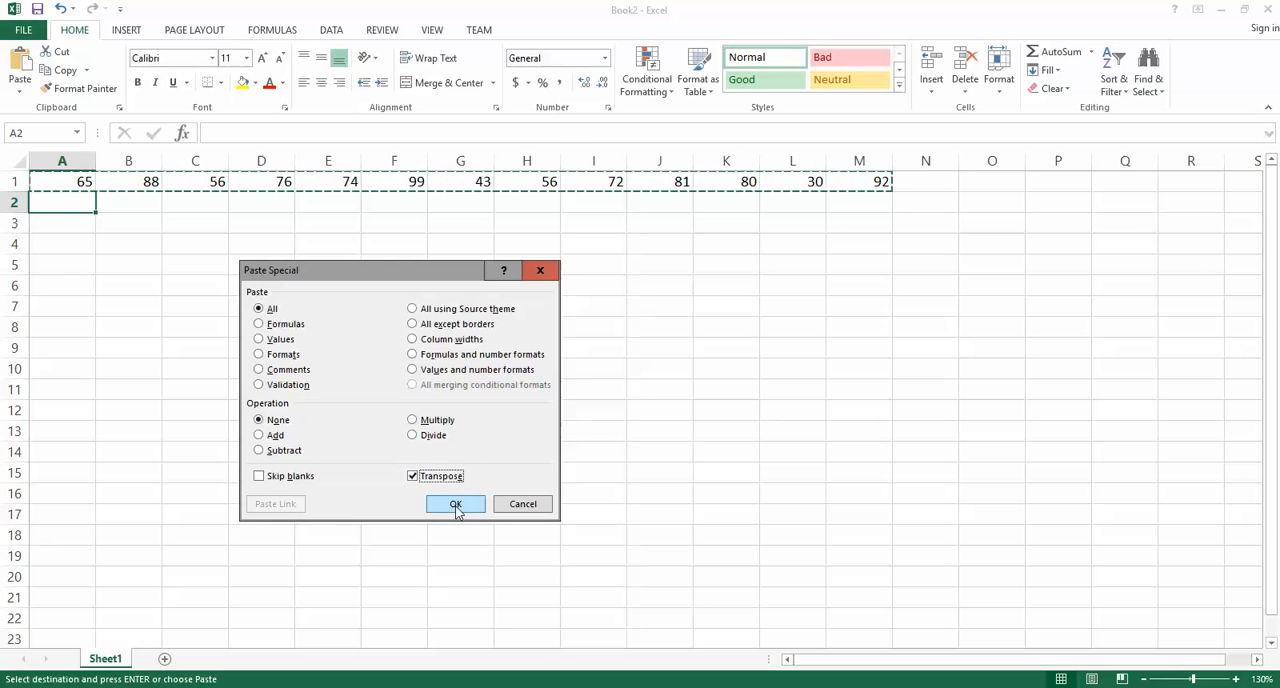
mouse_move(448, 511)
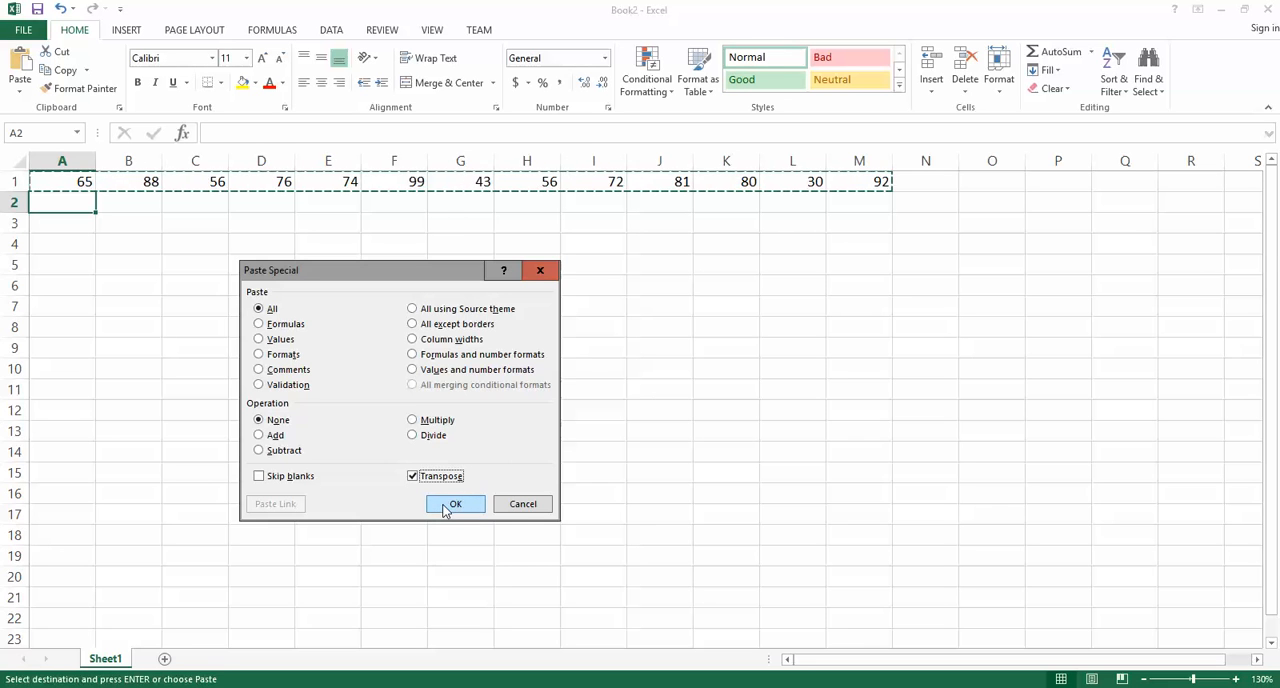
left_click(455, 503)
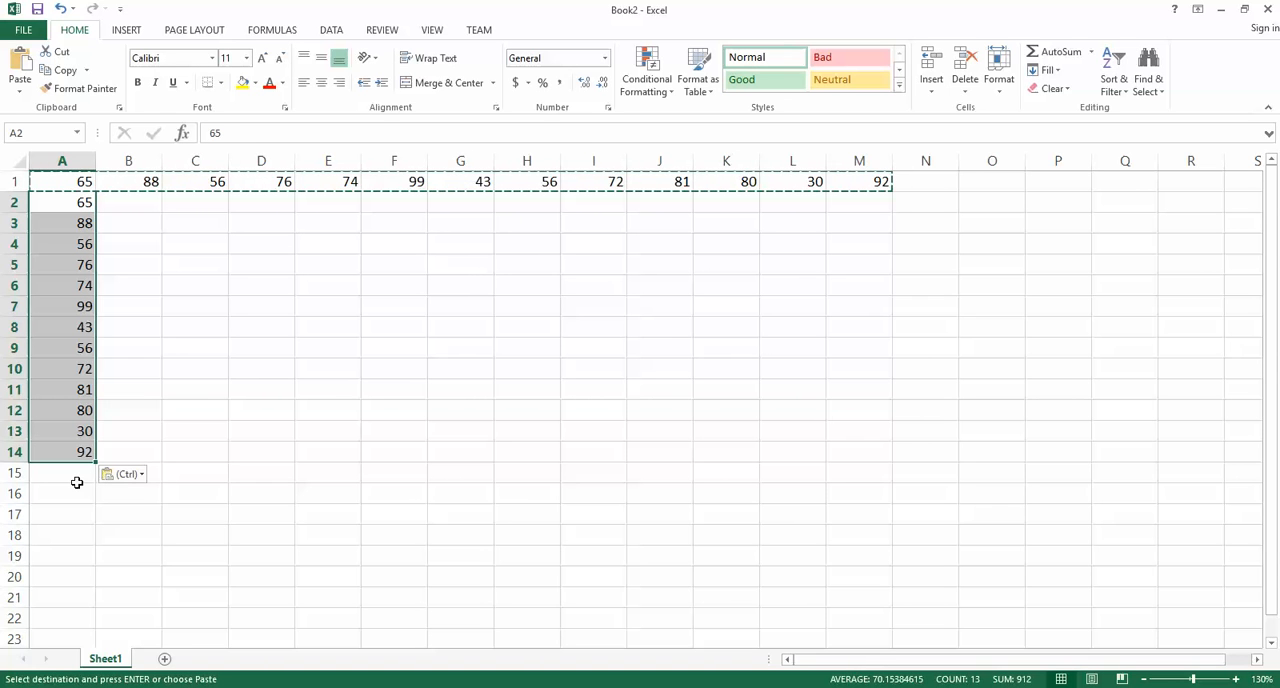
mouse_move(112, 209)
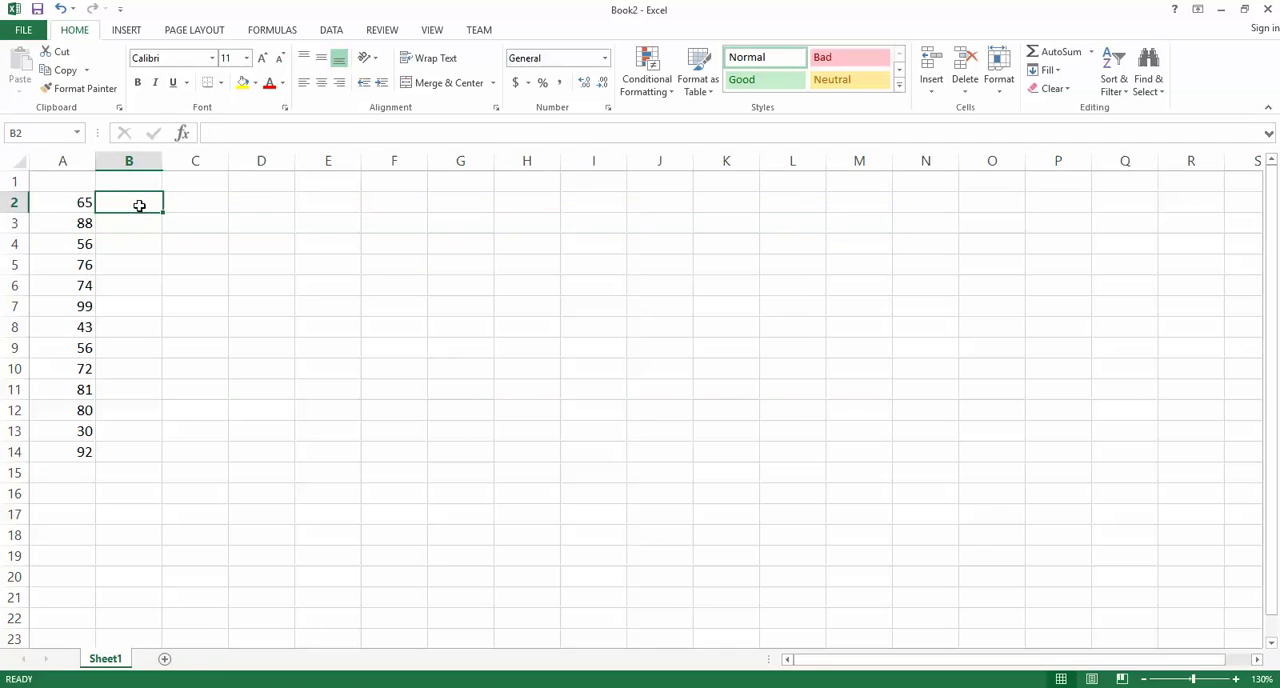
- Enter the heading 'Marks' in cell A1
left_click(62, 181)
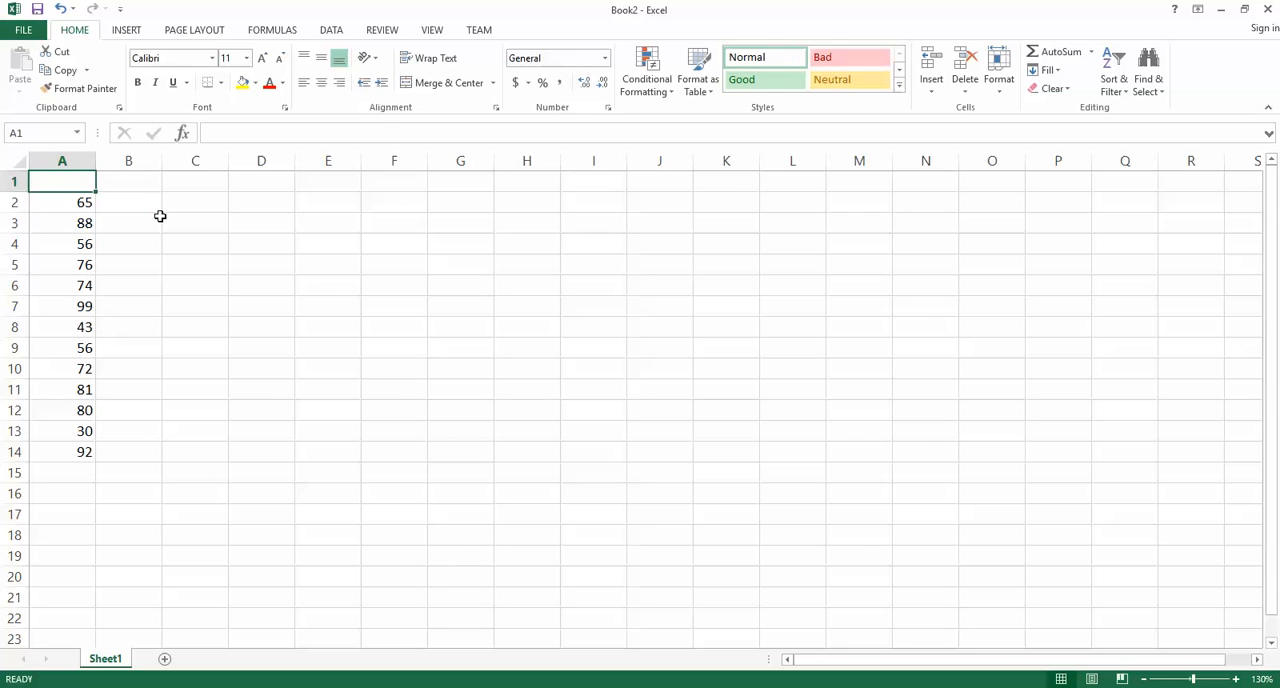
type("Marks")
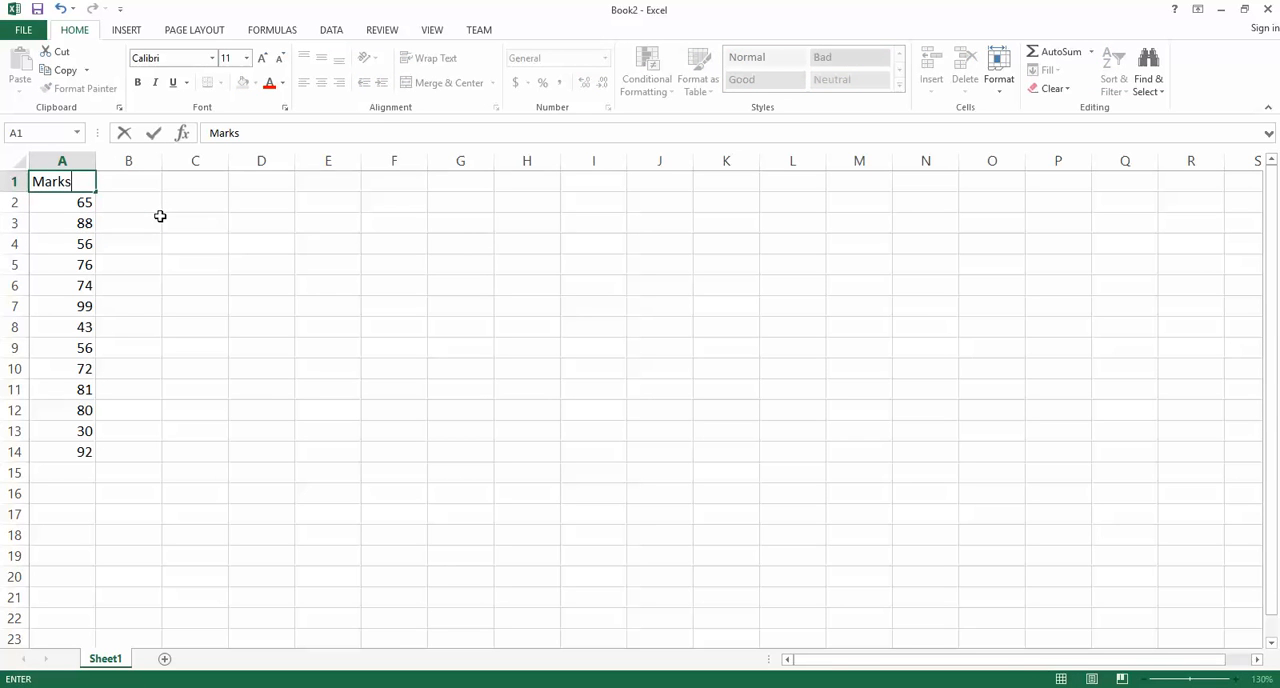
left_click(128, 181)
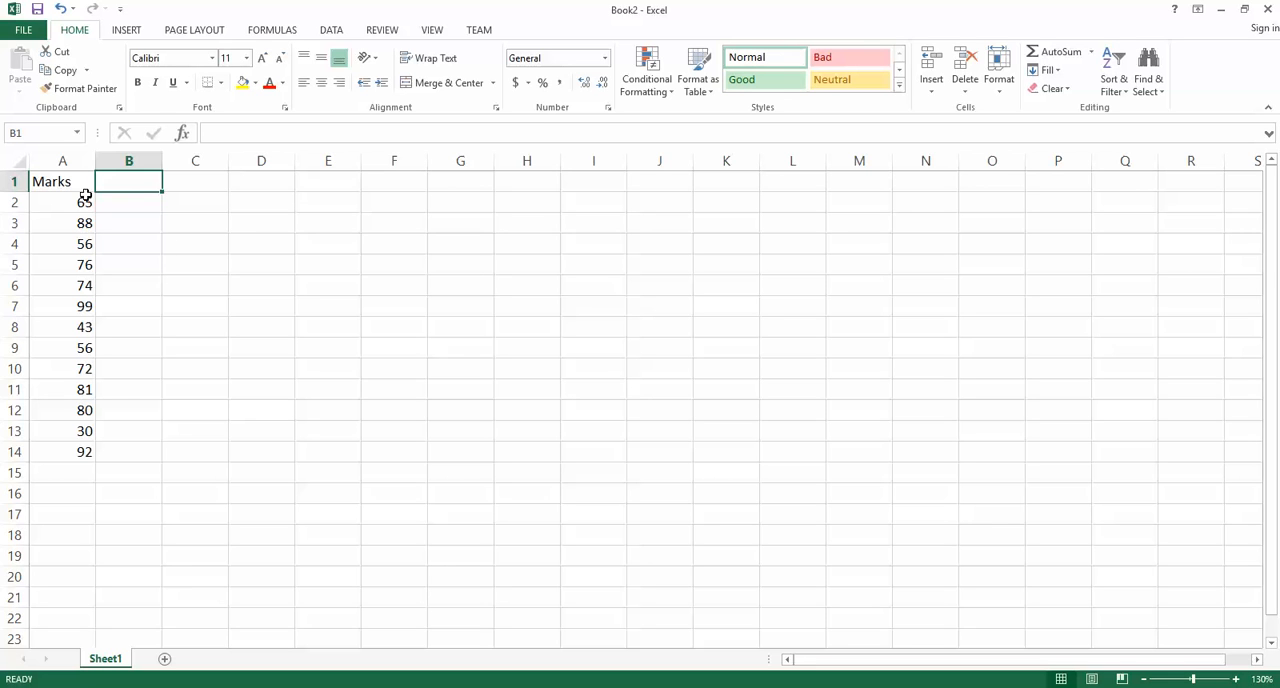
- Custom-sort column A by Marks values, Smallest to Largest, with headers
left_click(62, 202)
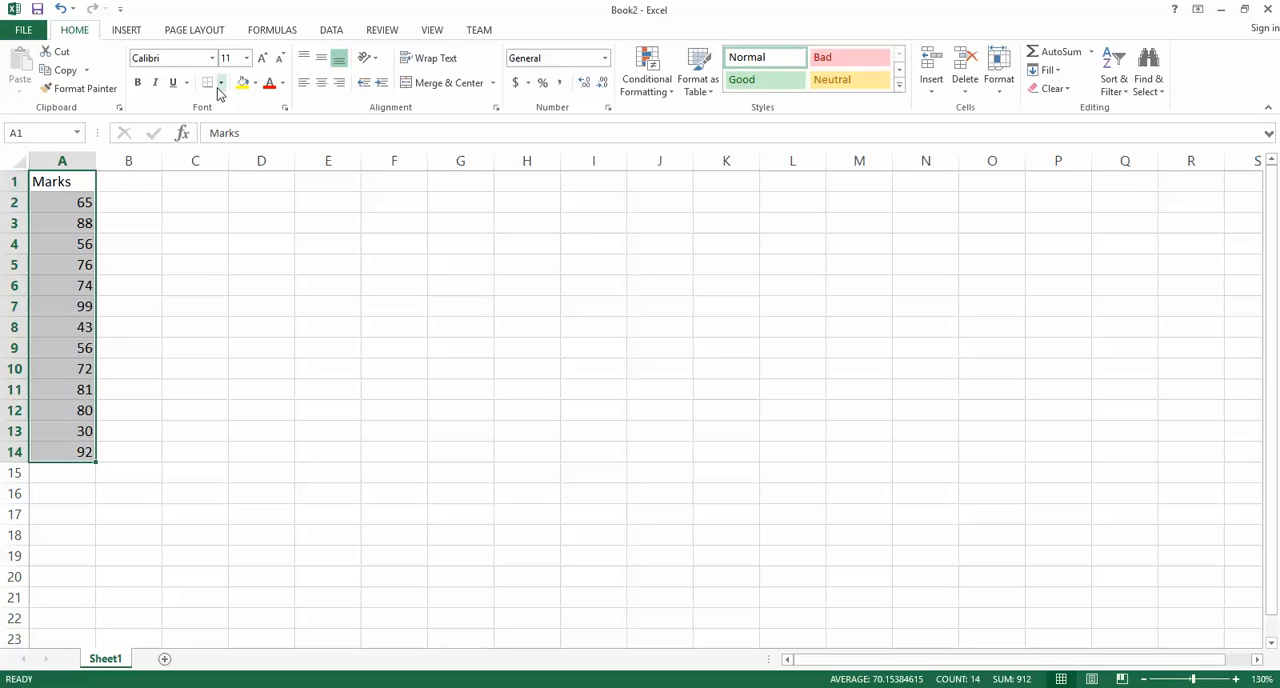
left_click(331, 29)
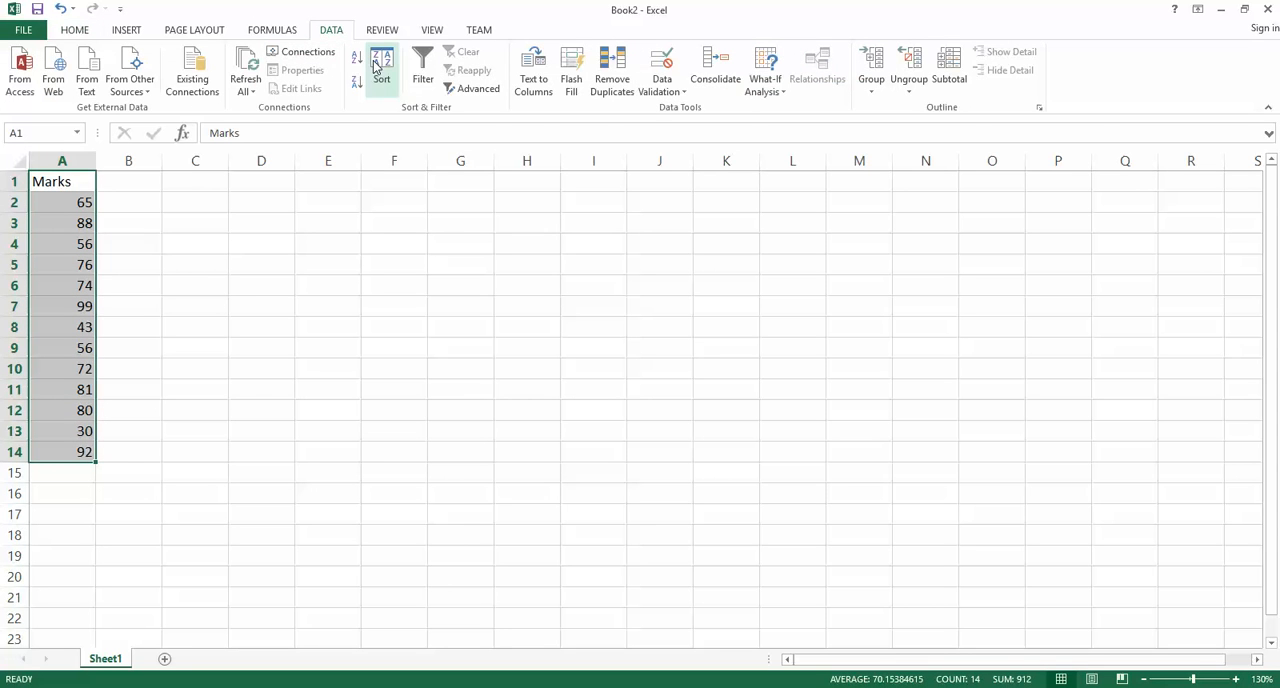
left_click(381, 70)
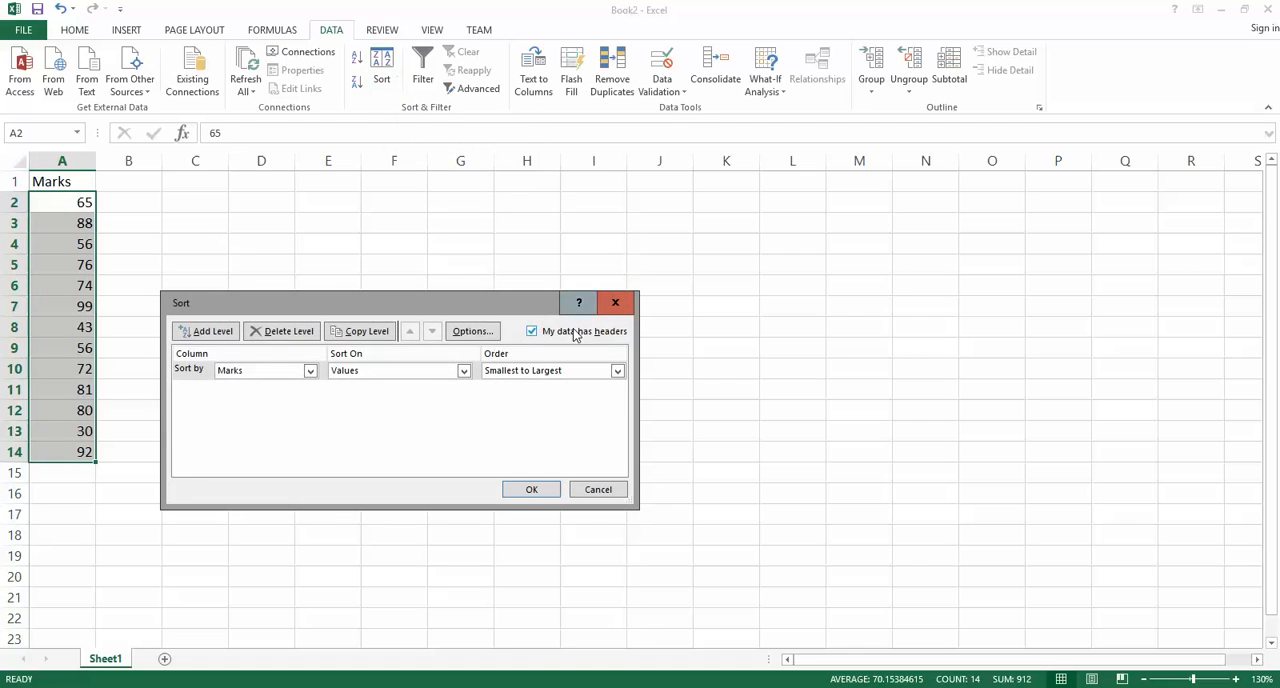
mouse_move(430, 382)
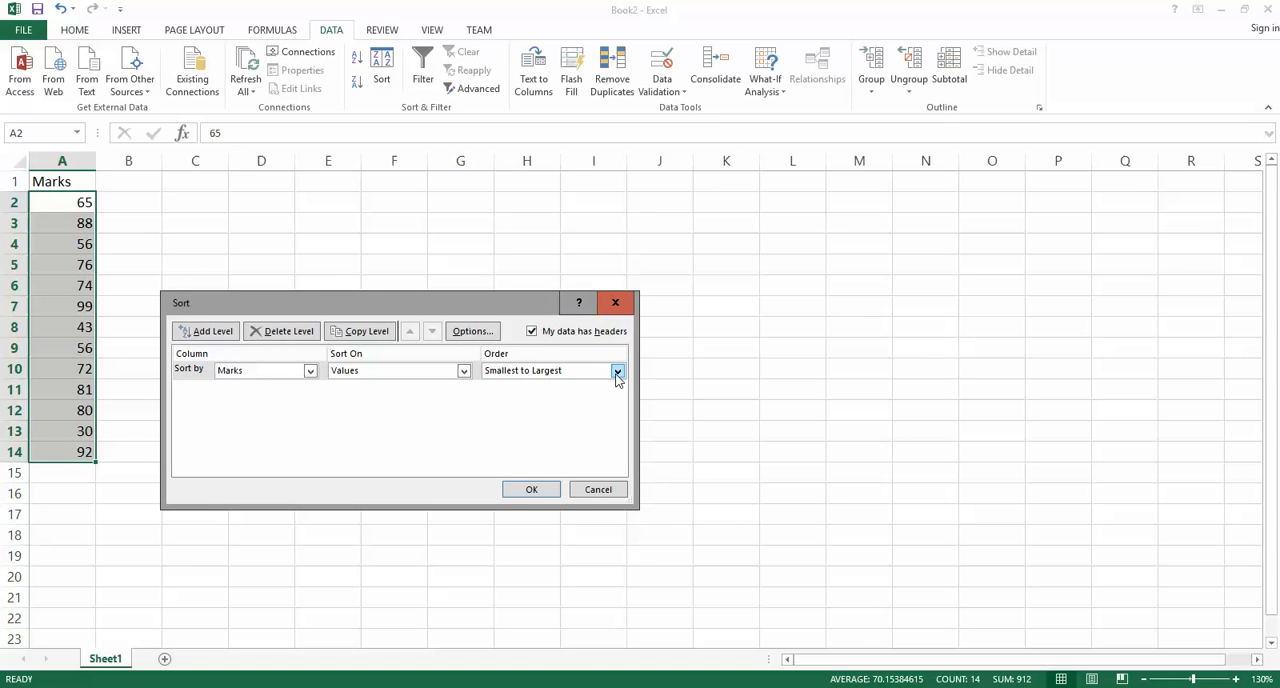
left_click(531, 489)
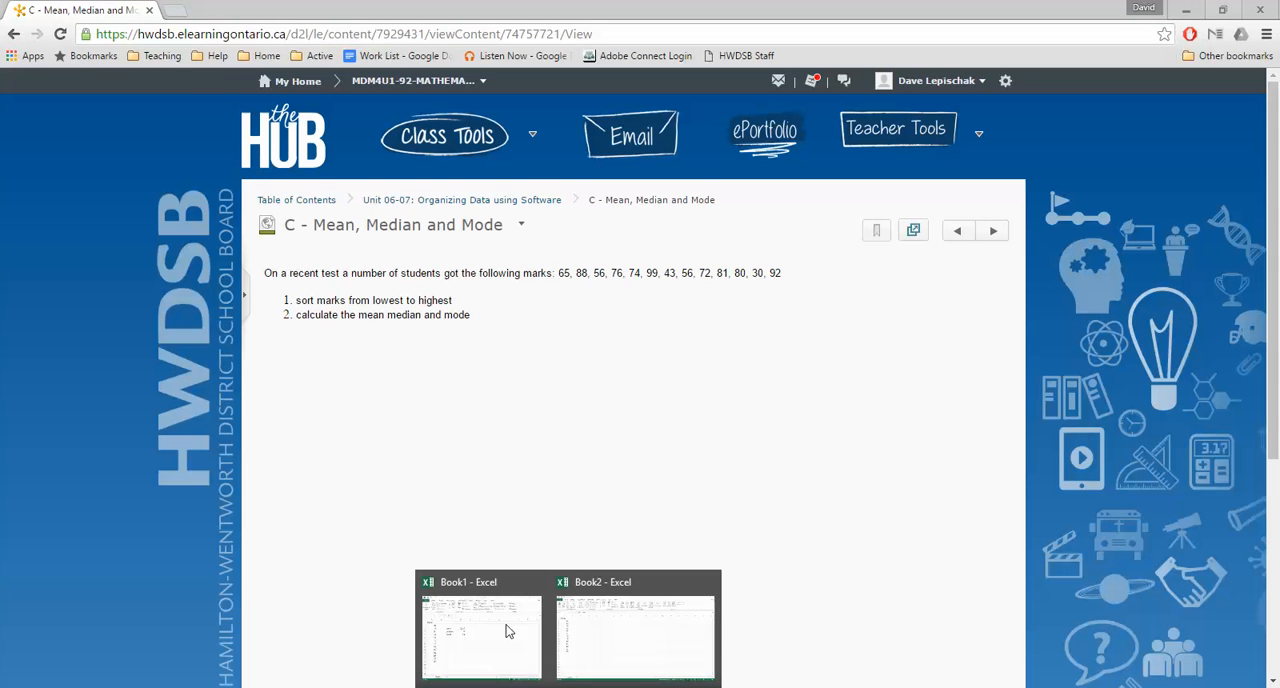
left_click(635, 635)
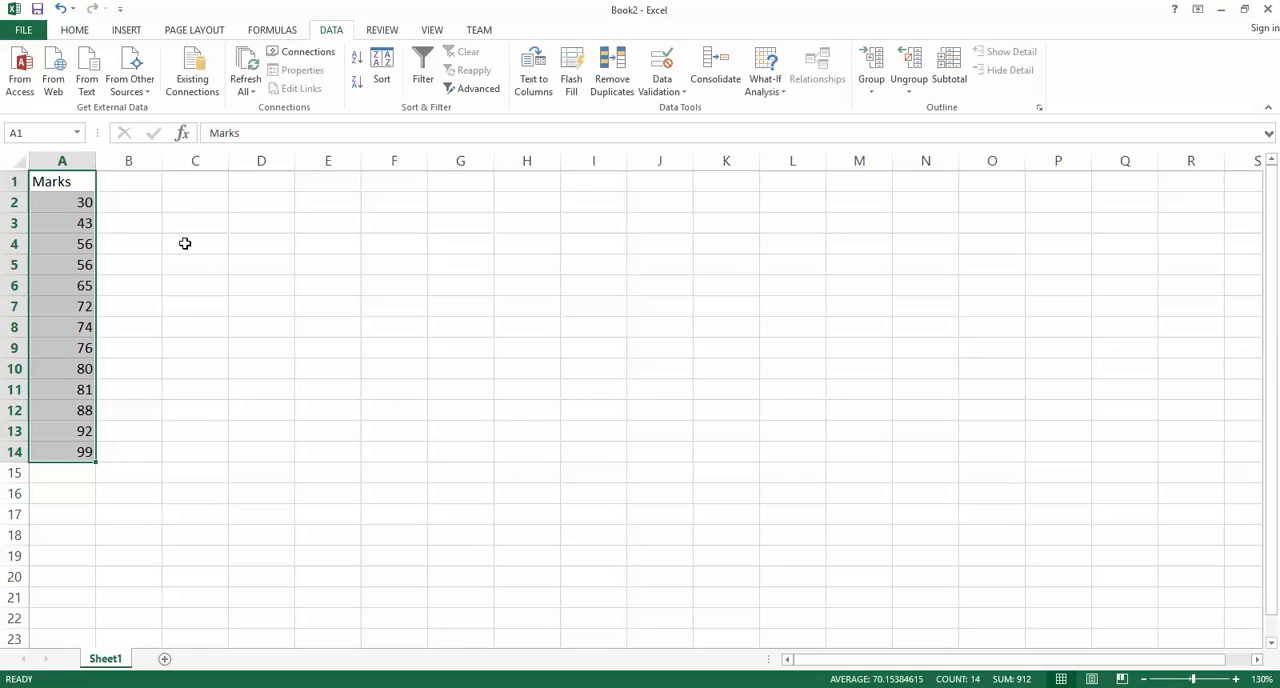
- Enter the labels mean, median and mode in C3, C4 and C5
left_click(194, 223)
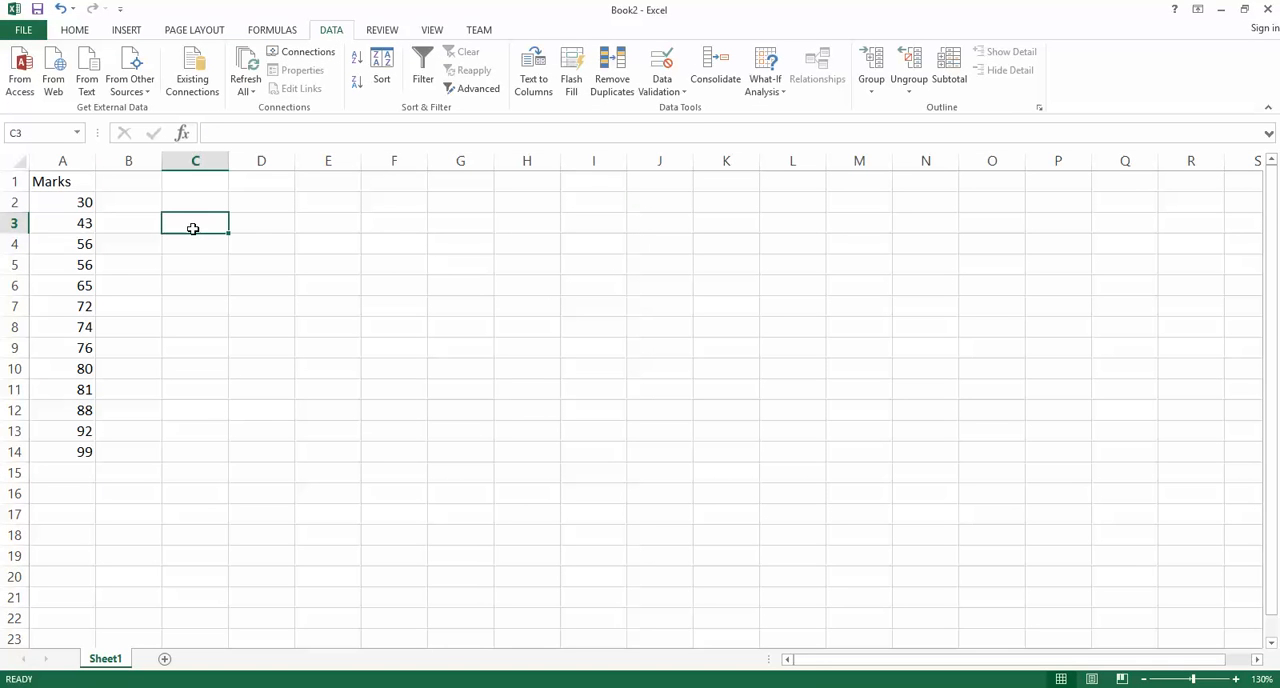
double_click(194, 222)
type("mean")
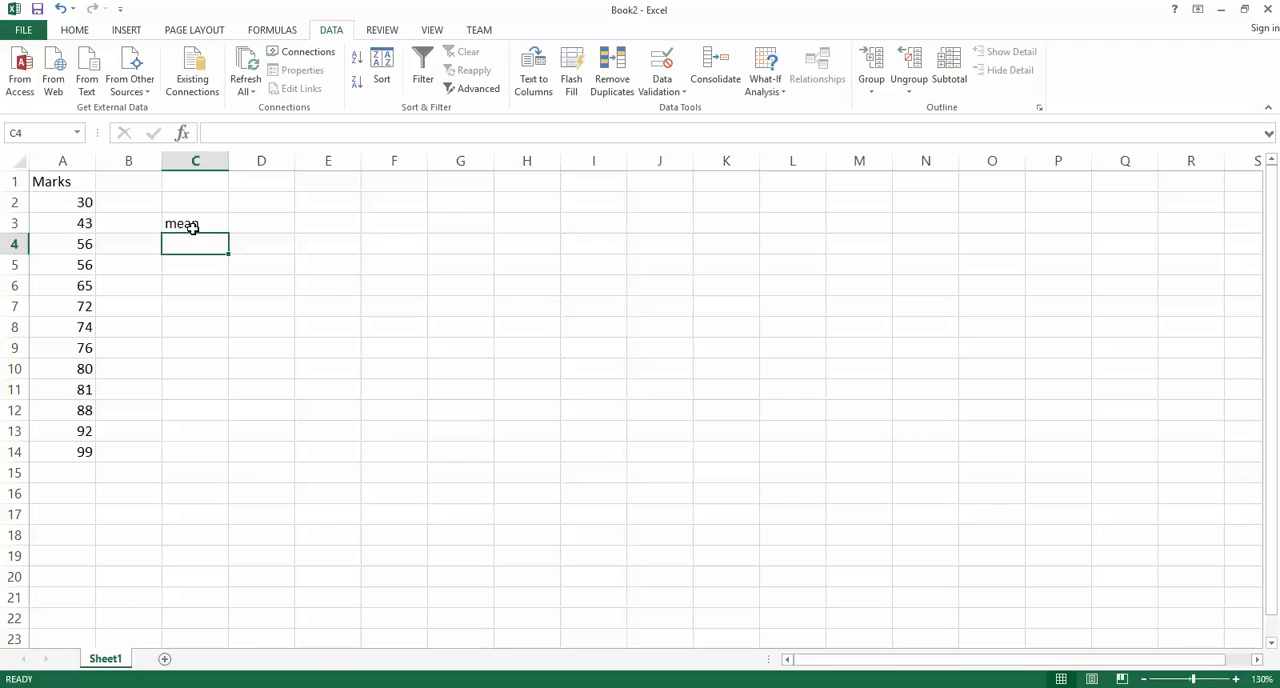
type("median")
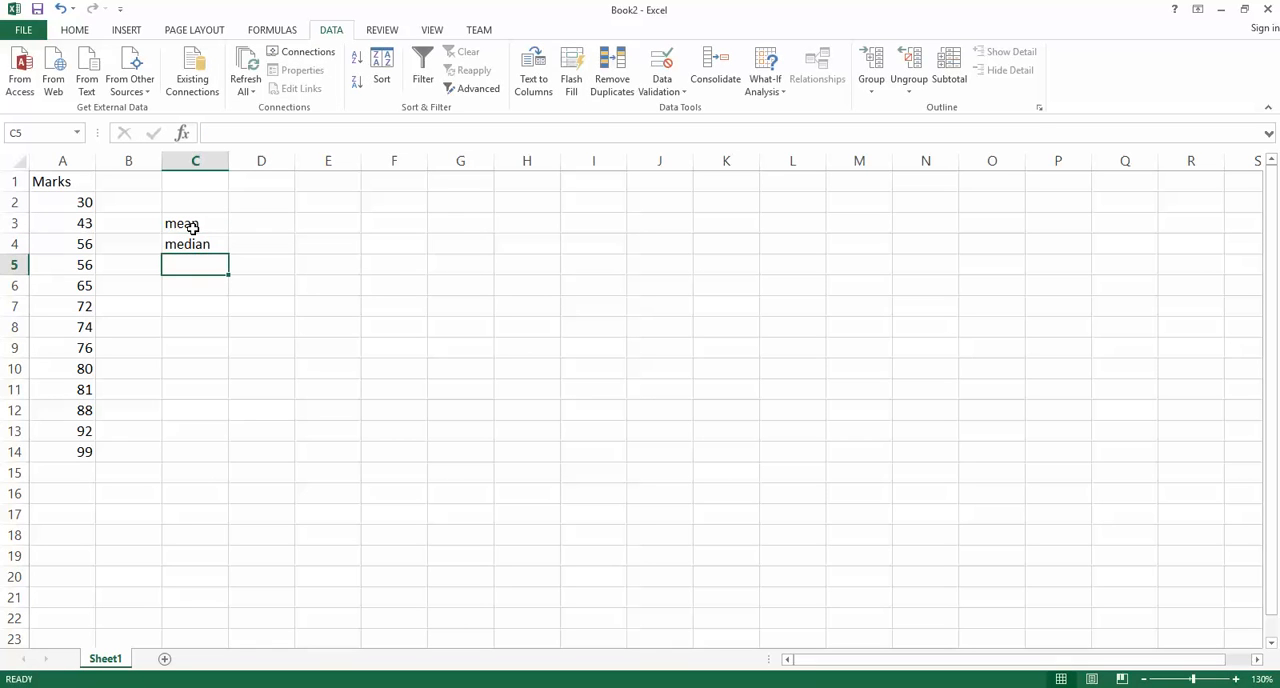
type("mode")
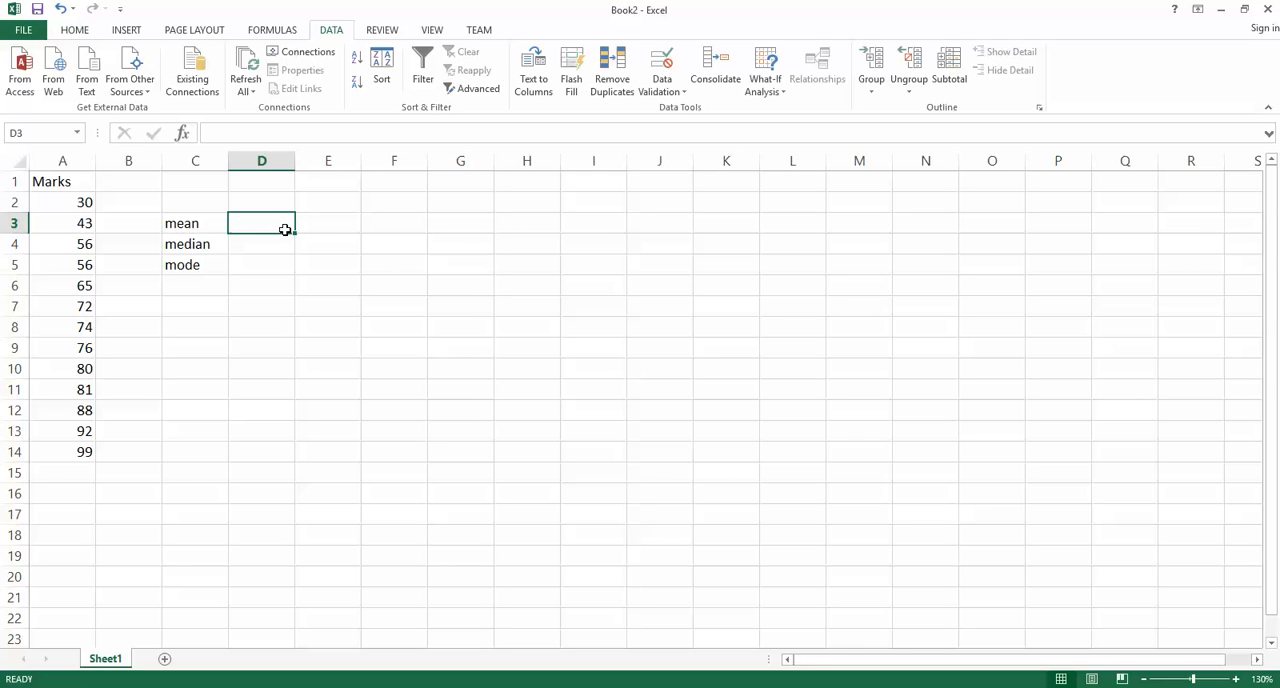
- Enter =AVERAGE(A2:A14) in D3 to get the mean mark of 70.1538
type("=")
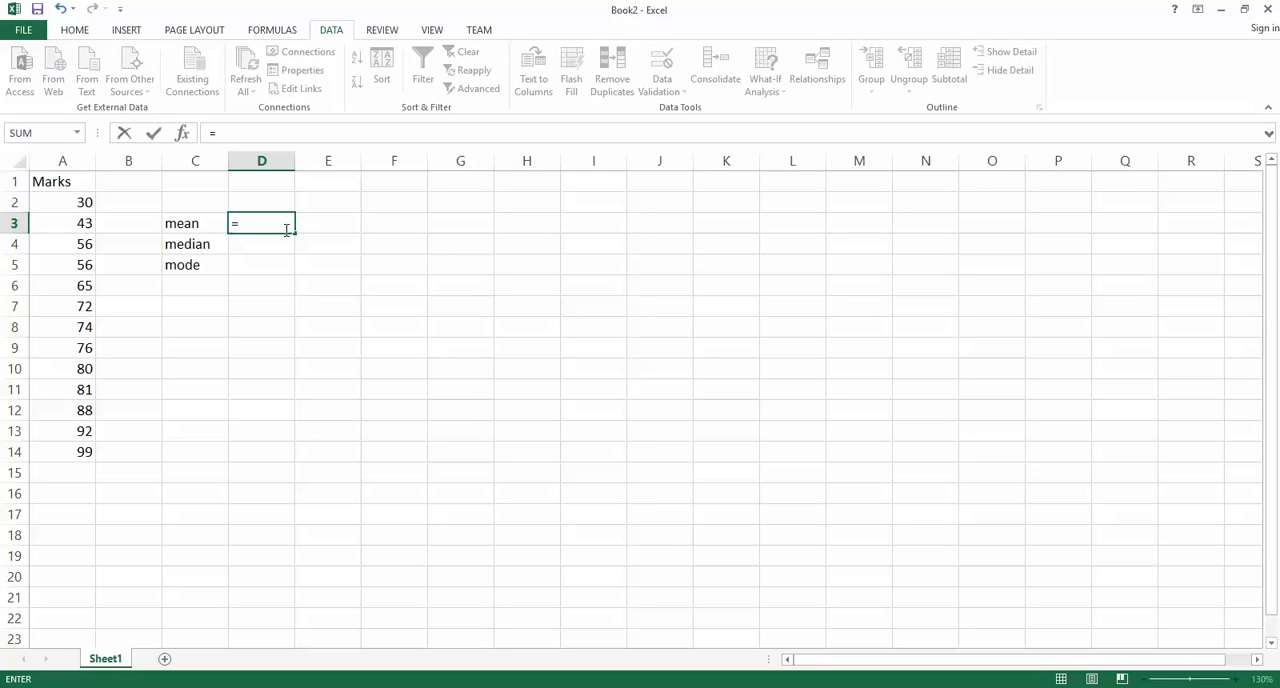
mouse_move(250, 222)
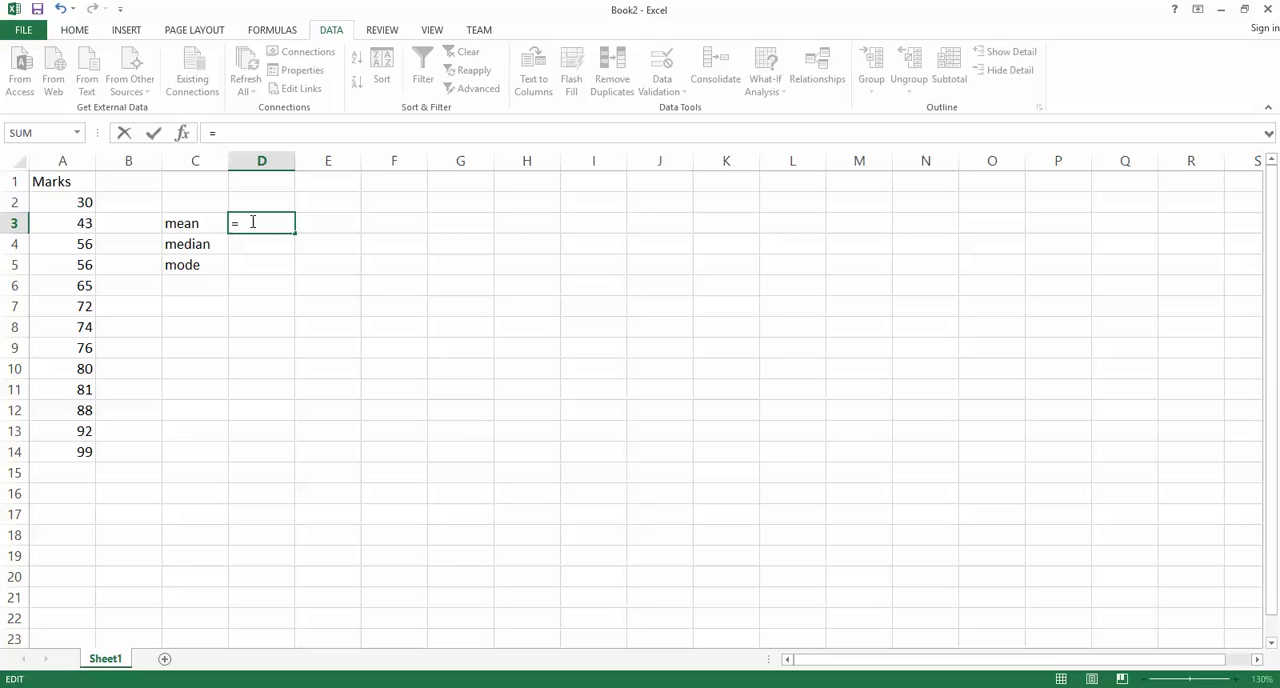
type("avera")
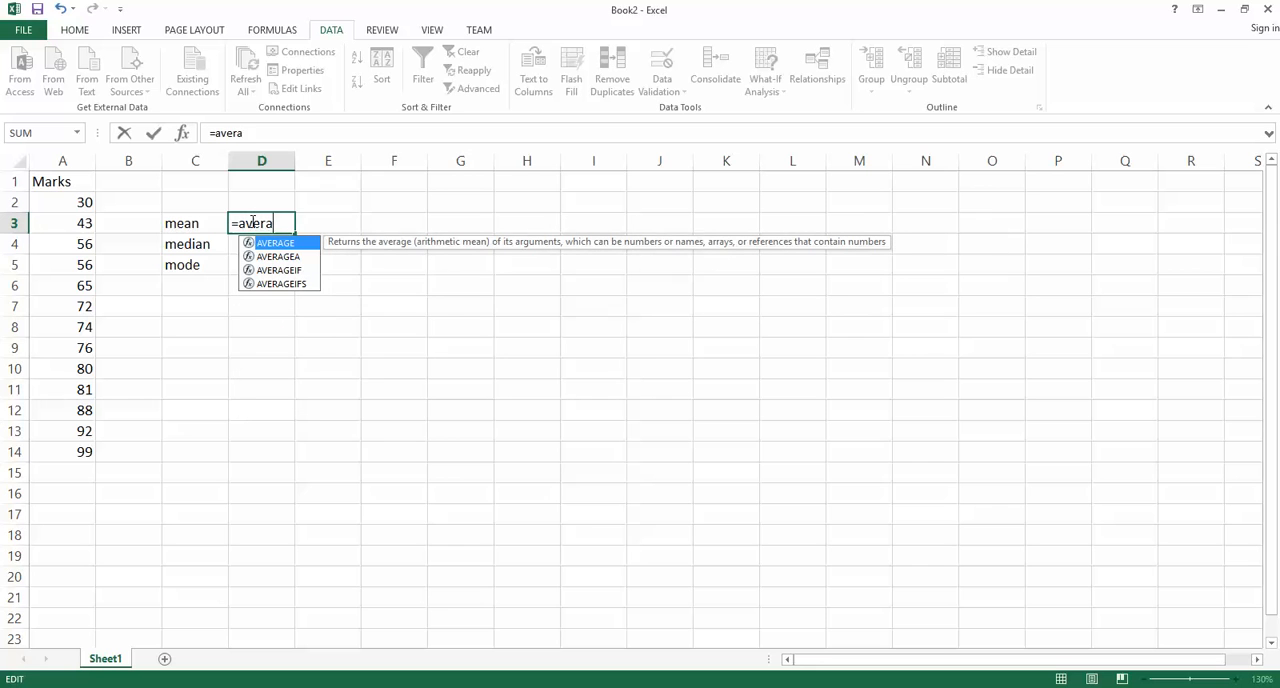
type("ge(A2:A6")
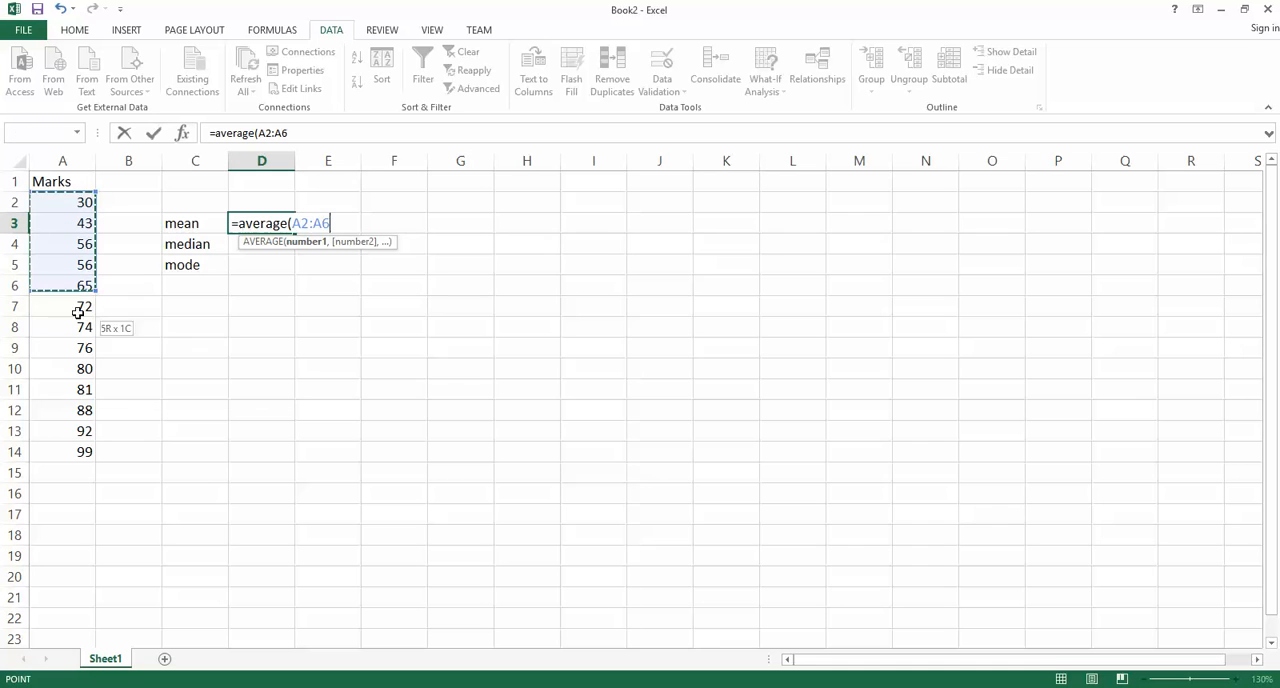
left_click_drag(78, 306, 78, 451)
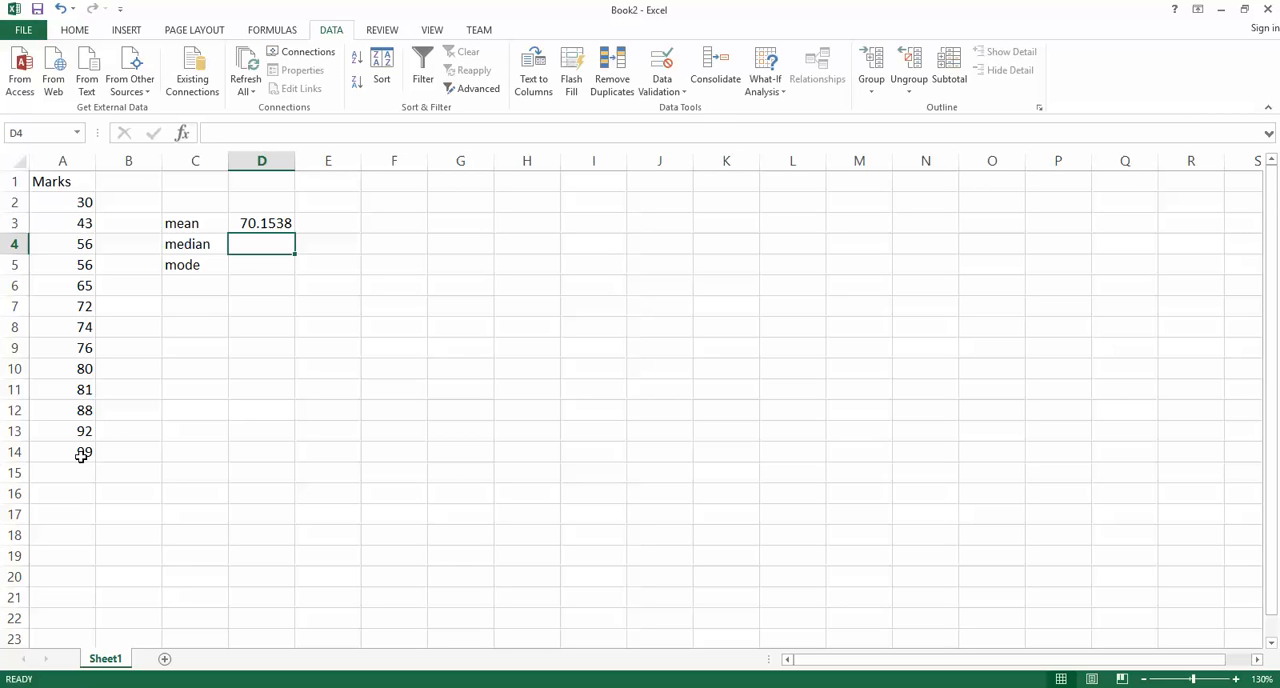
mouse_move(265, 265)
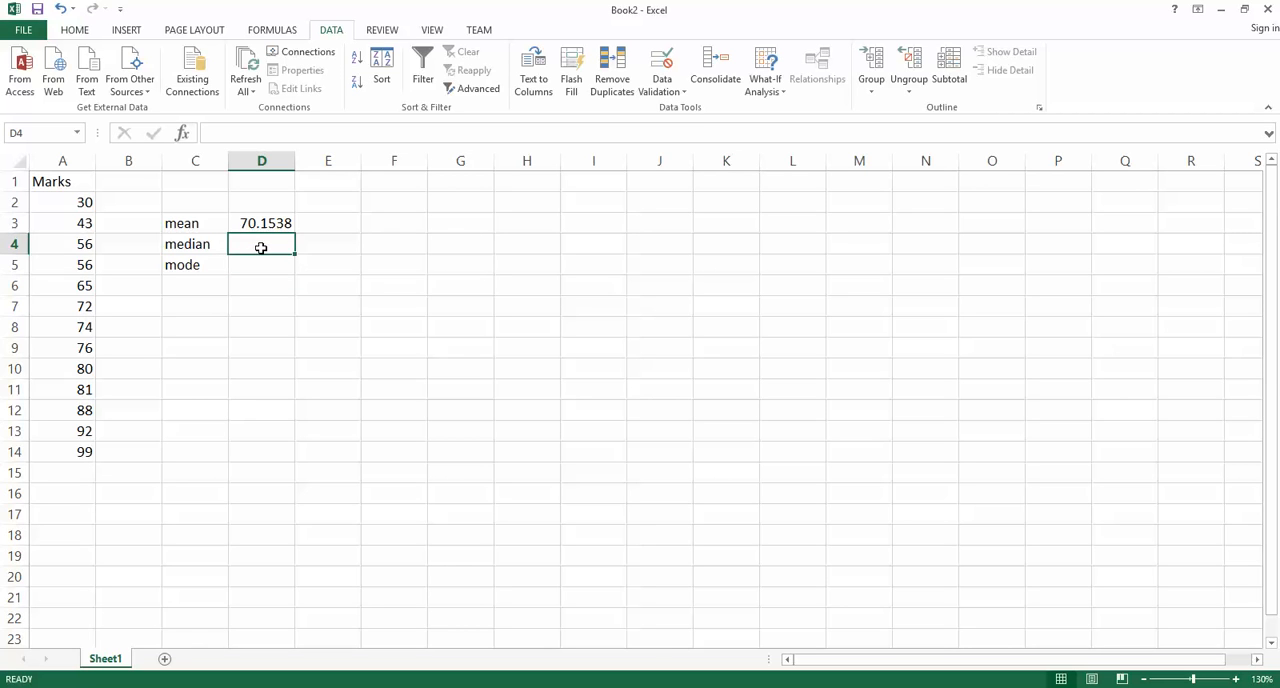
- Enter =MEDIAN(A2:A14) in D4, giving a median of 74
type("=")
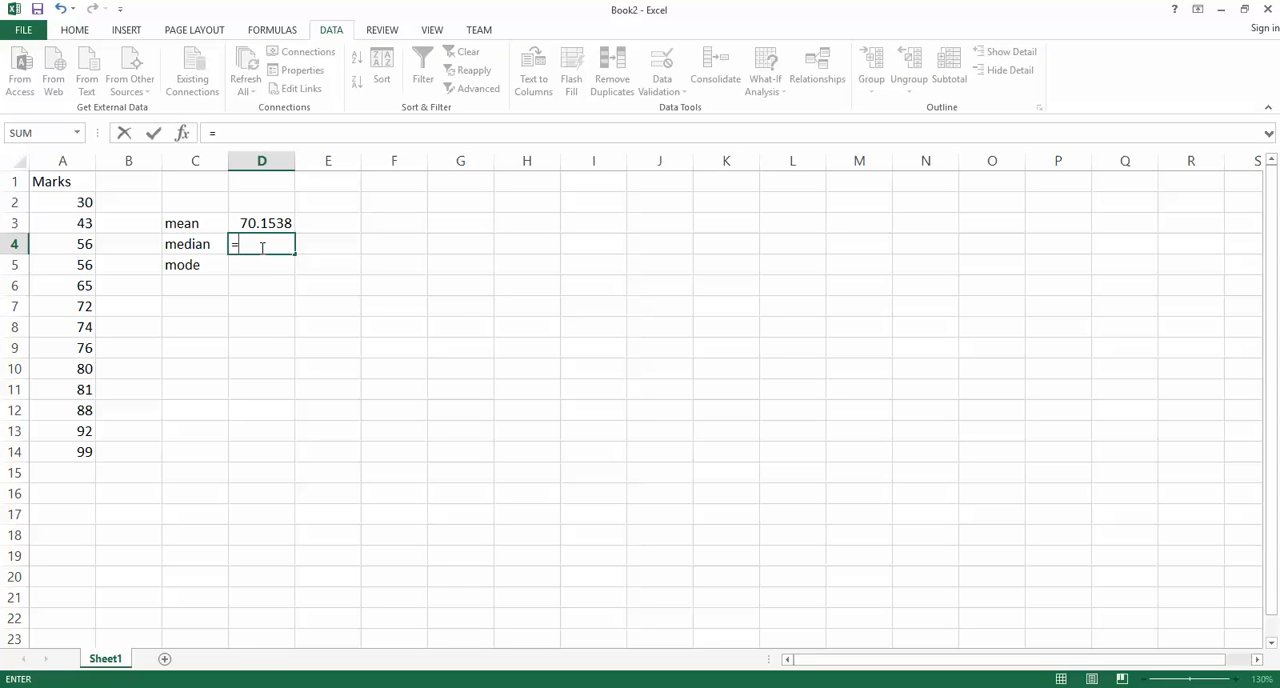
type("med")
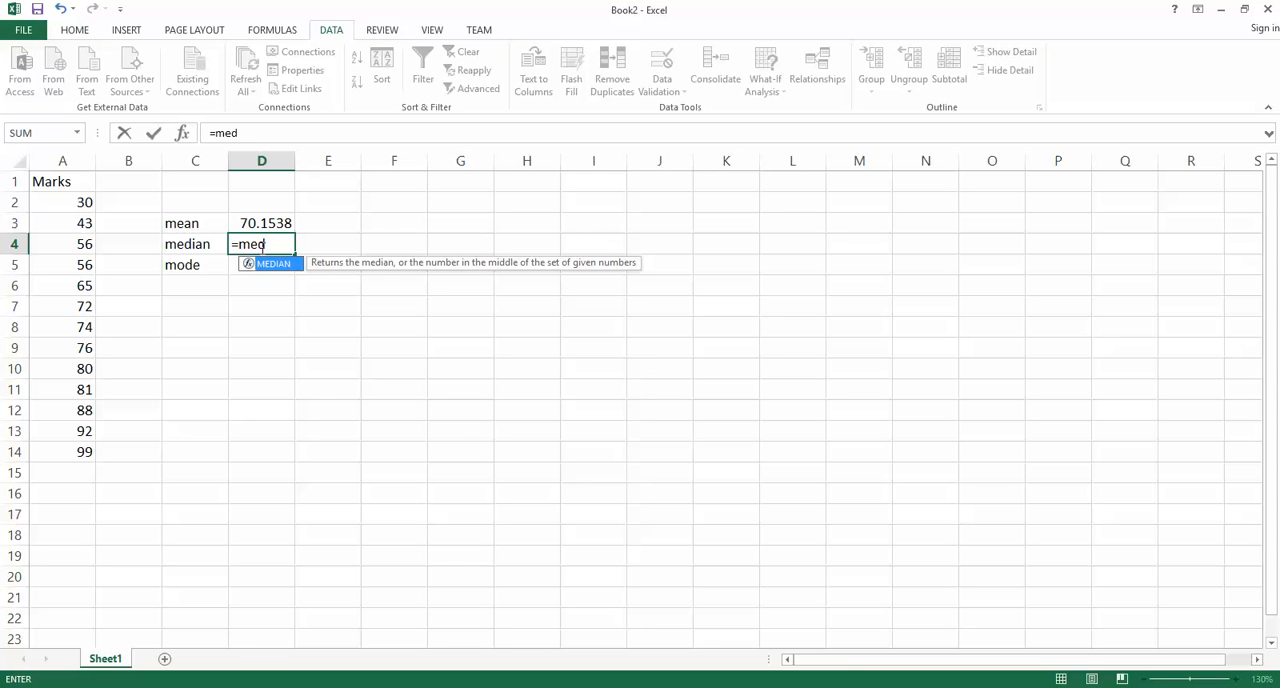
type("ian(")
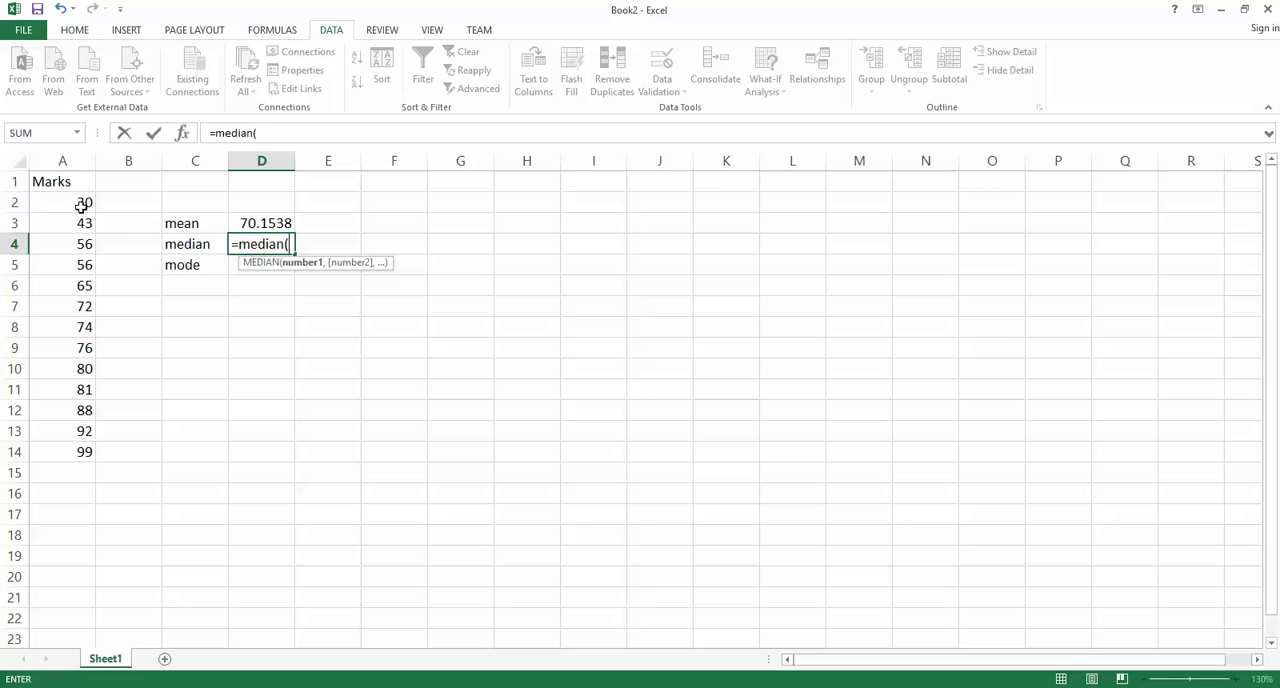
left_click_drag(62, 202, 85, 451)
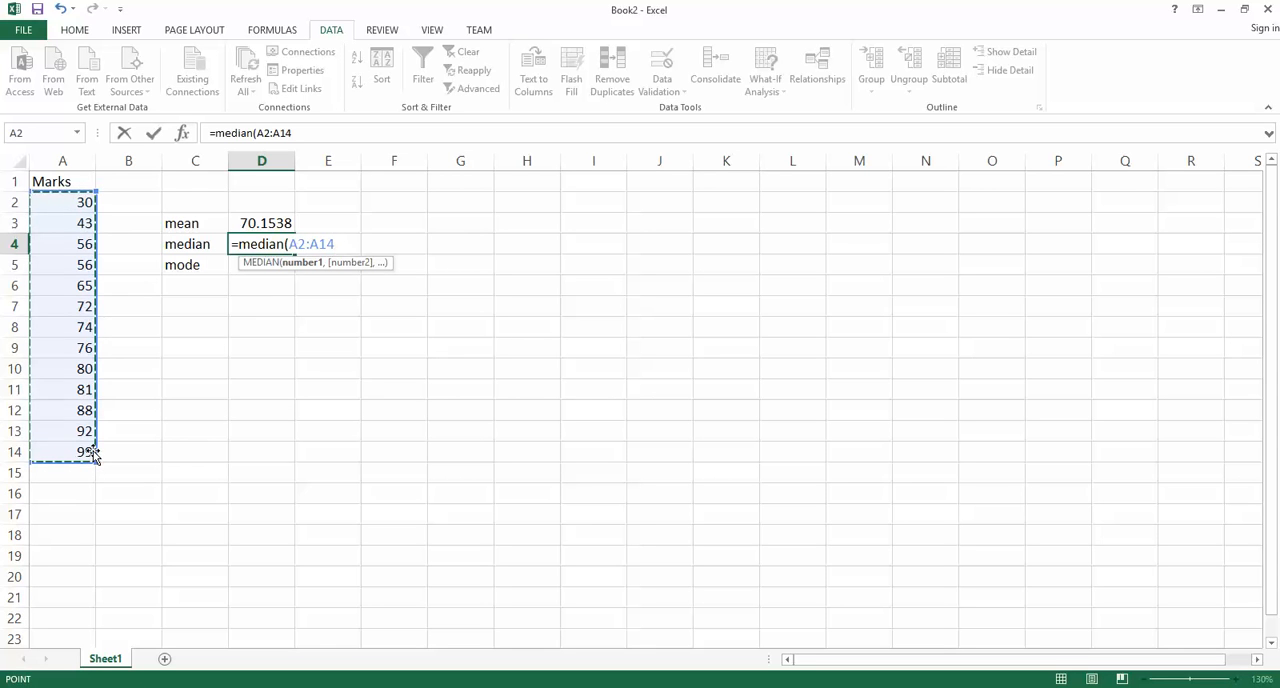
key("Return")
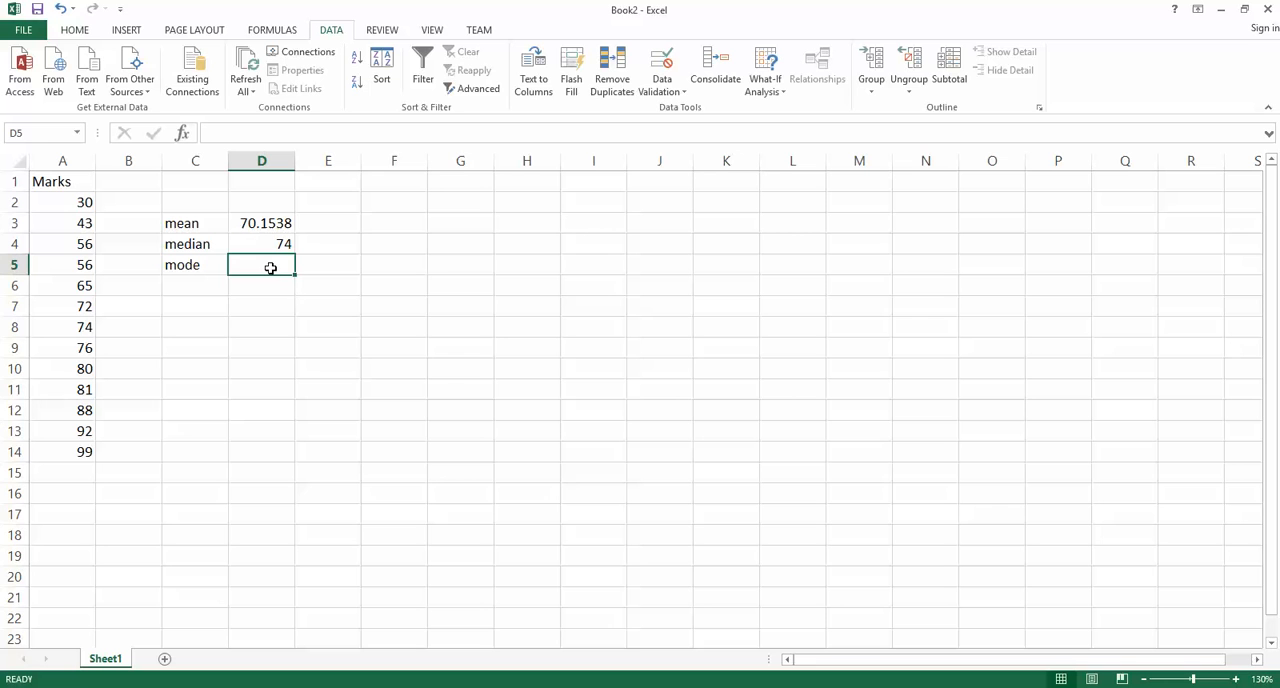
- Enter =MODE(A2:A14) in D5, giving a mode of 56
type("=")
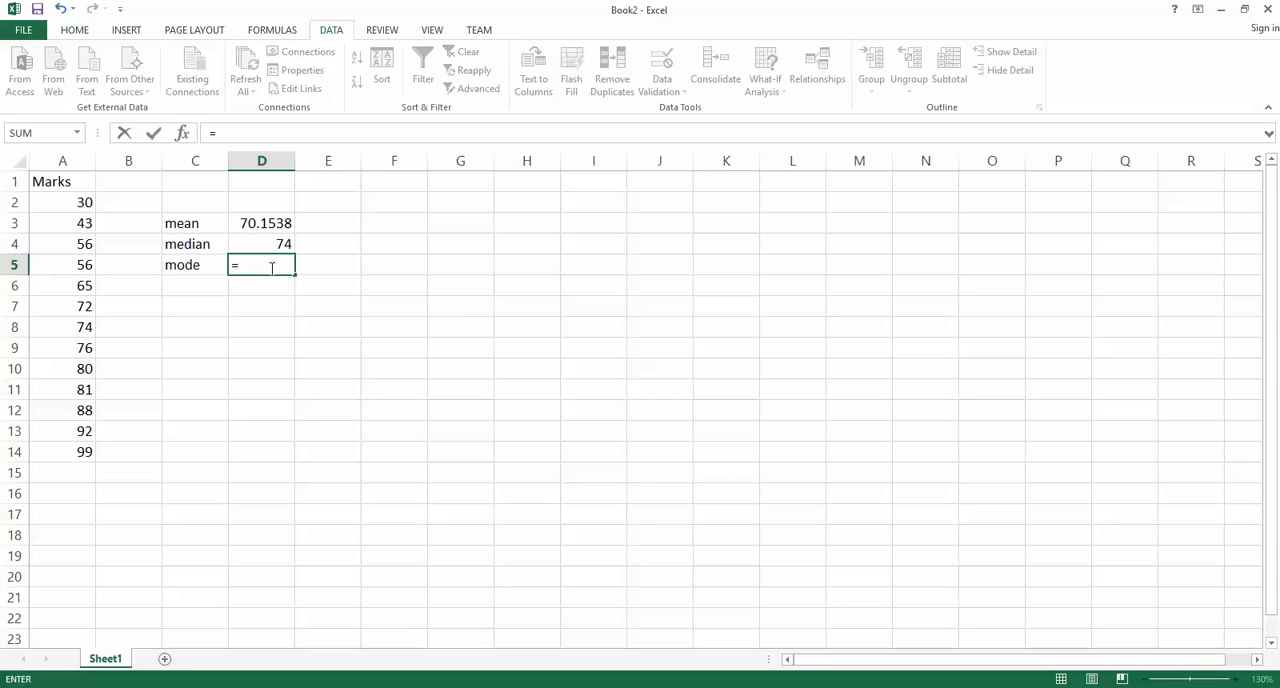
type("mode(")
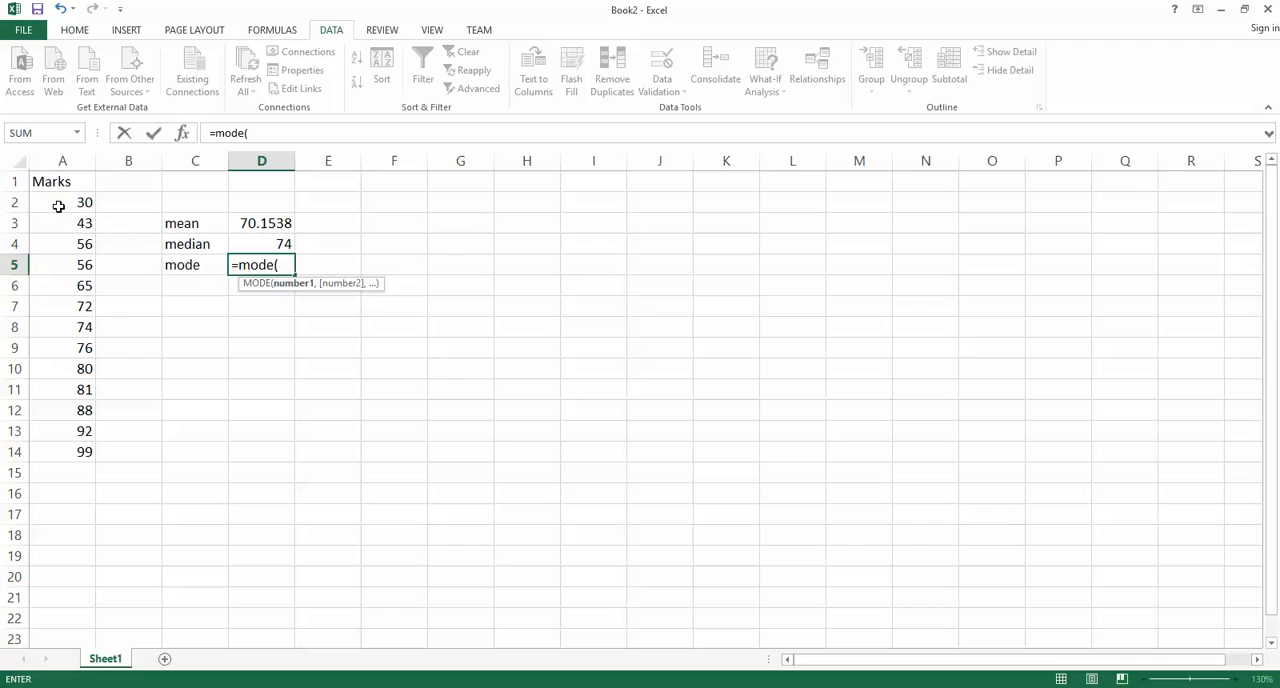
left_click_drag(62, 202, 62, 451)
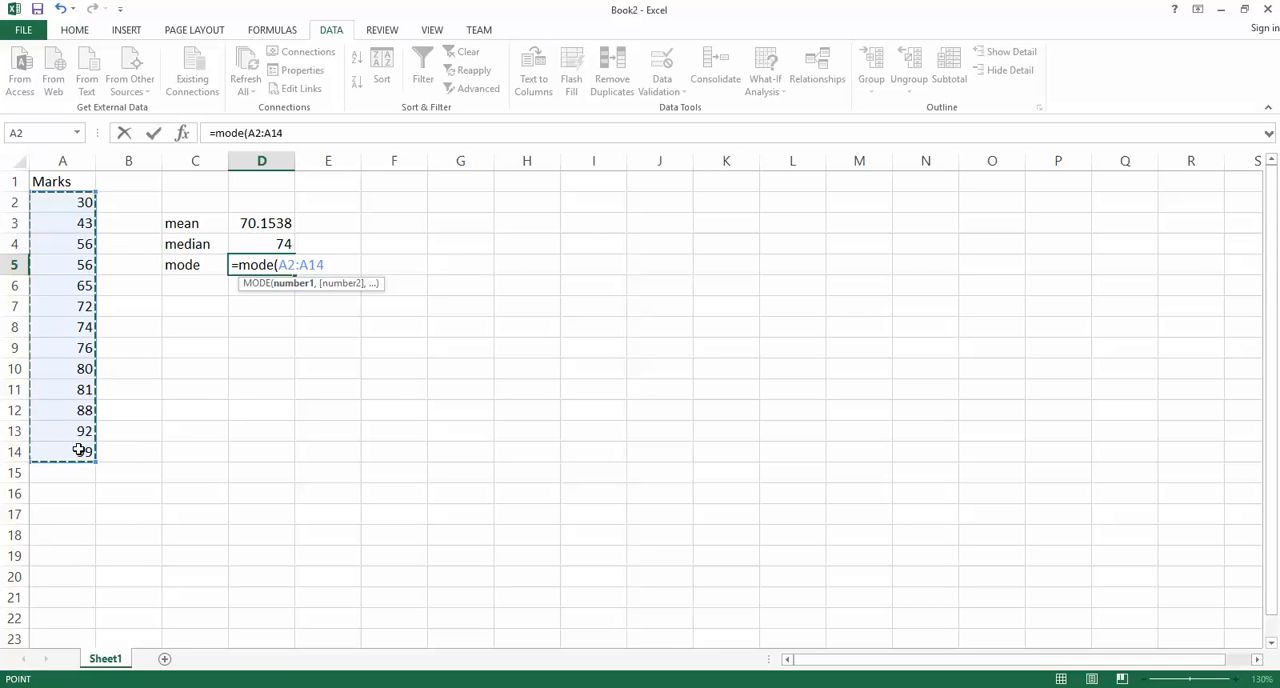
type(")")
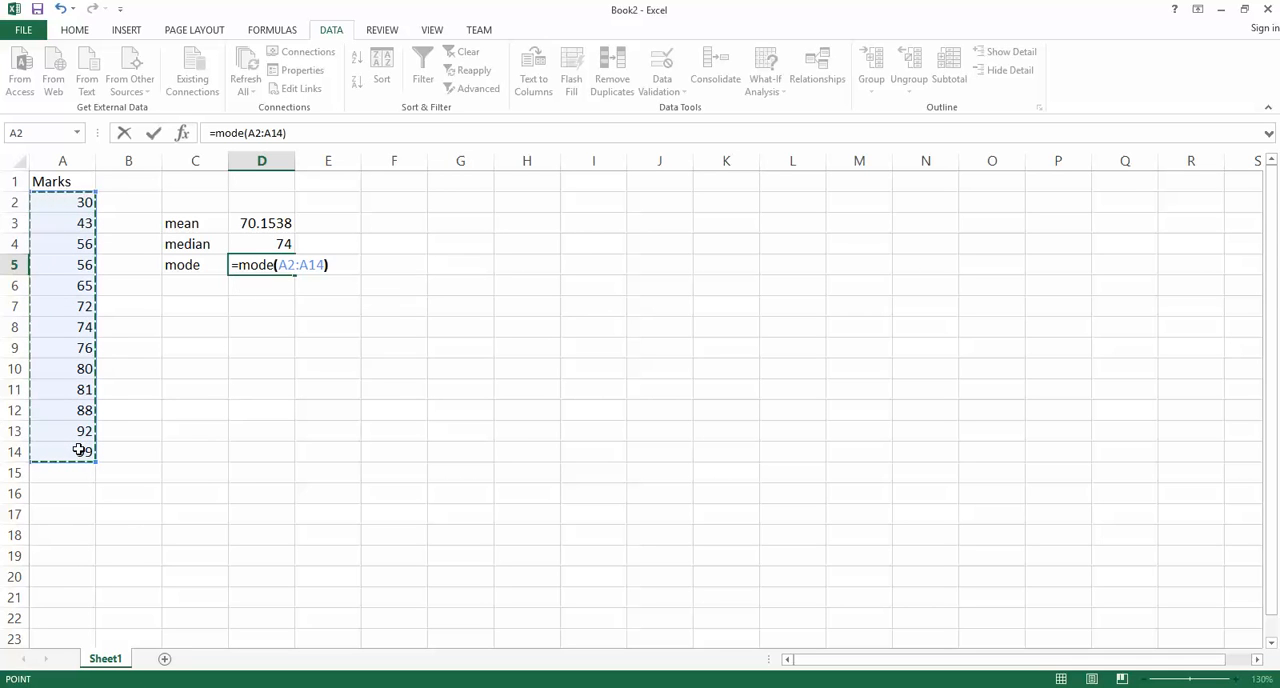
key("Return")
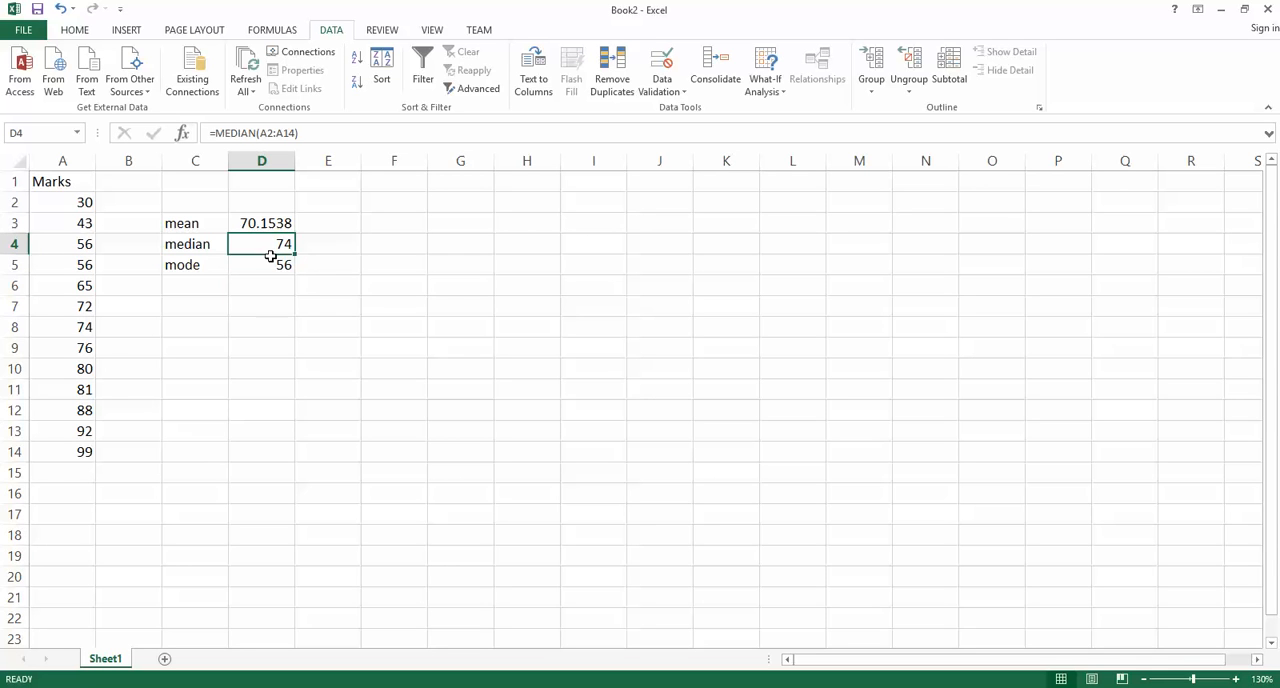
mouse_move(273, 326)
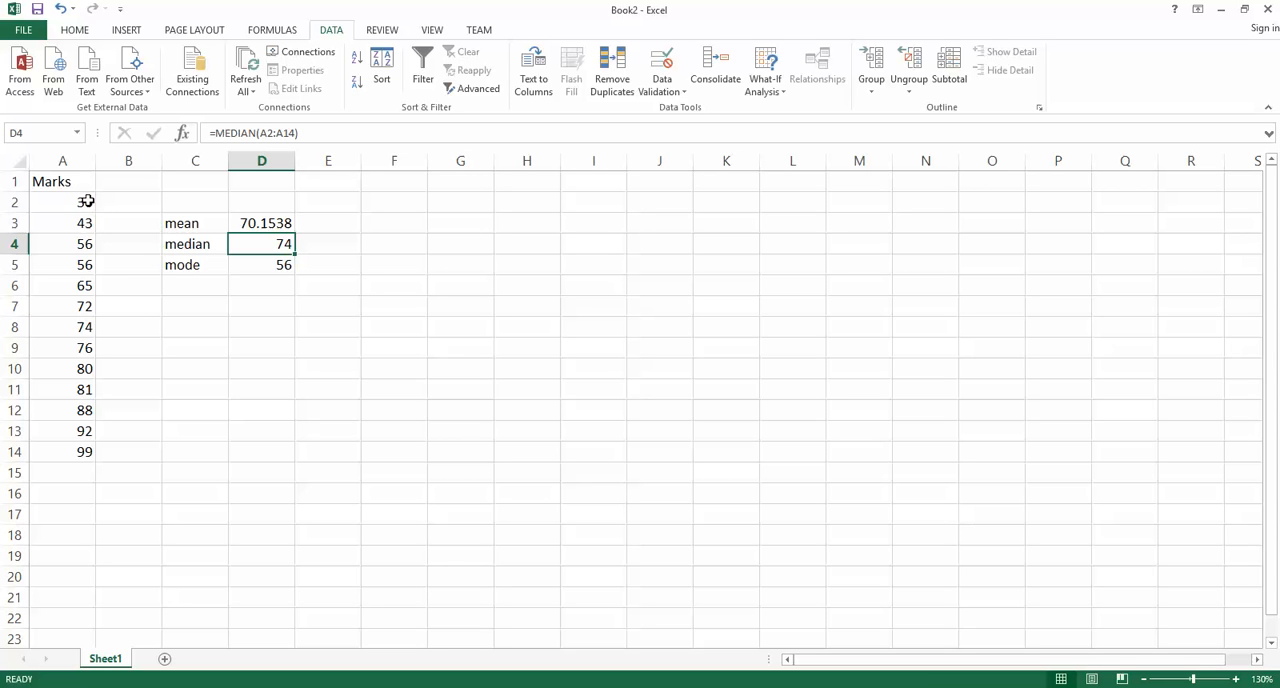
left_click_drag(62, 201, 62, 306)
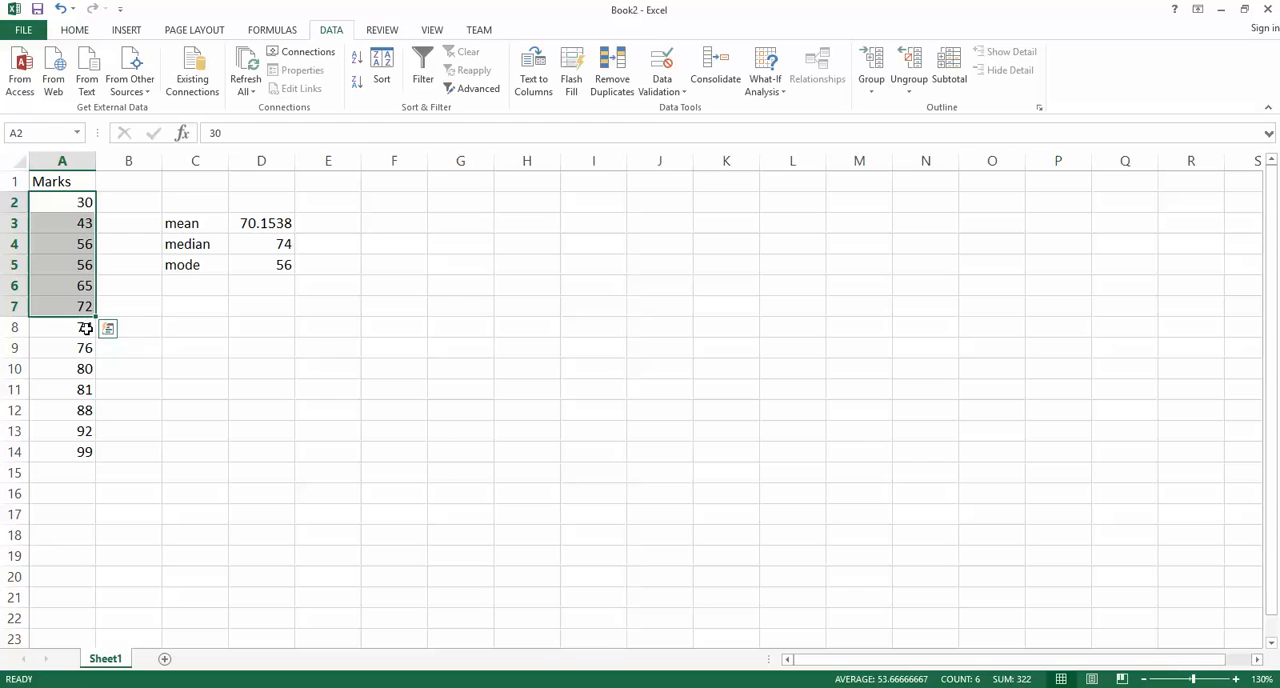
left_click_drag(62, 347, 62, 431)
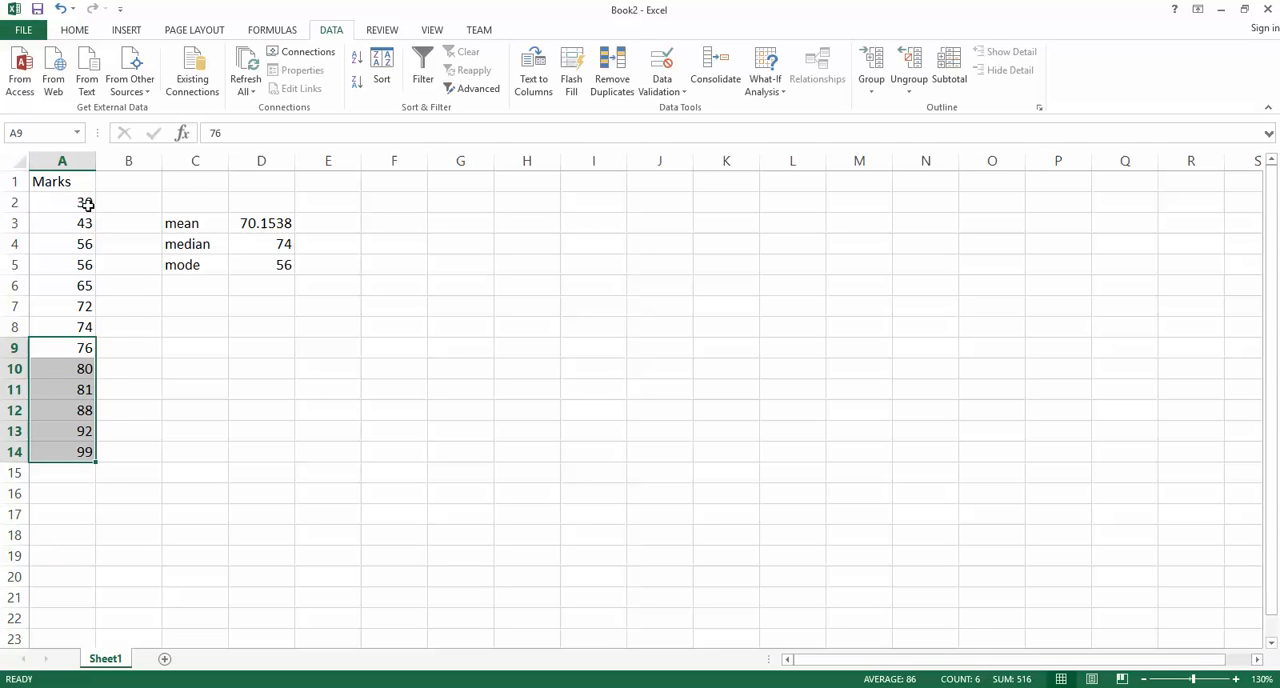
left_click(128, 327)
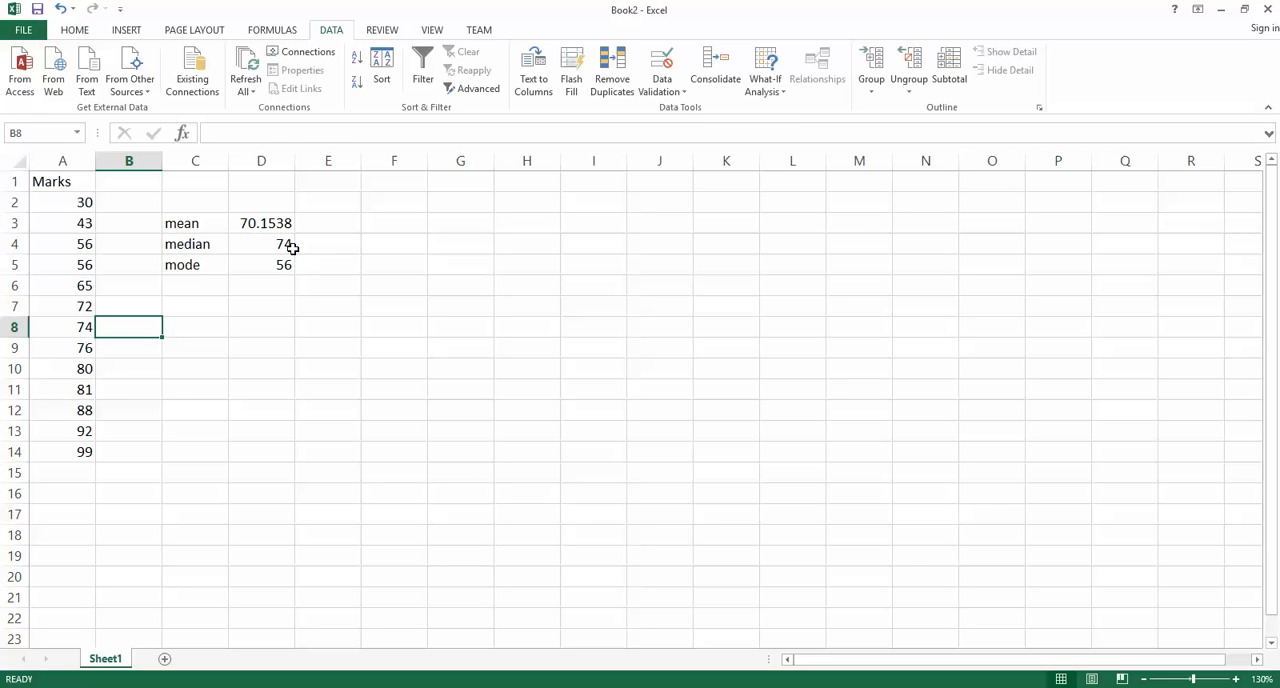
mouse_move(258, 242)
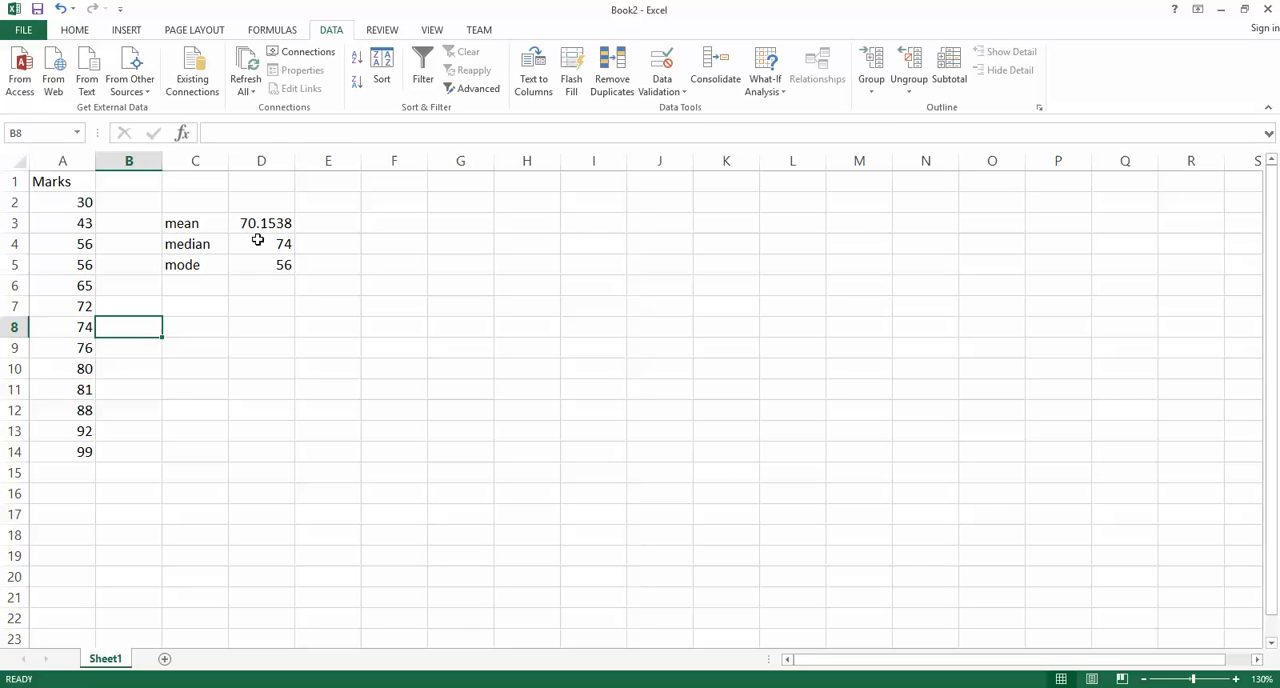
left_click(261, 223)
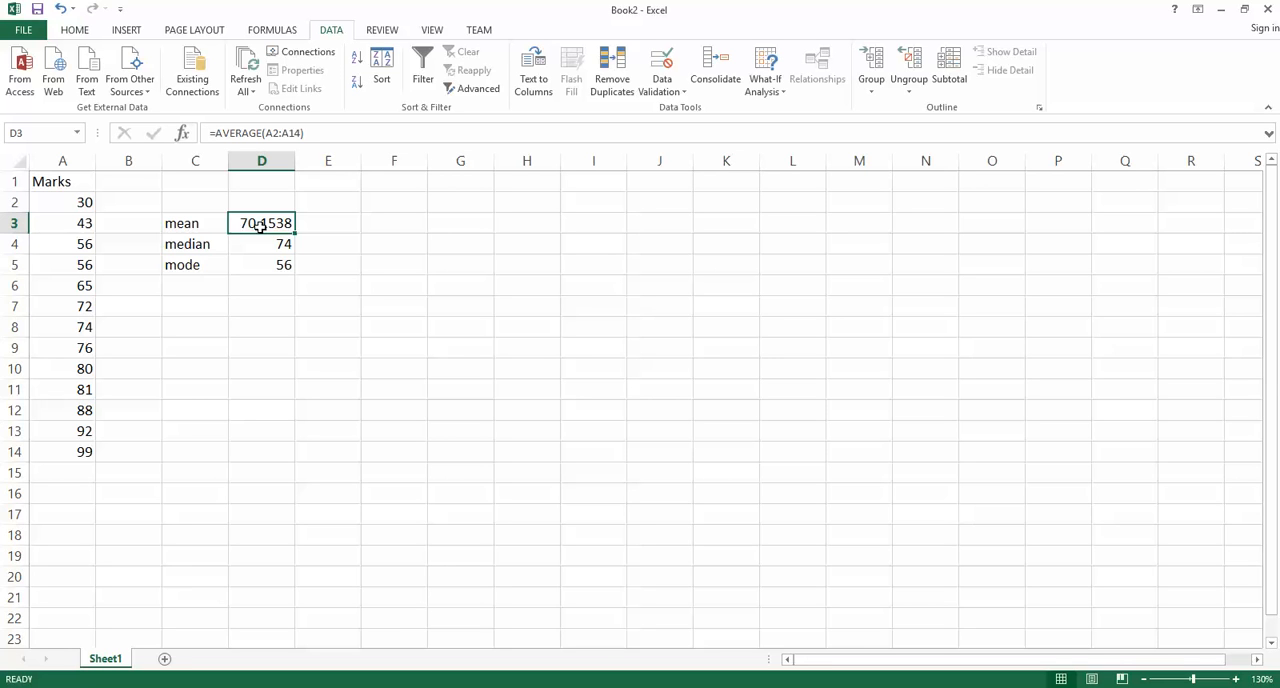
mouse_move(275, 403)
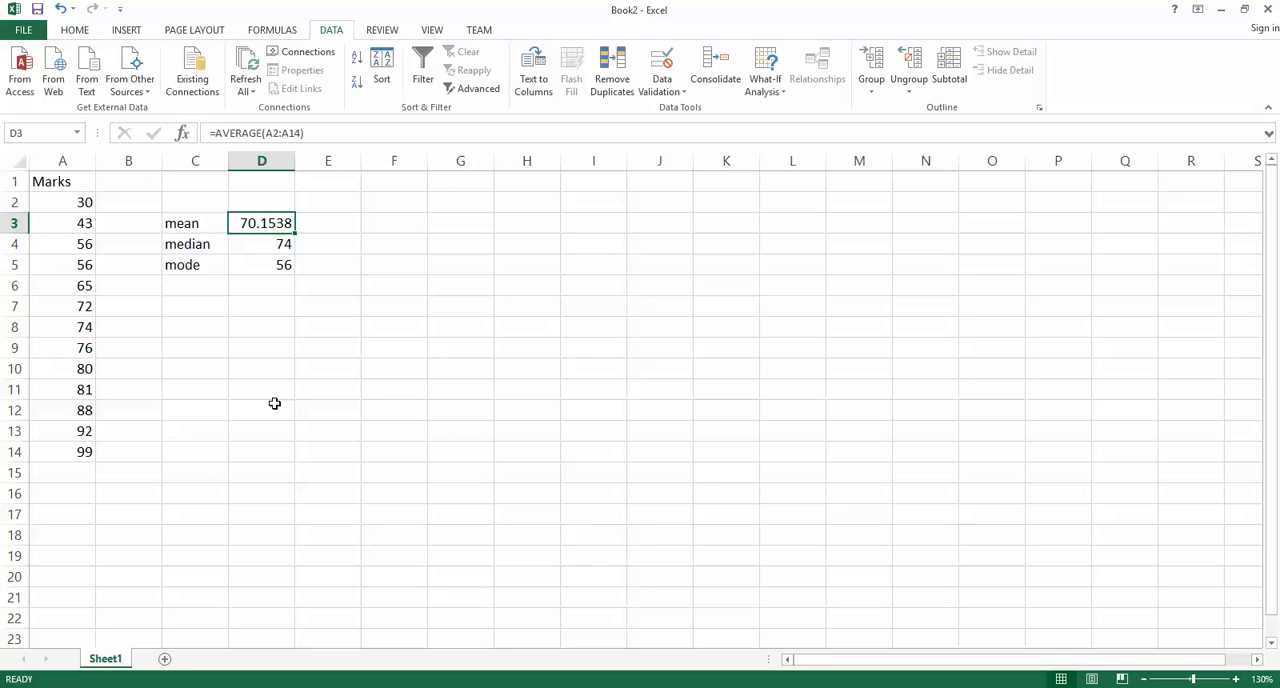
mouse_move(238, 250)
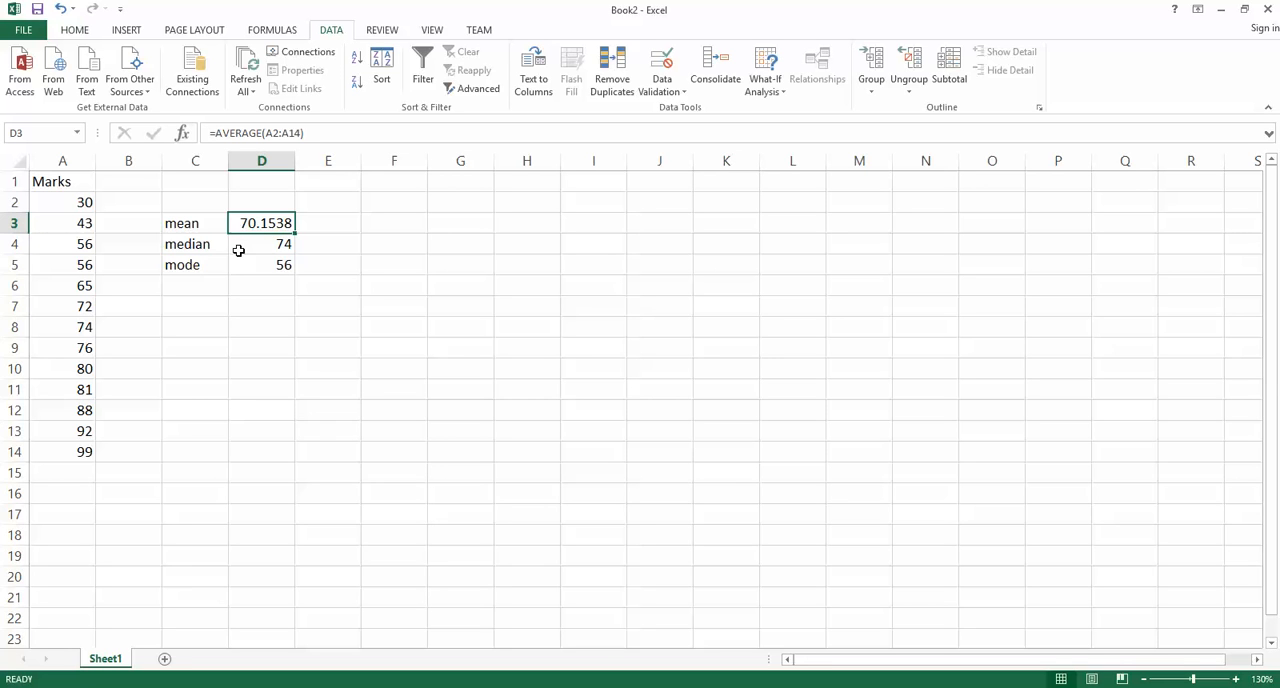
mouse_move(263, 223)
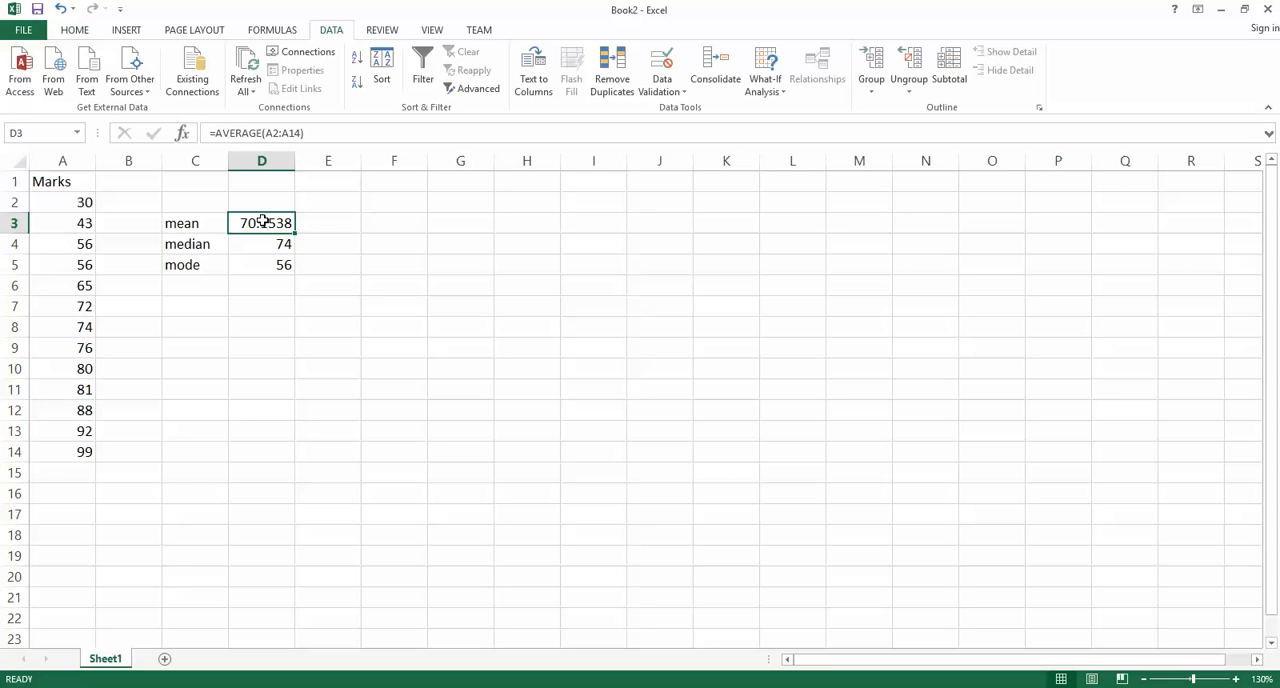
- Format D3 as Number with 2 decimal places so the mean shows 70.15
right_click(261, 222)
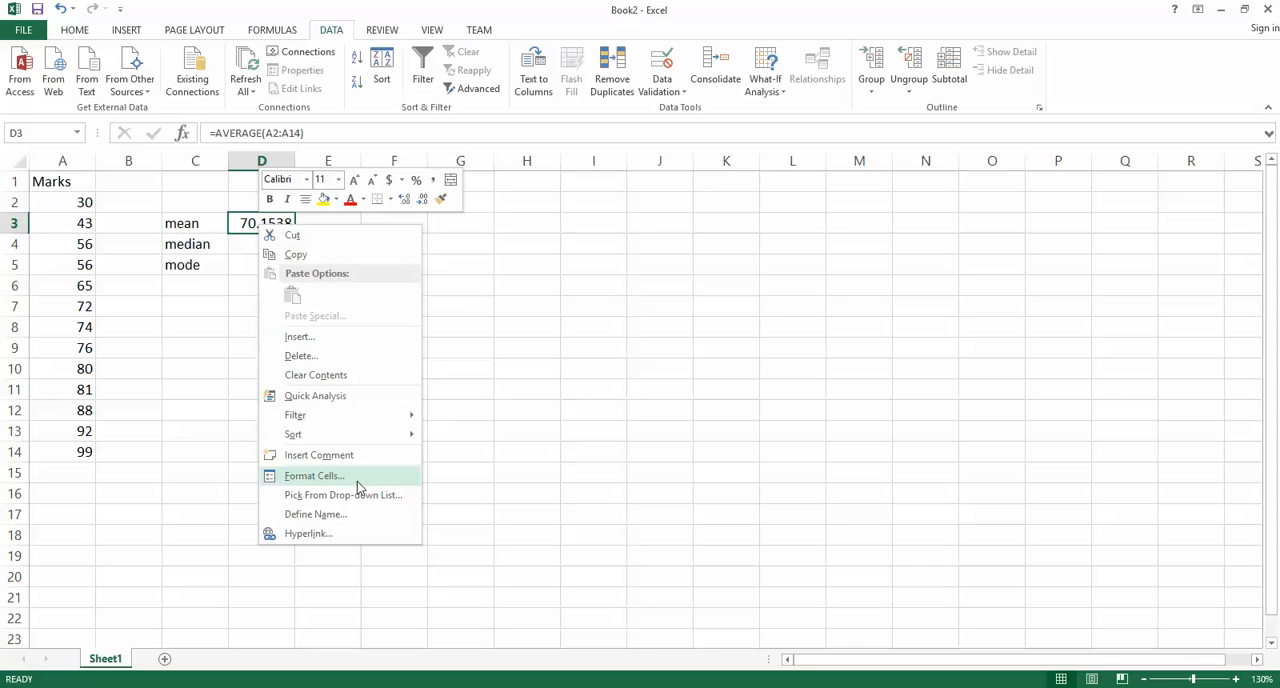
mouse_move(313, 488)
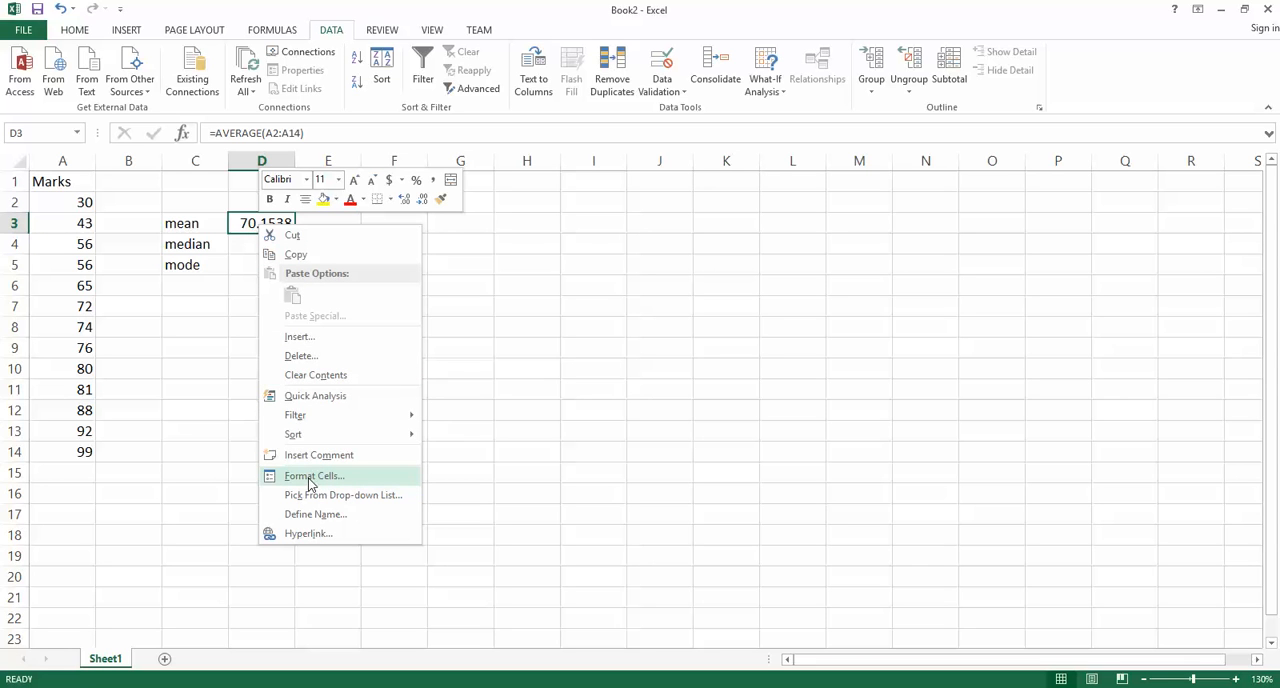
left_click(314, 475)
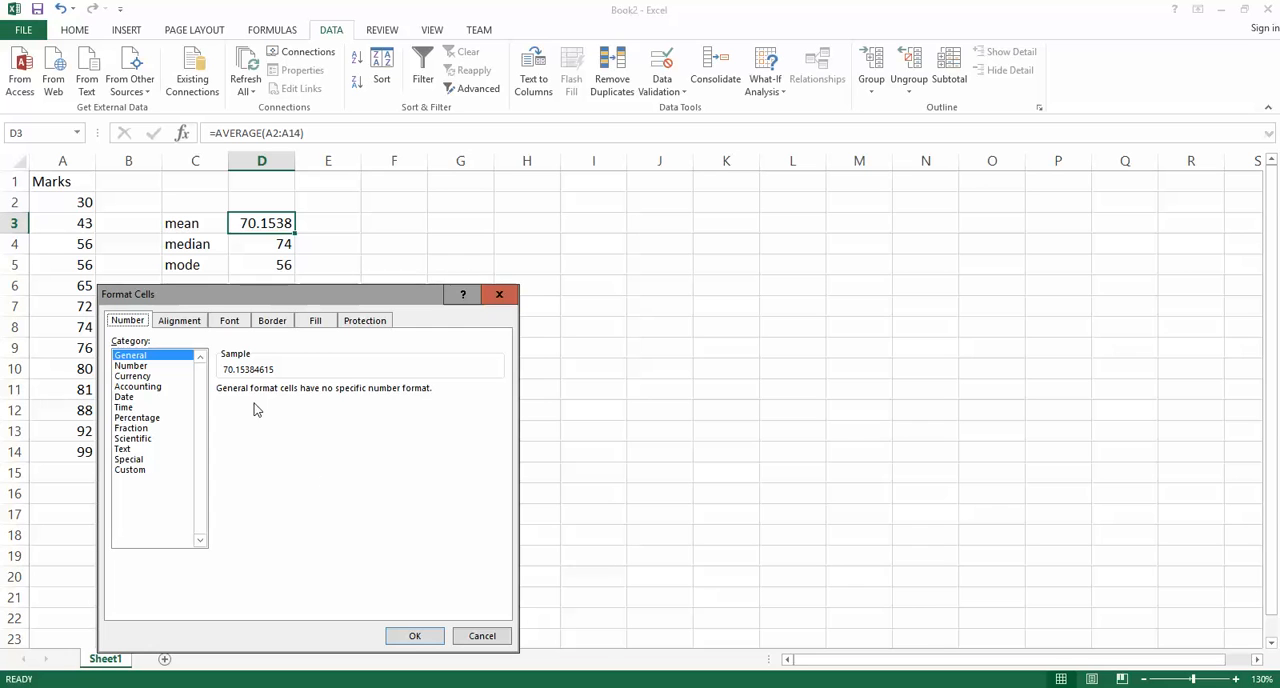
mouse_move(140, 373)
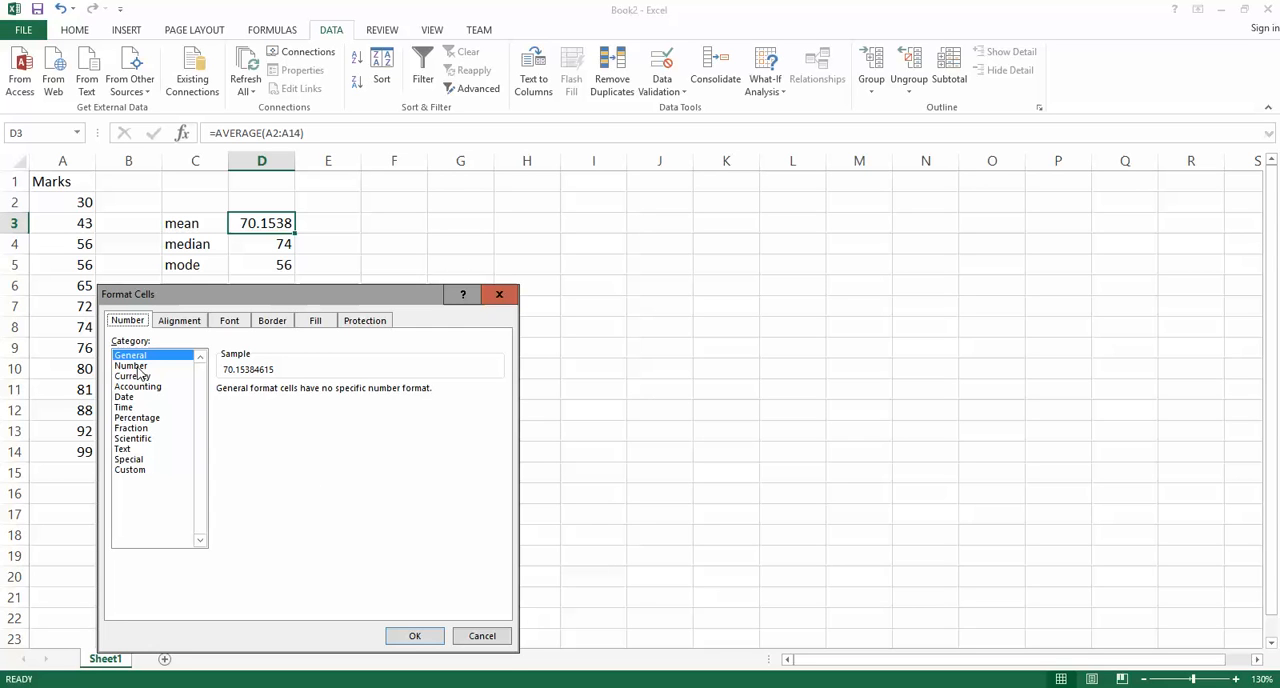
left_click(131, 365)
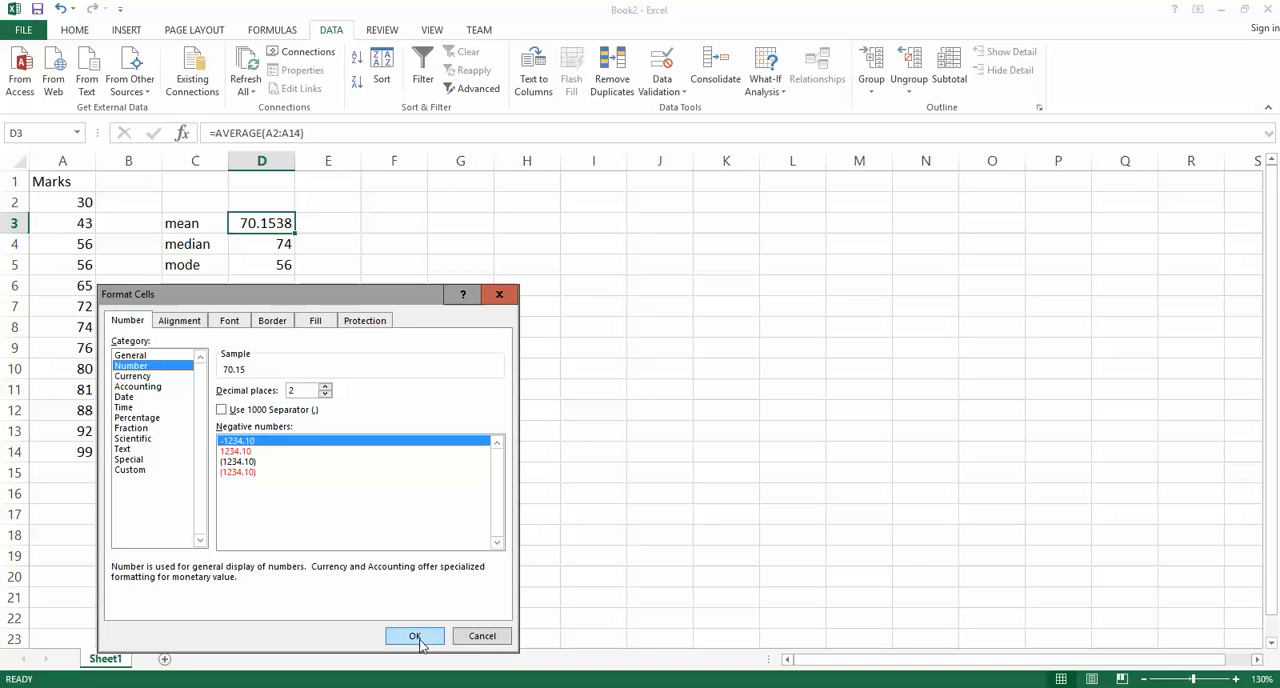
left_click(324, 386)
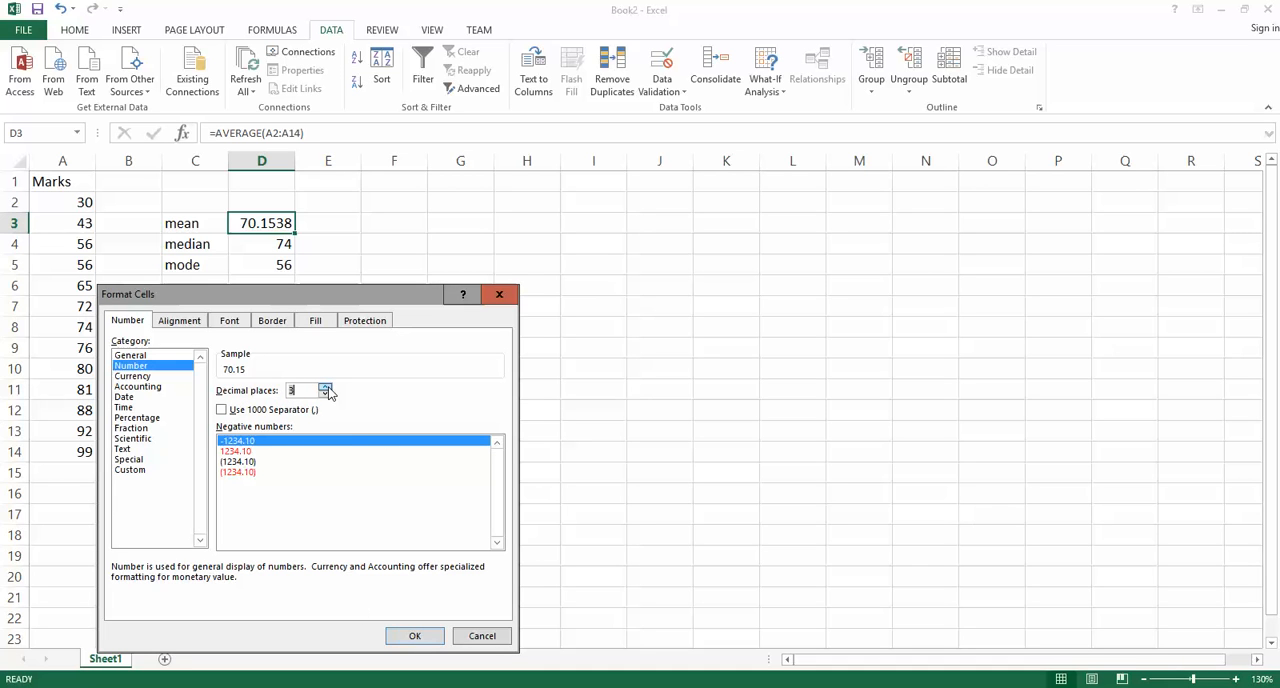
left_click(325, 394)
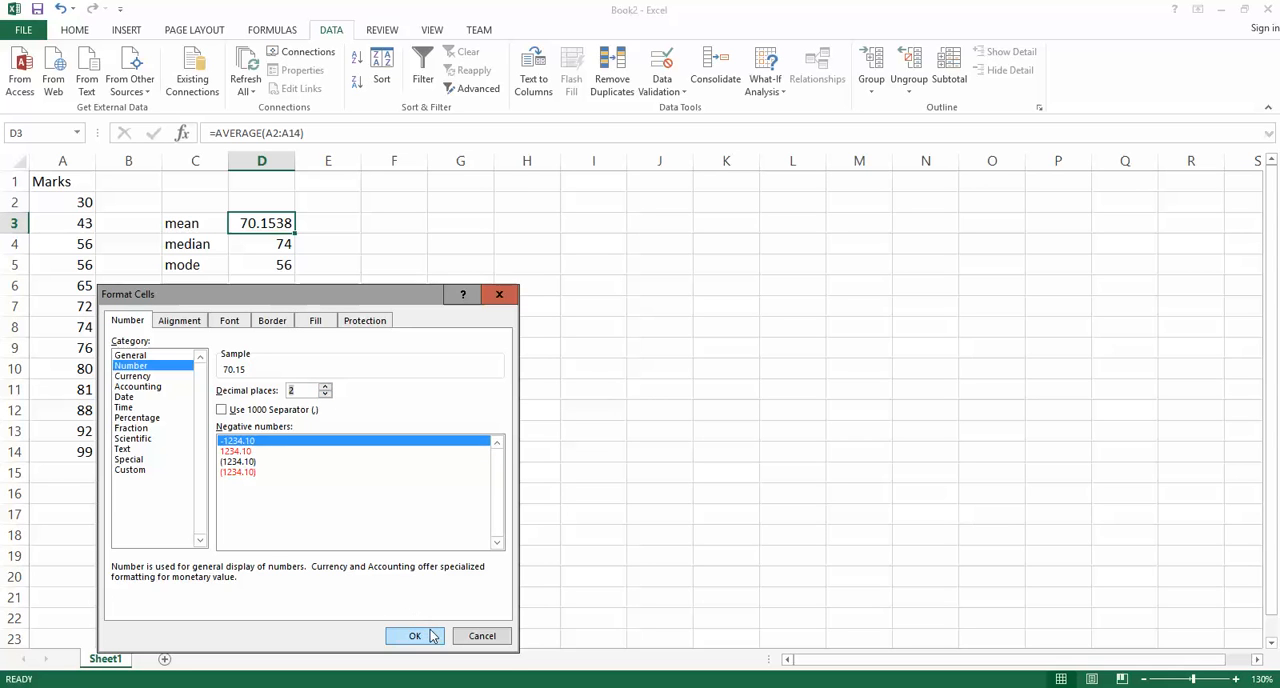
left_click(414, 635)
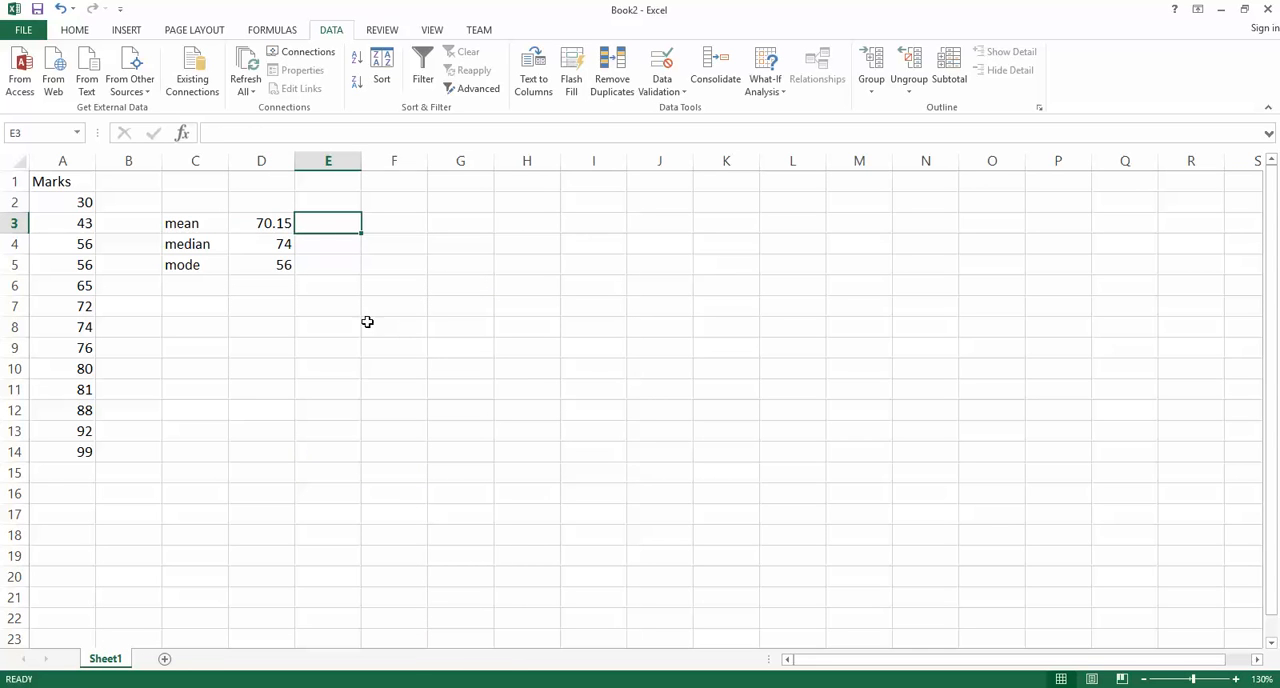
mouse_move(374, 385)
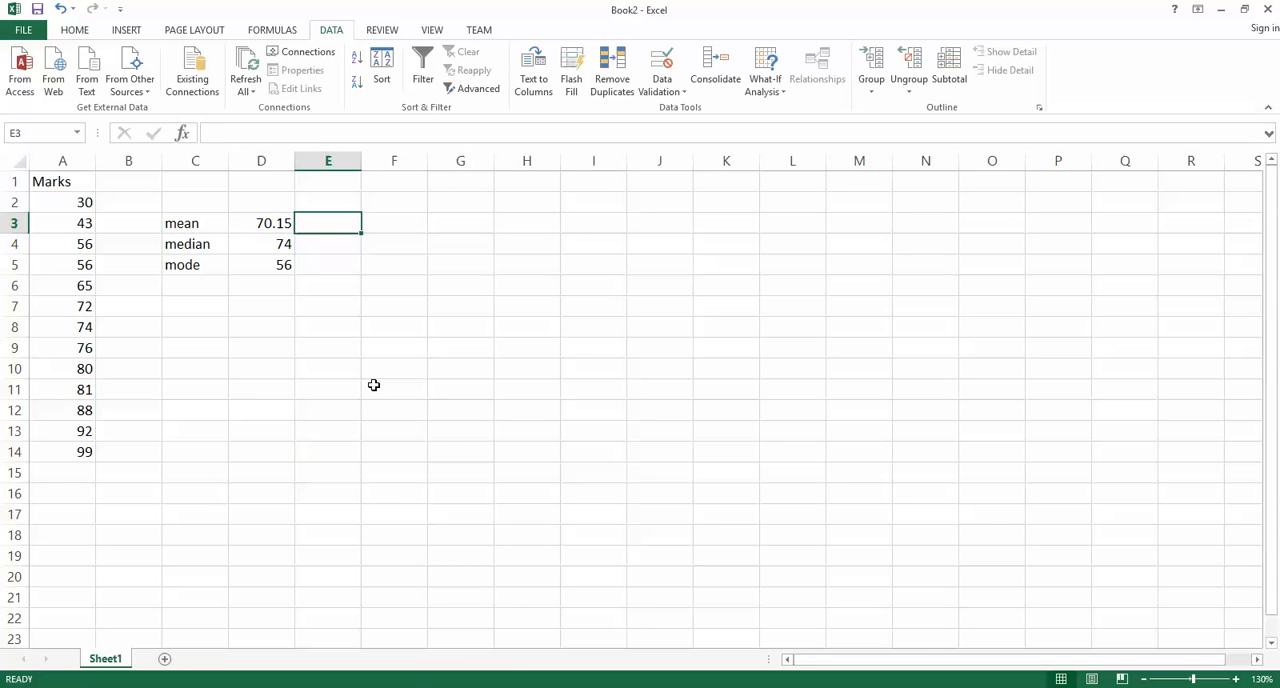